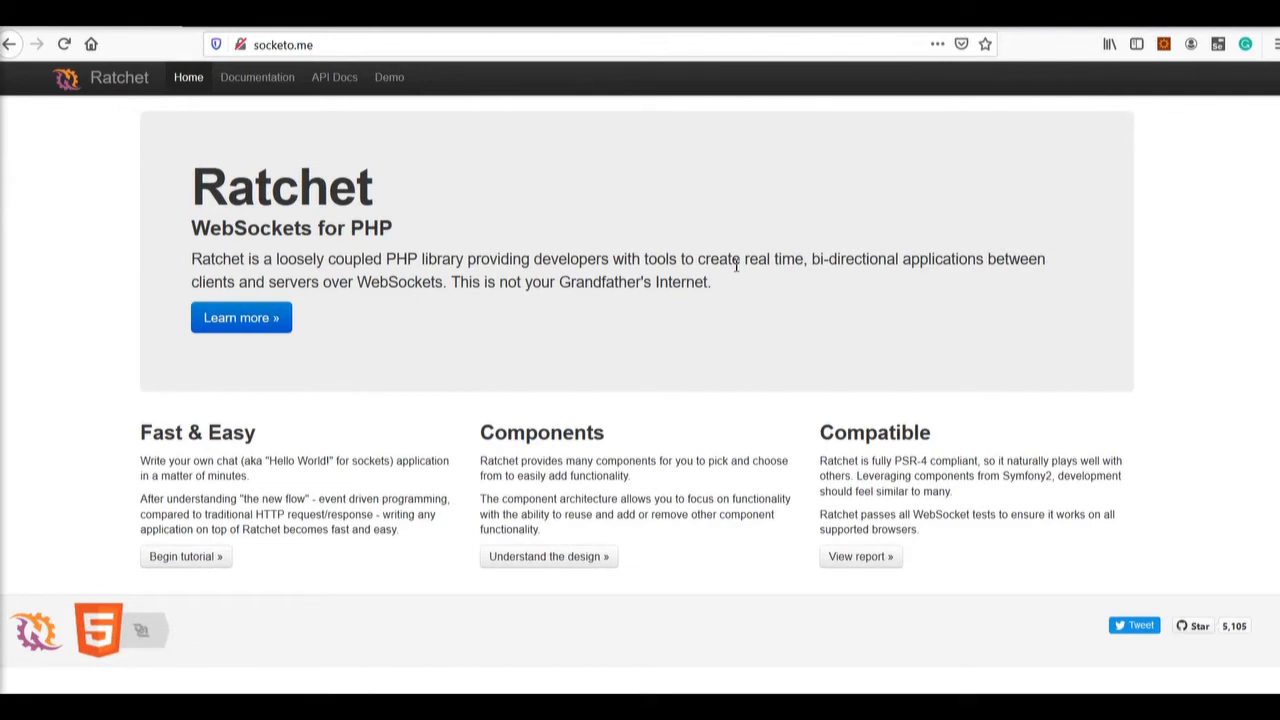
mouse_move(384, 224)
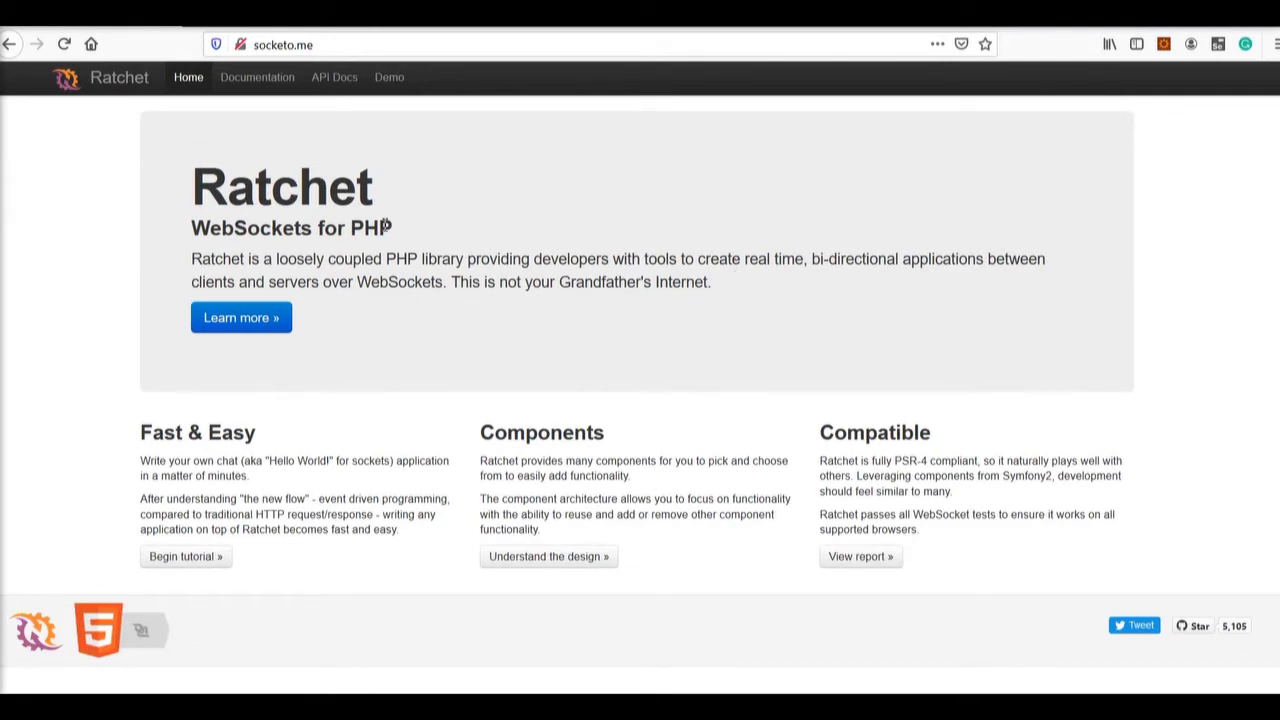
mouse_move(518, 222)
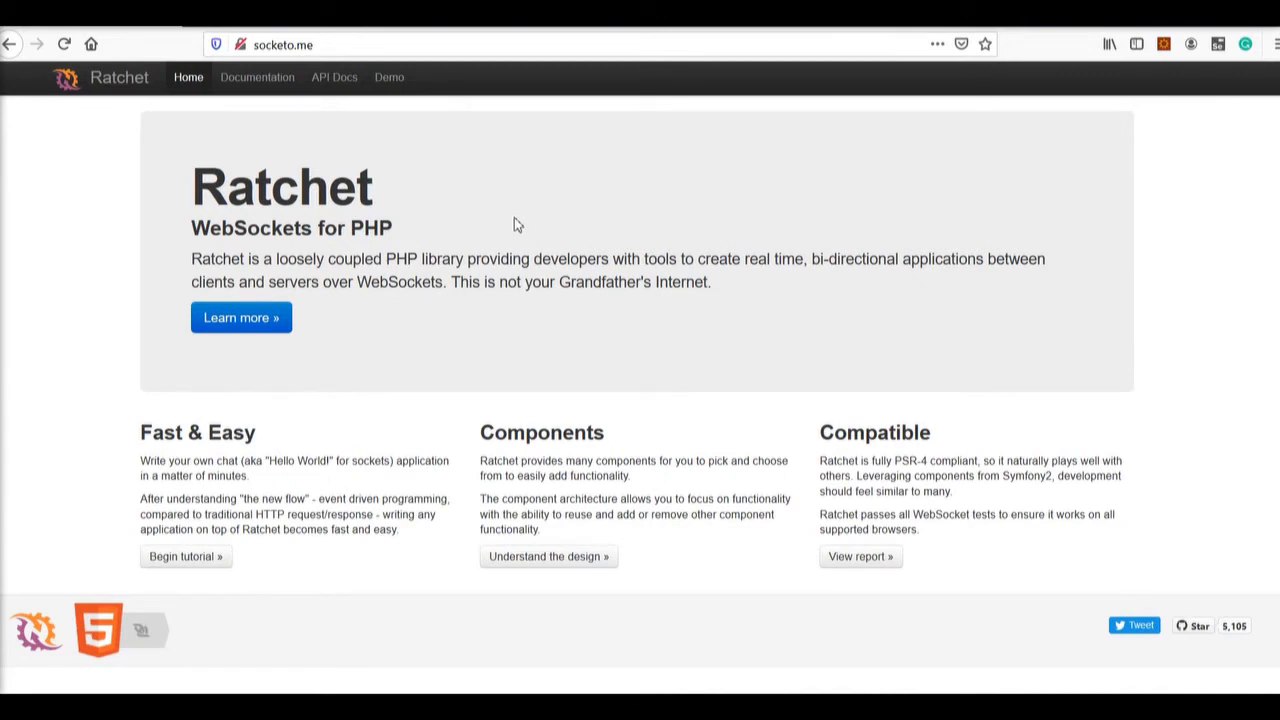
mouse_move(508, 238)
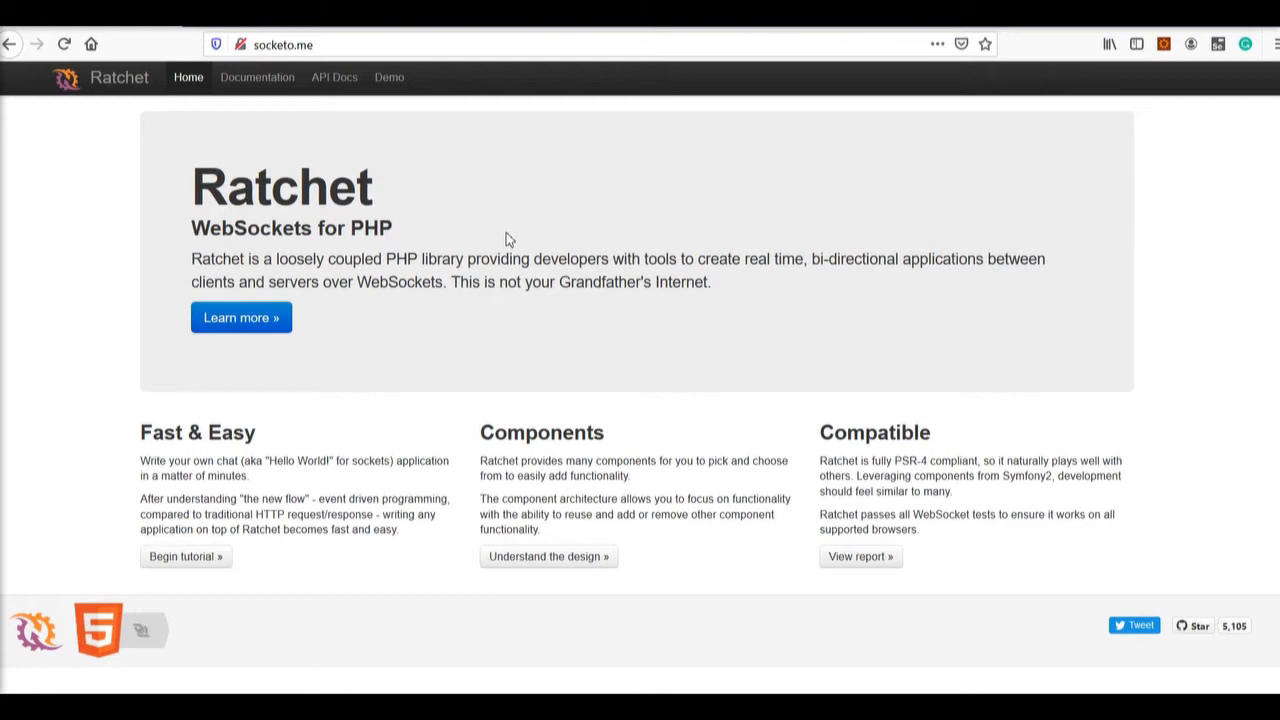
mouse_move(406, 336)
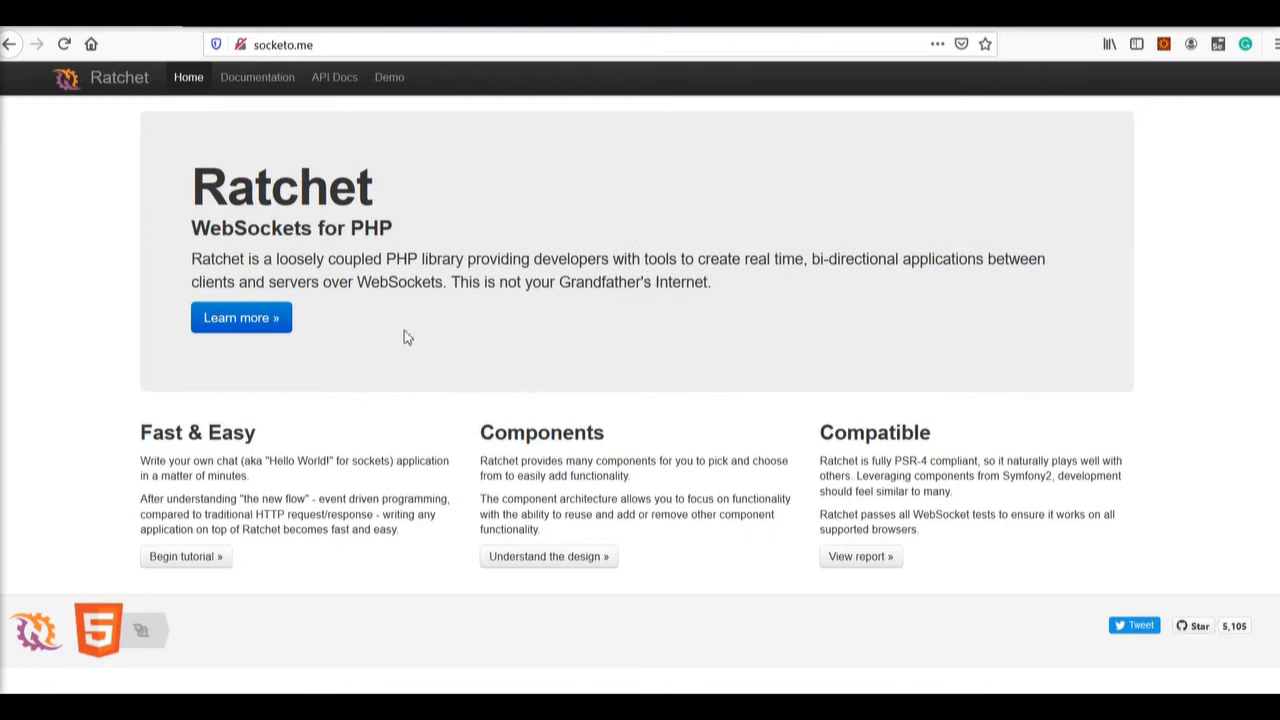
mouse_move(784, 352)
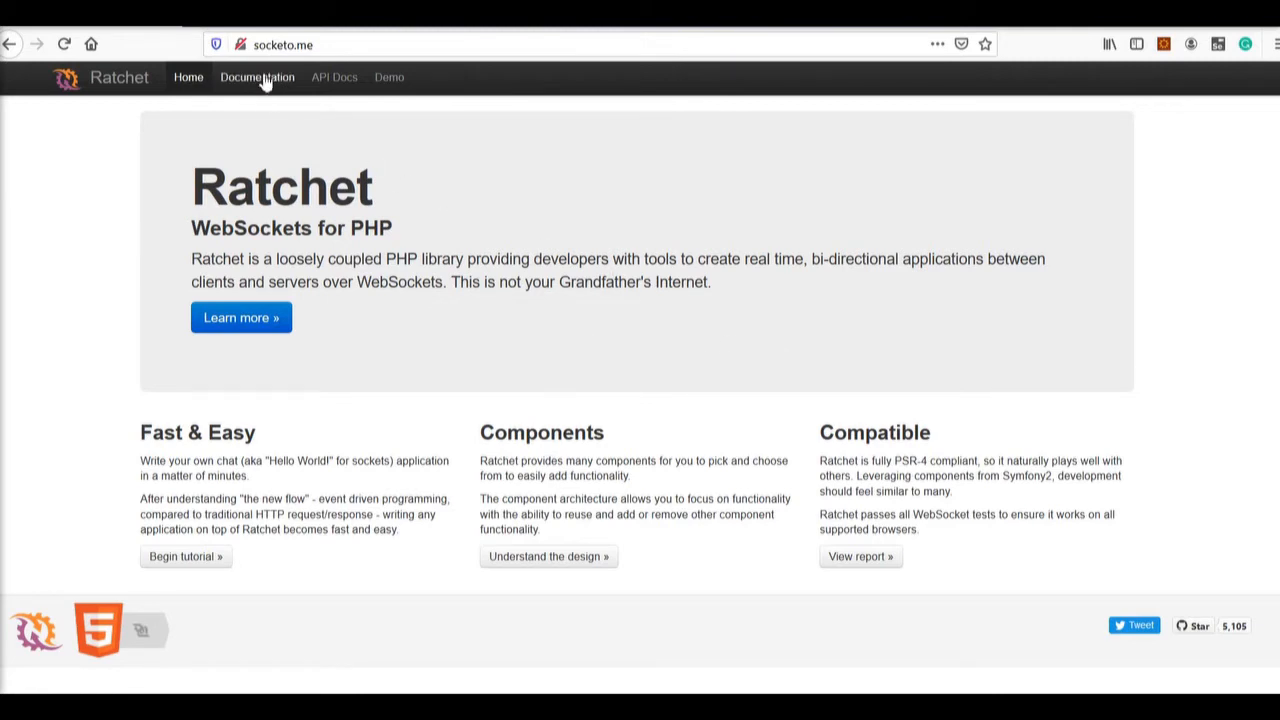
Show Ratchet's Installation docs page and highlight the install command line
click(256, 76)
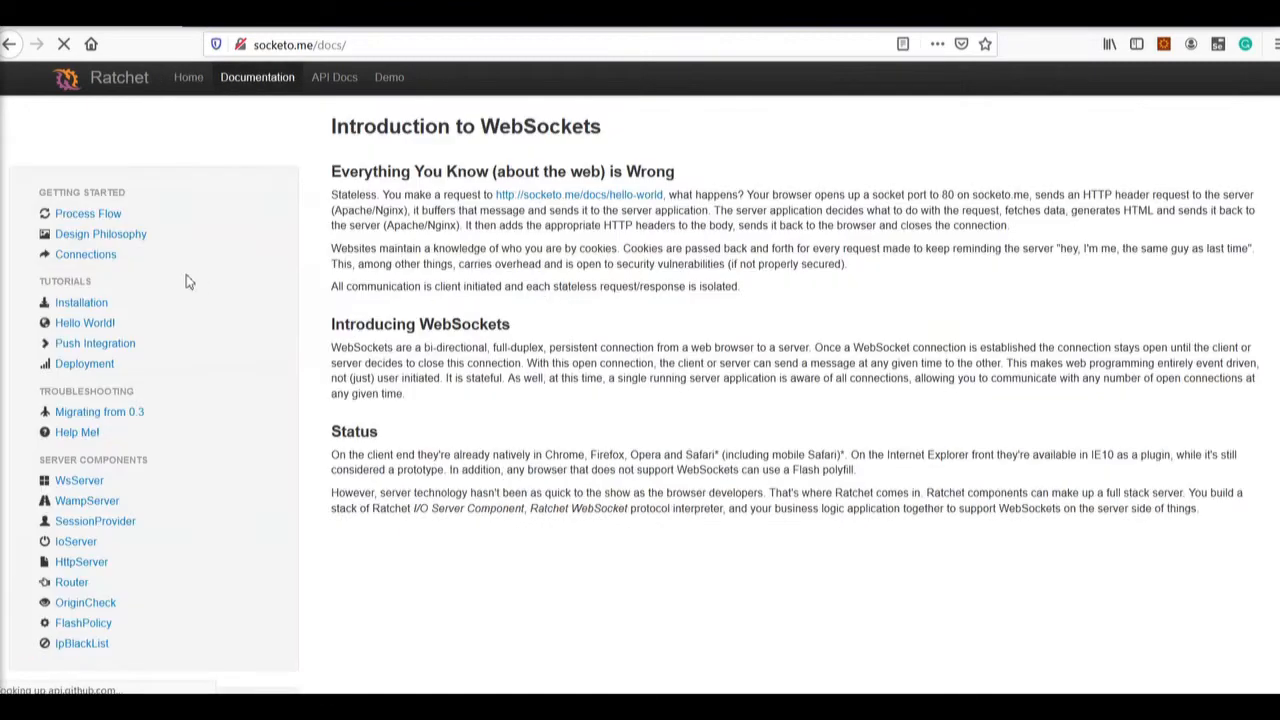
click(80, 302)
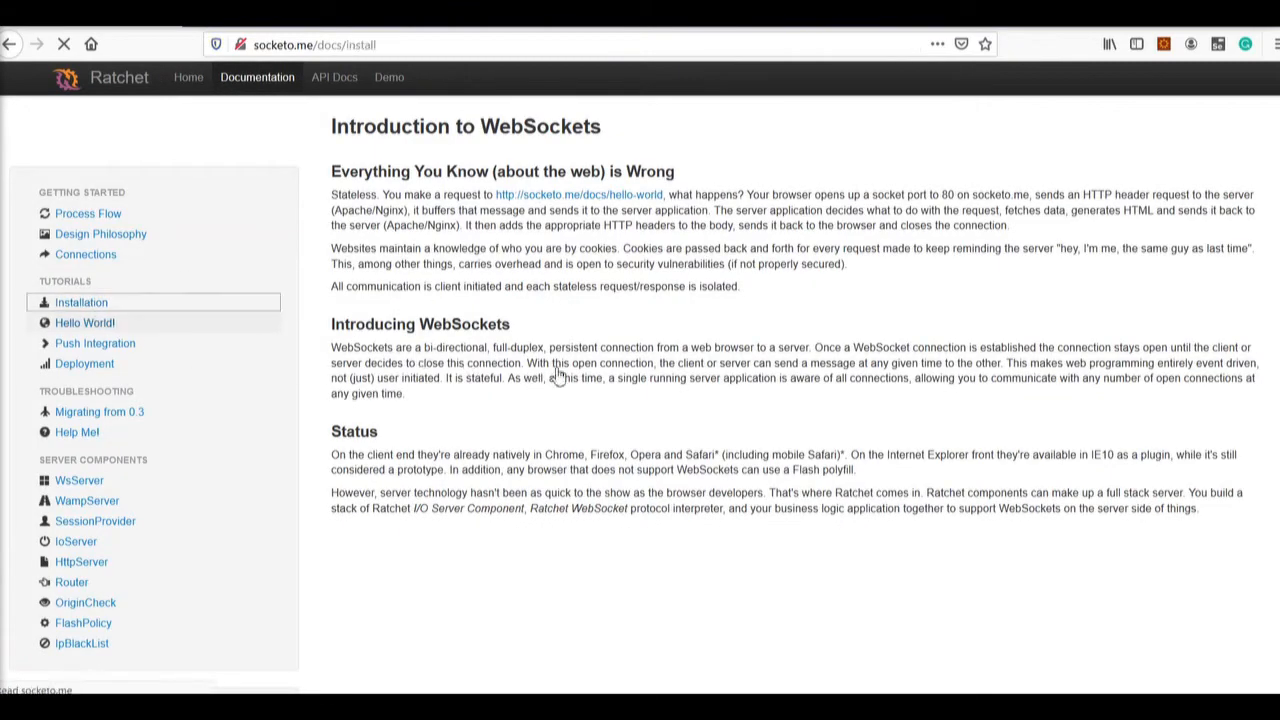
click(80, 302)
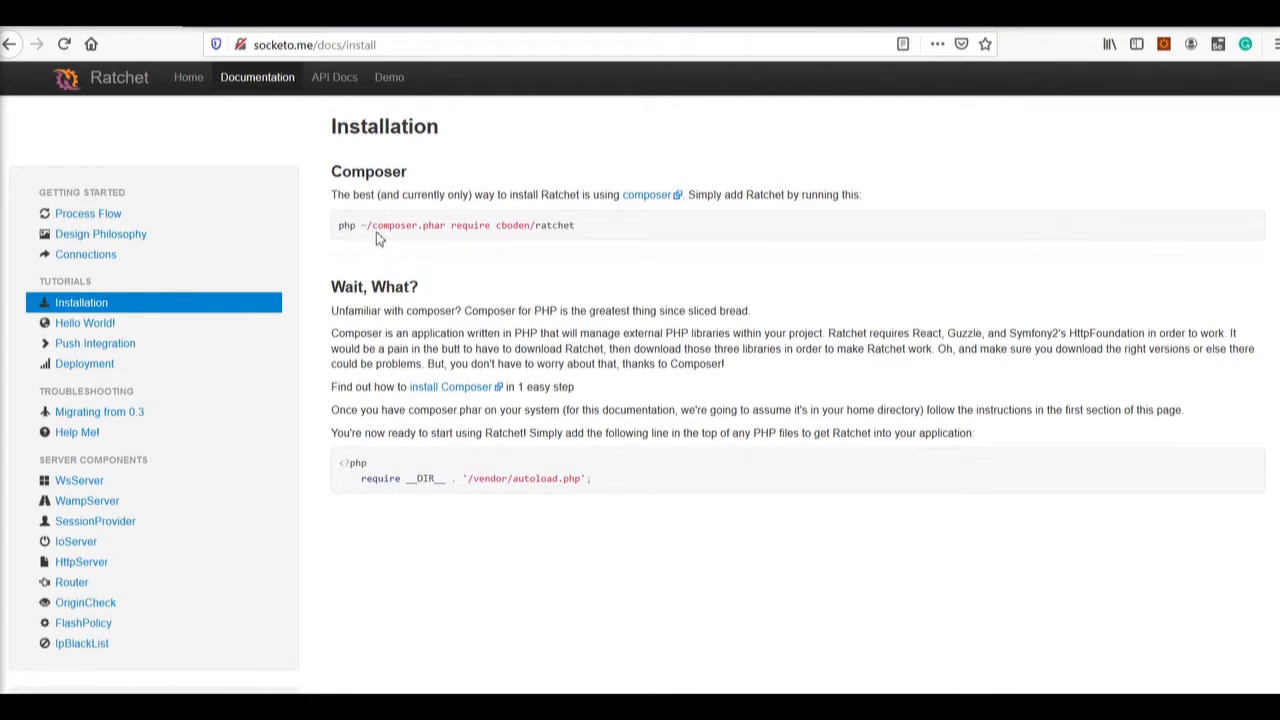
drag(378, 224, 552, 224)
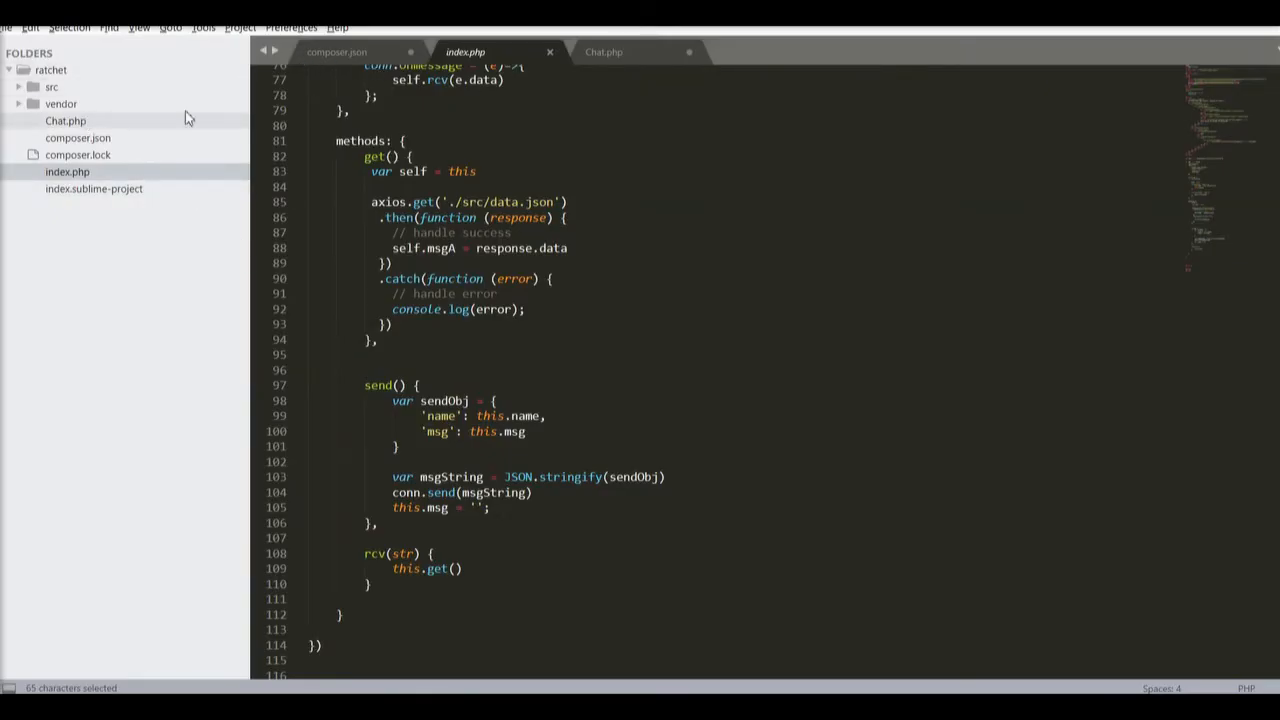
Leave only composer.json open, closing Chat.php and dismissing its save prompt
click(336, 52)
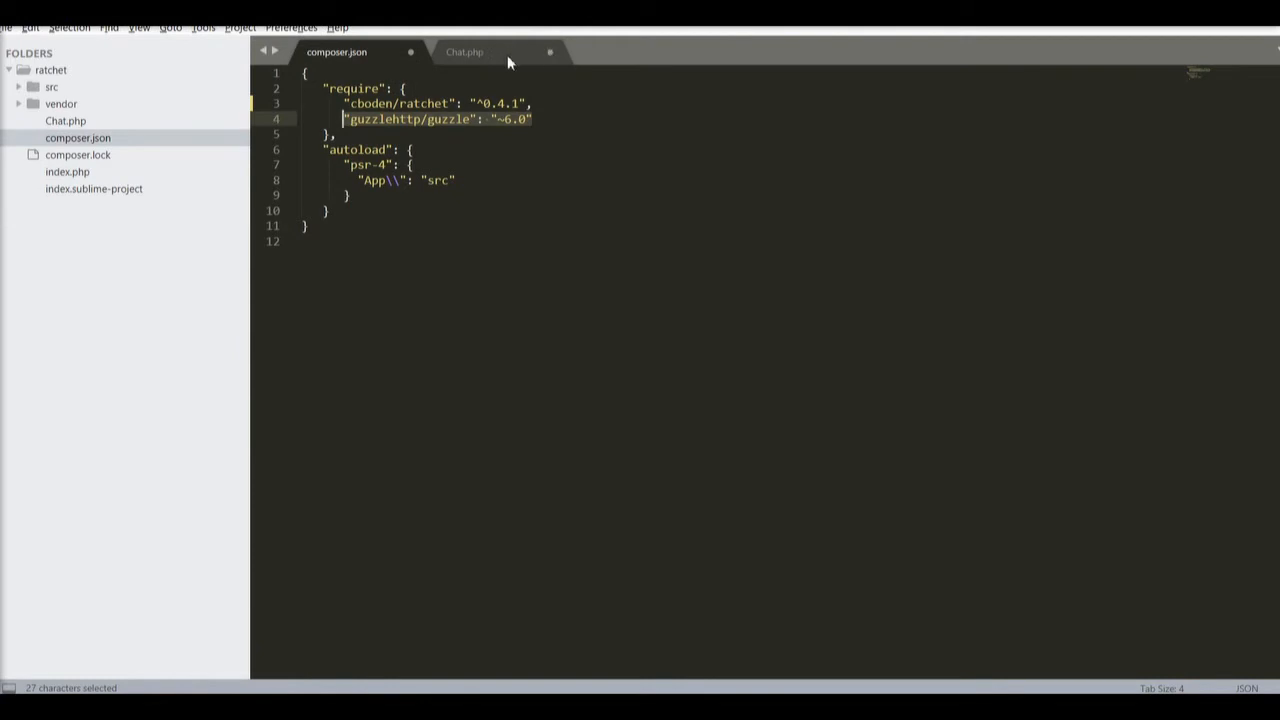
click(464, 52)
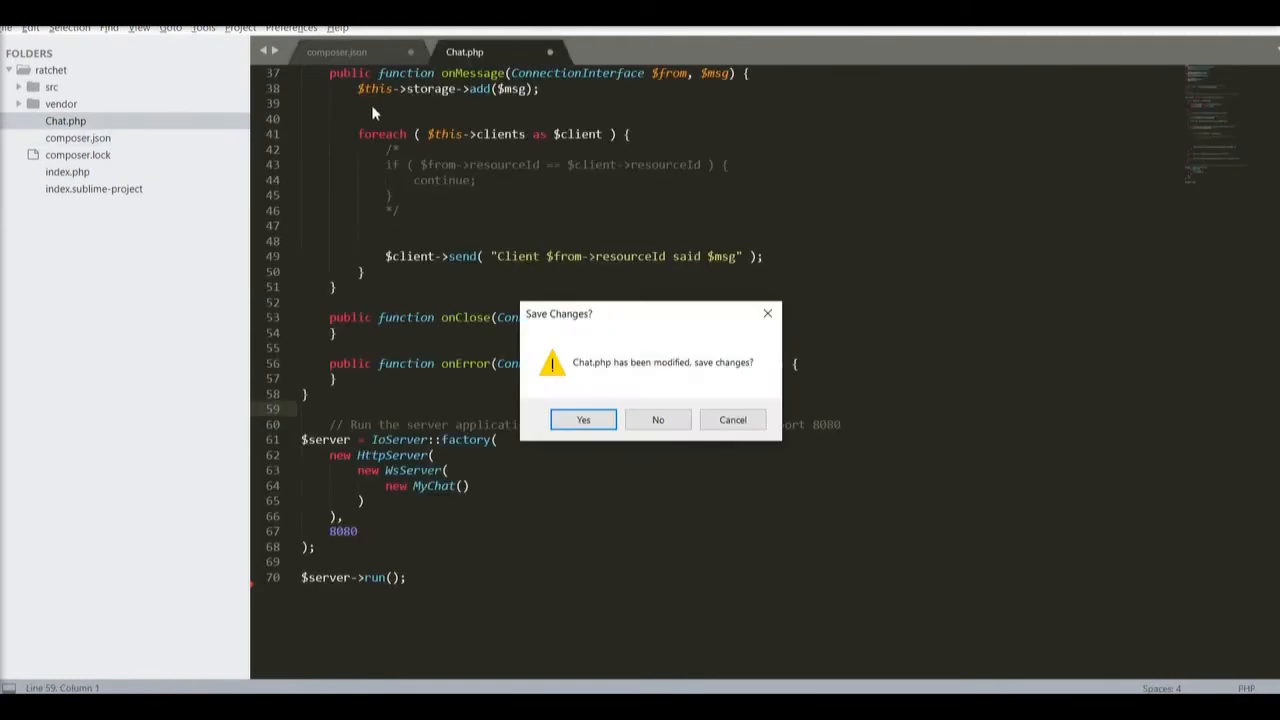
click(584, 420)
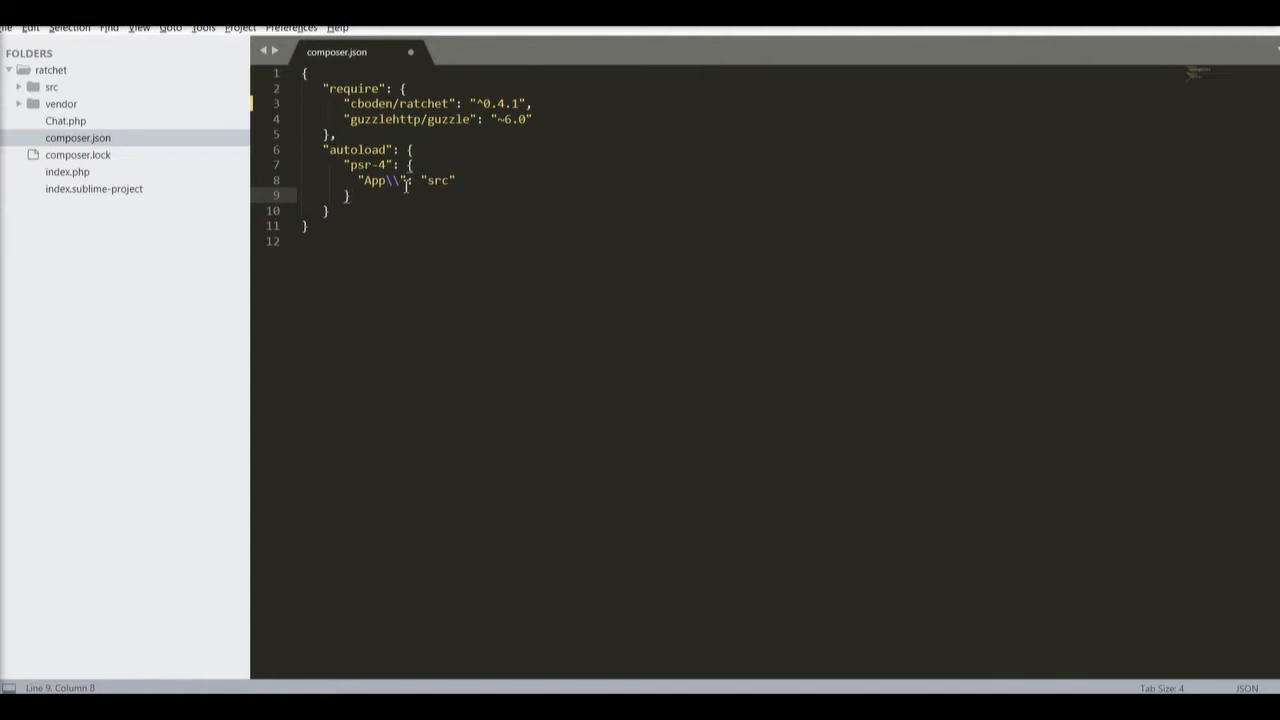
mouse_move(56, 96)
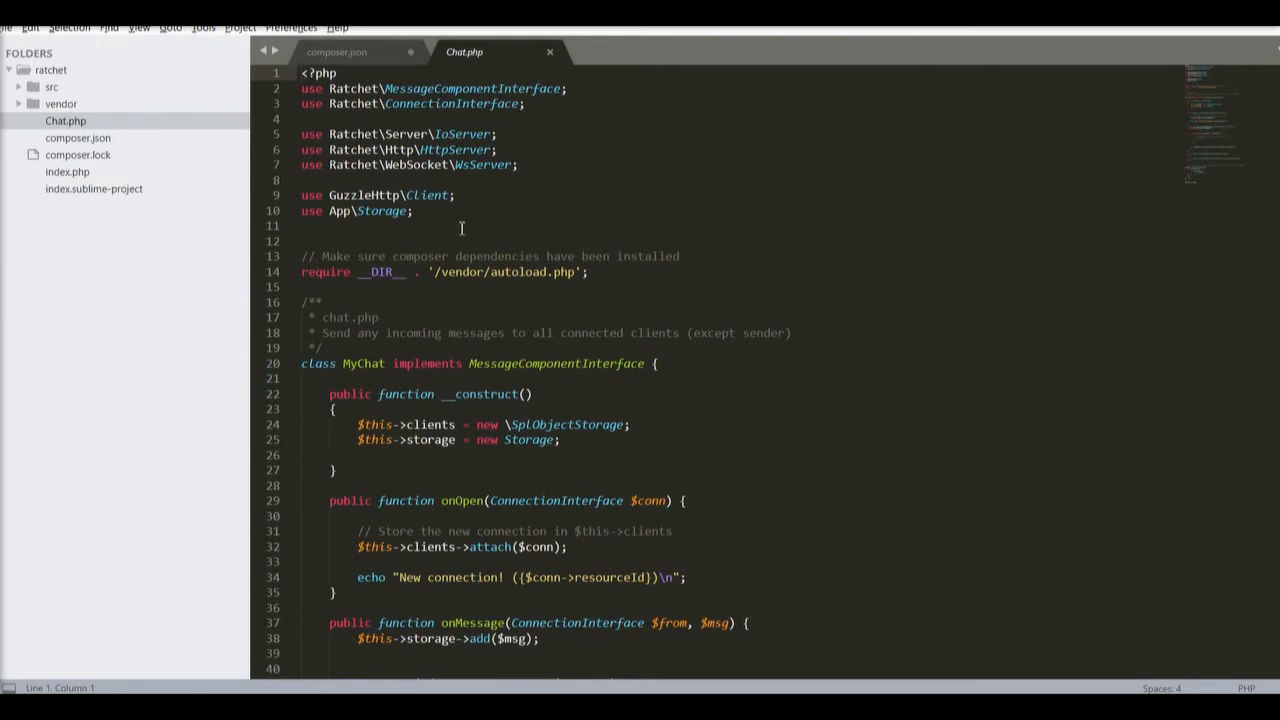
mouse_move(544, 108)
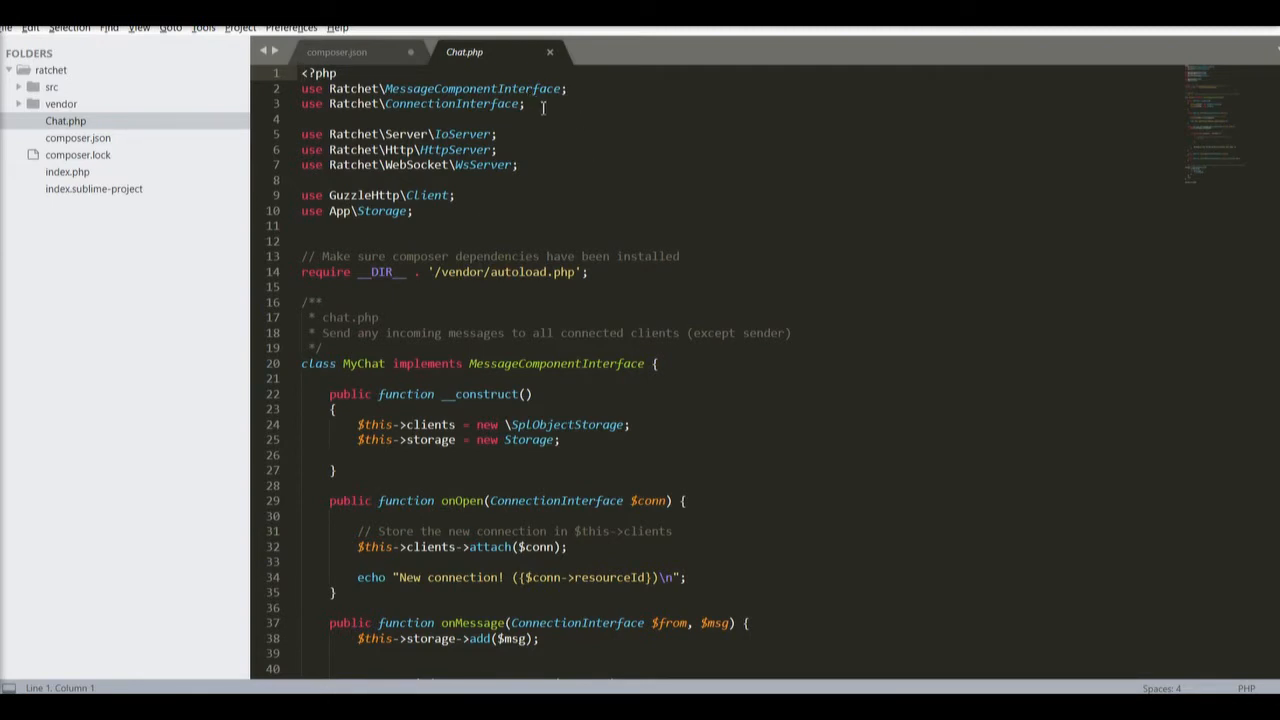
Select the two Ratchet use statements in Chat.php
drag(300, 88, 524, 104)
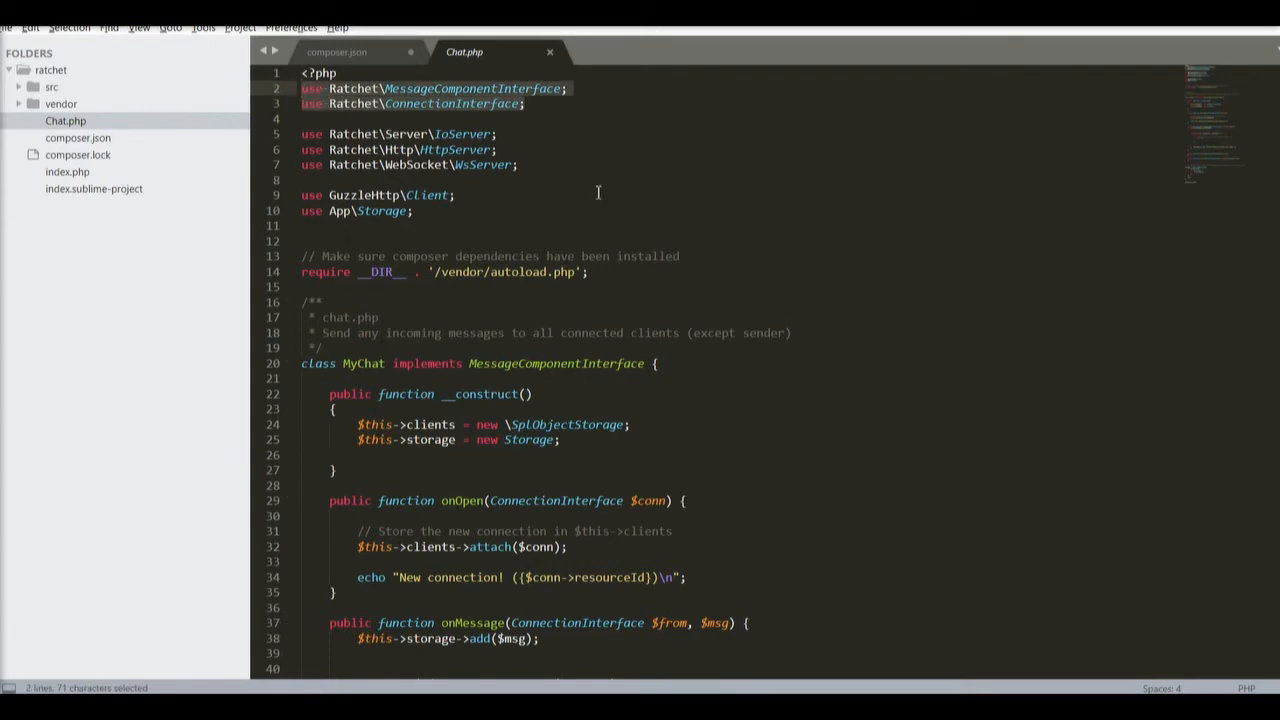
mouse_move(636, 128)
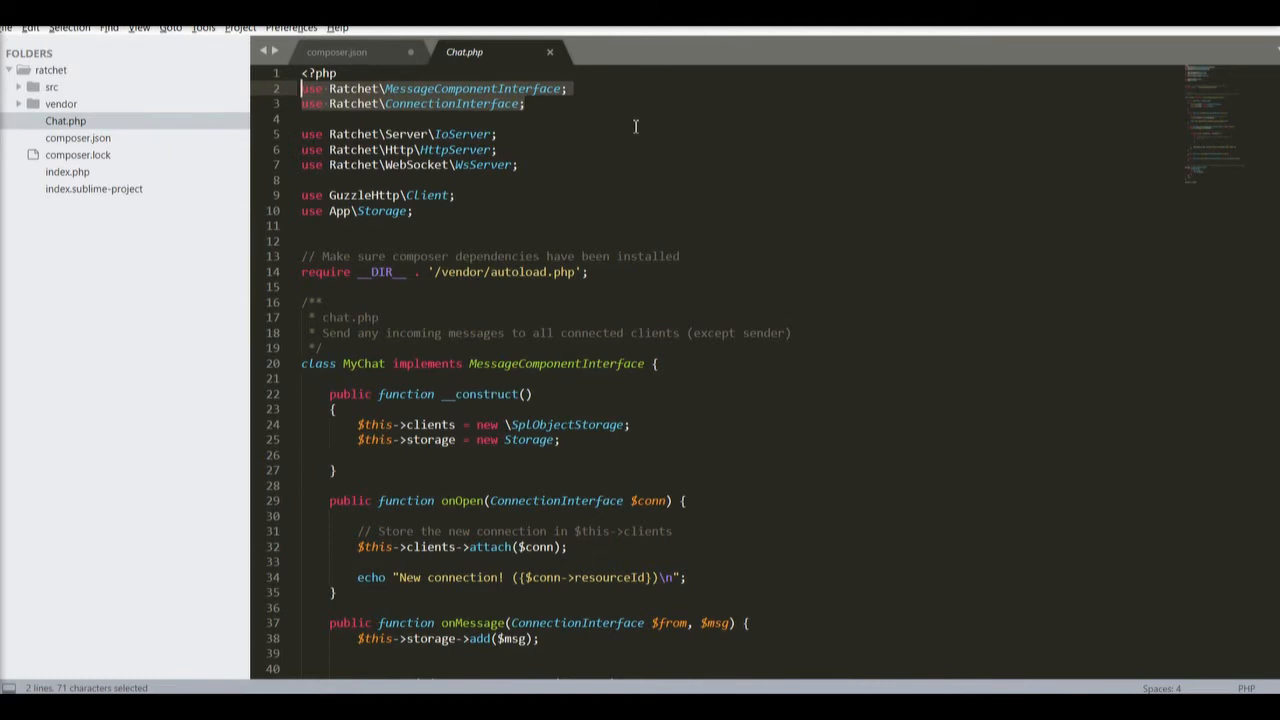
mouse_move(624, 128)
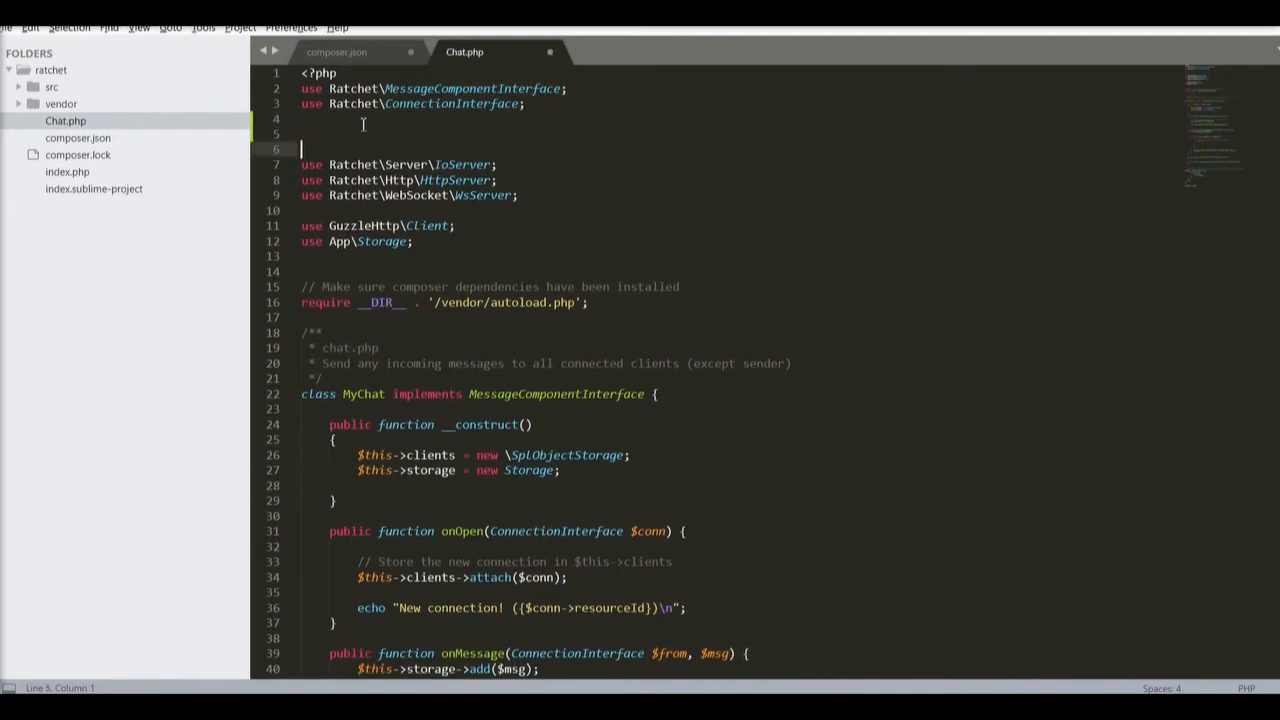
text(class)
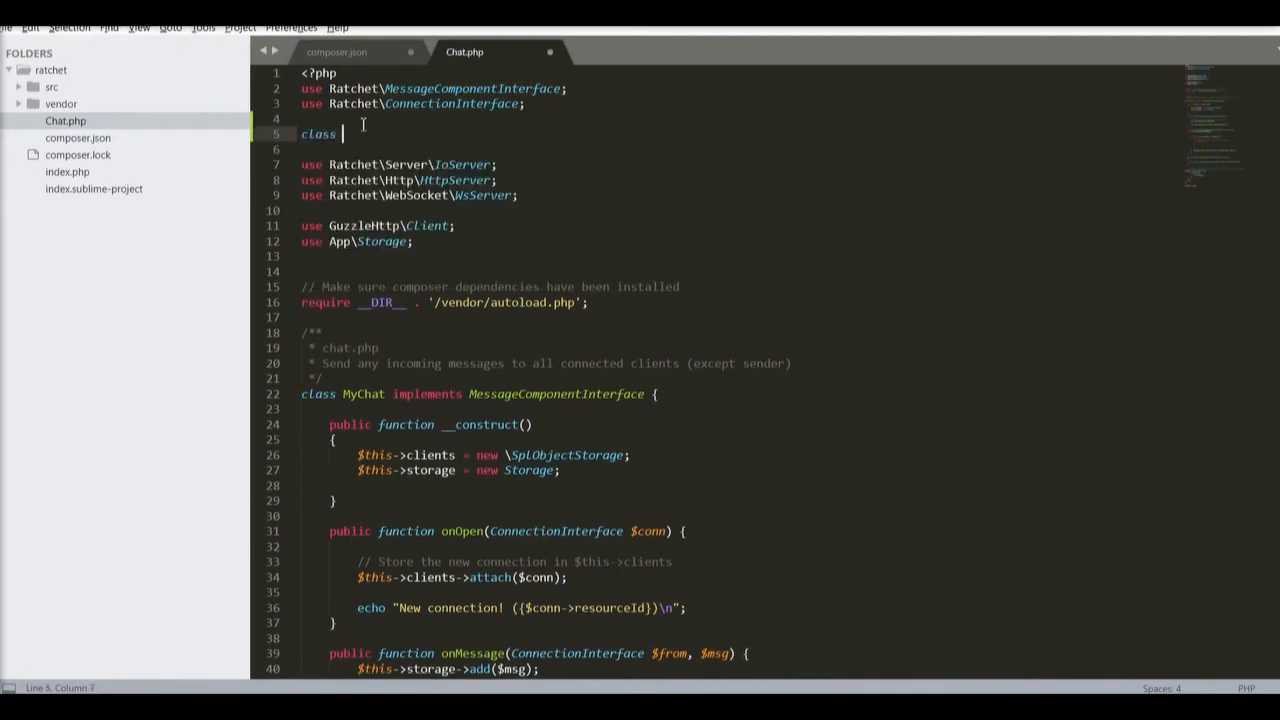
text(cat () {)
text(fucntio)
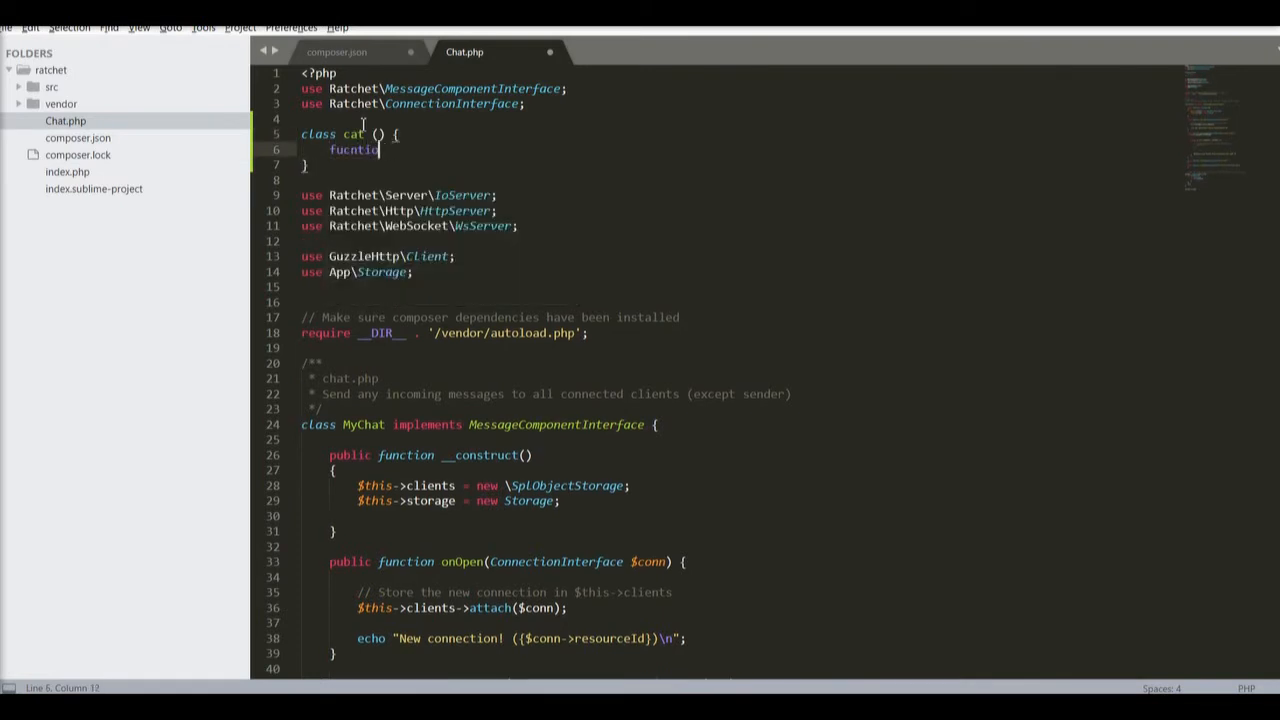
text(function)
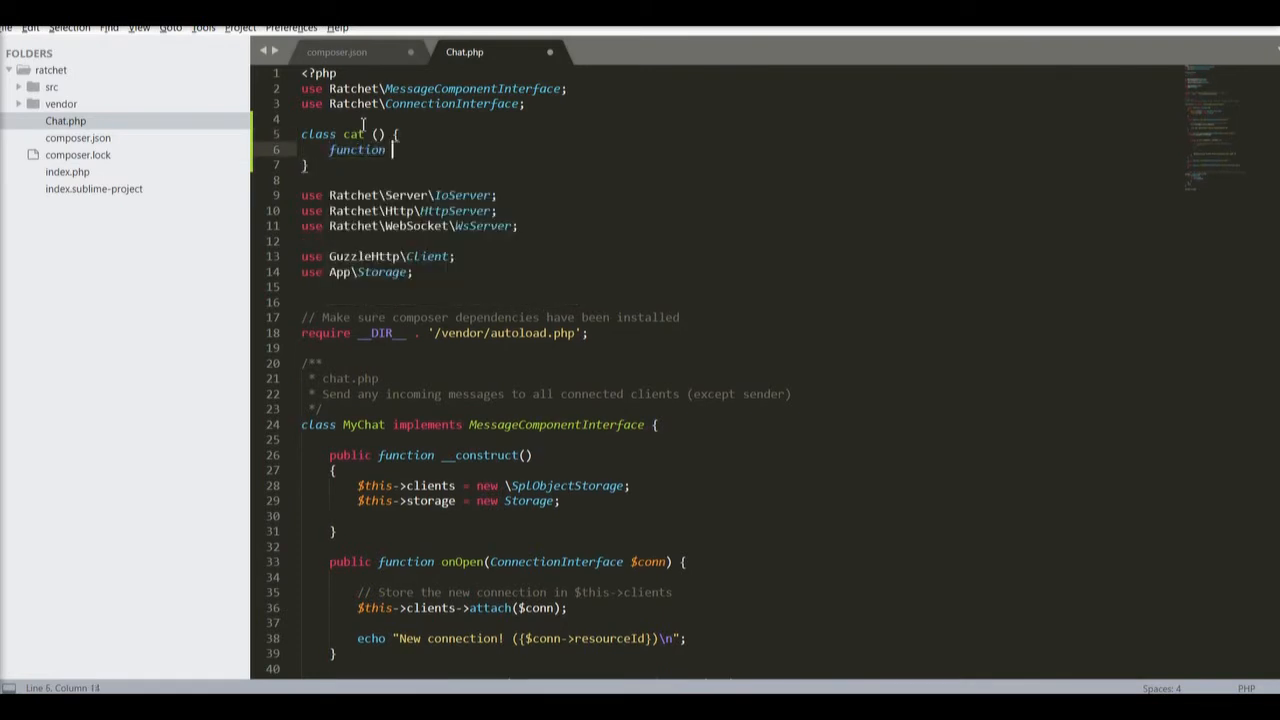
text(tail() {)
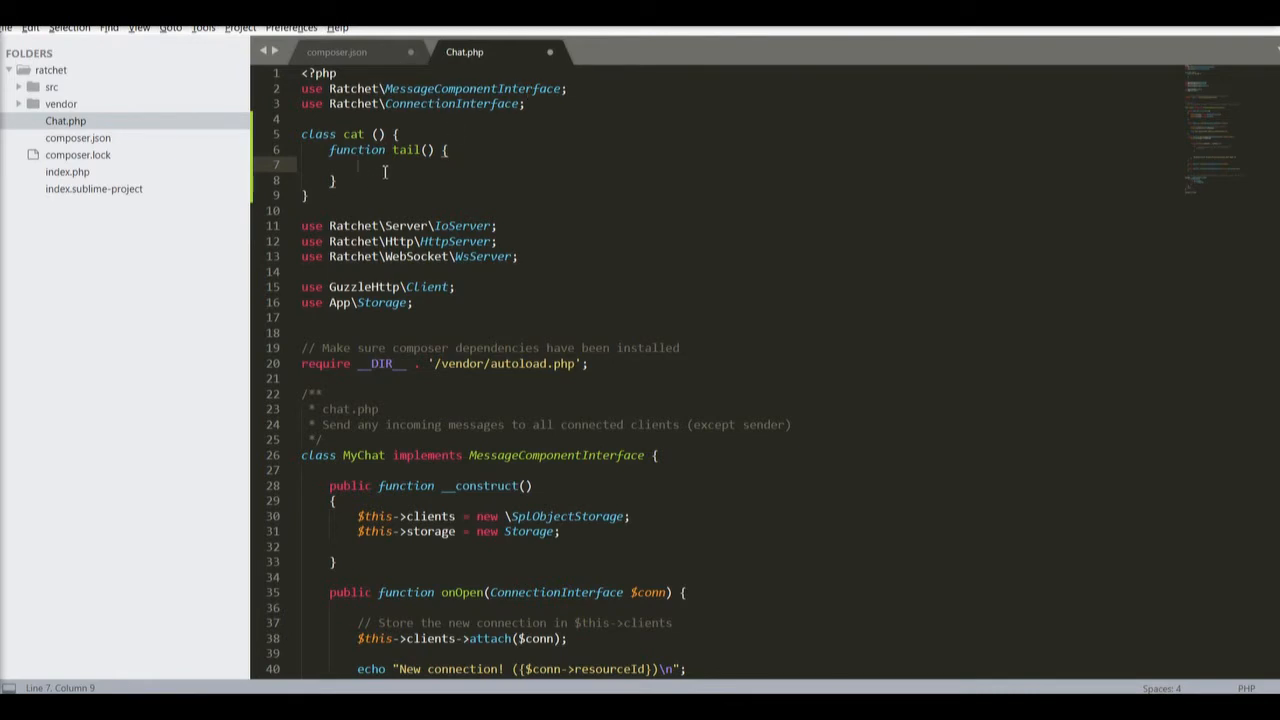
mouse_move(408, 150)
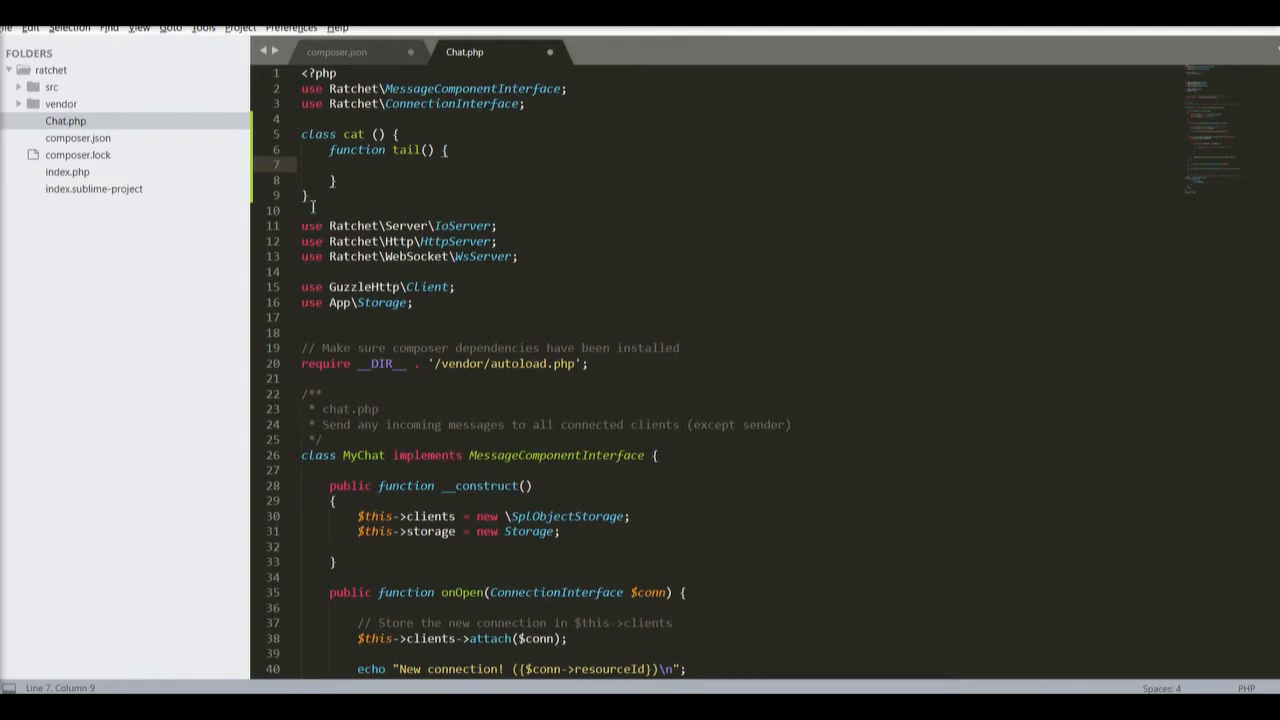
drag(312, 134, 336, 196)
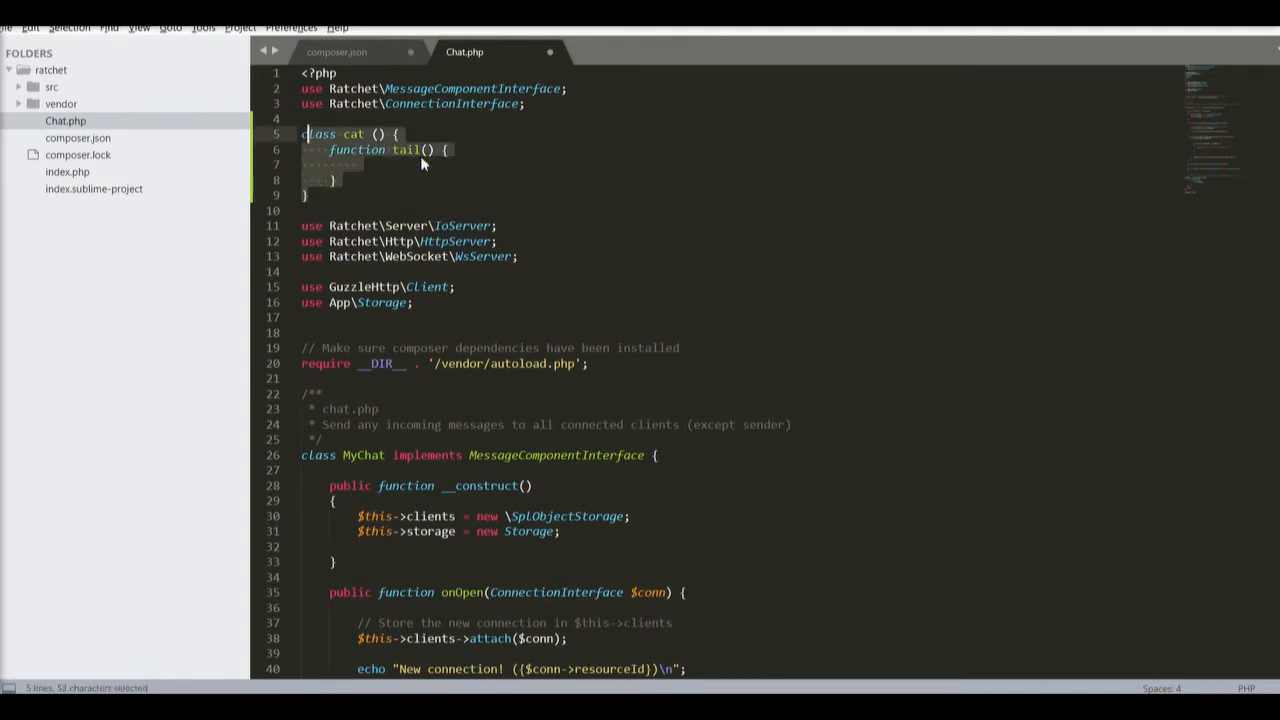
key(Delete)
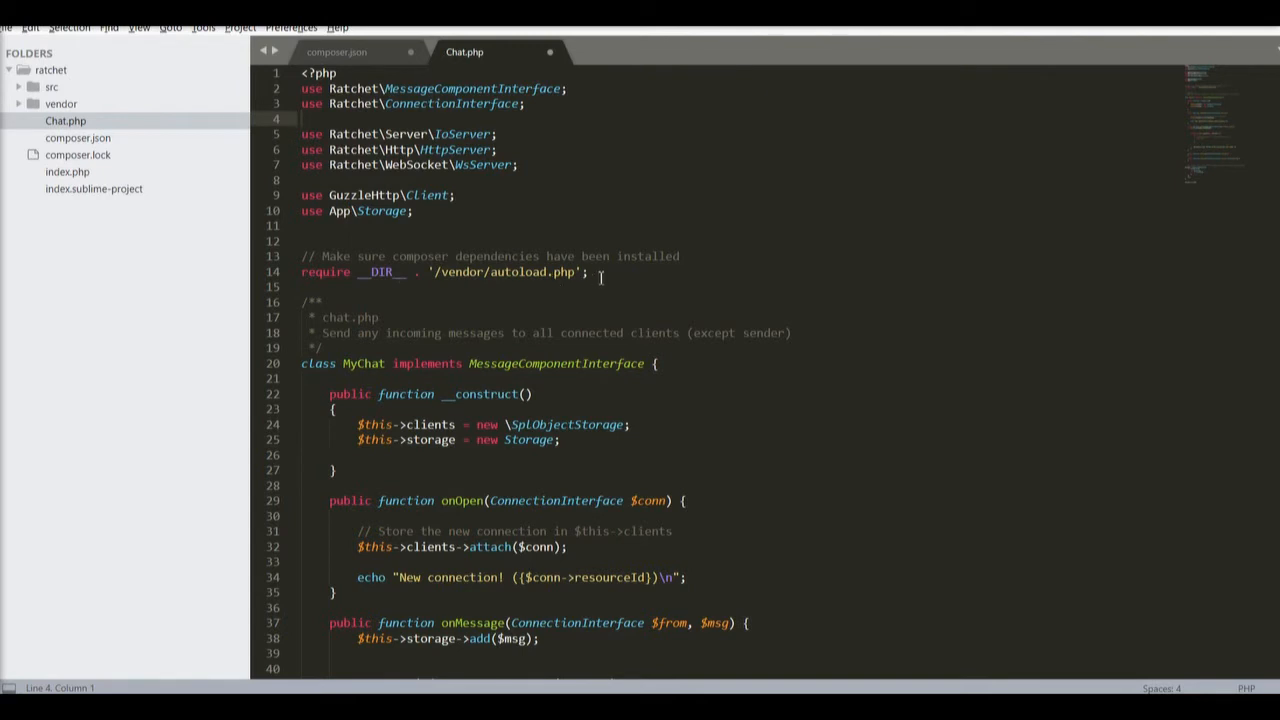
mouse_move(602, 280)
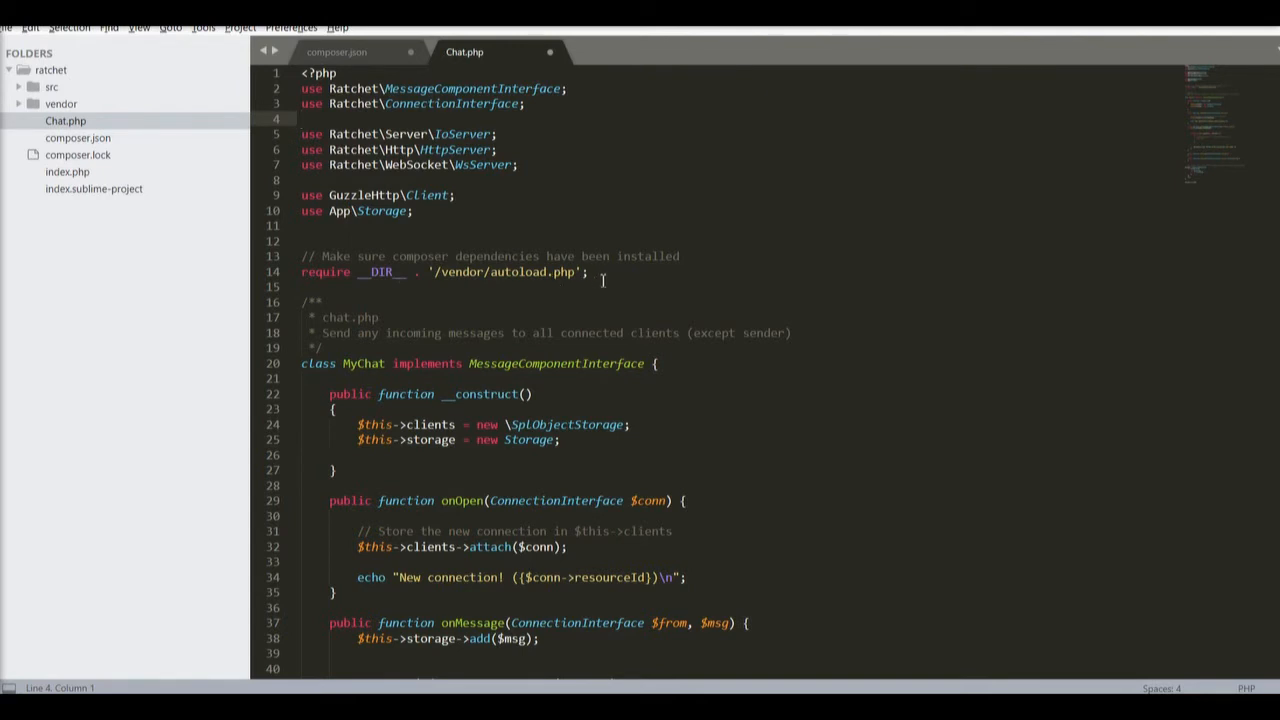
mouse_move(518, 252)
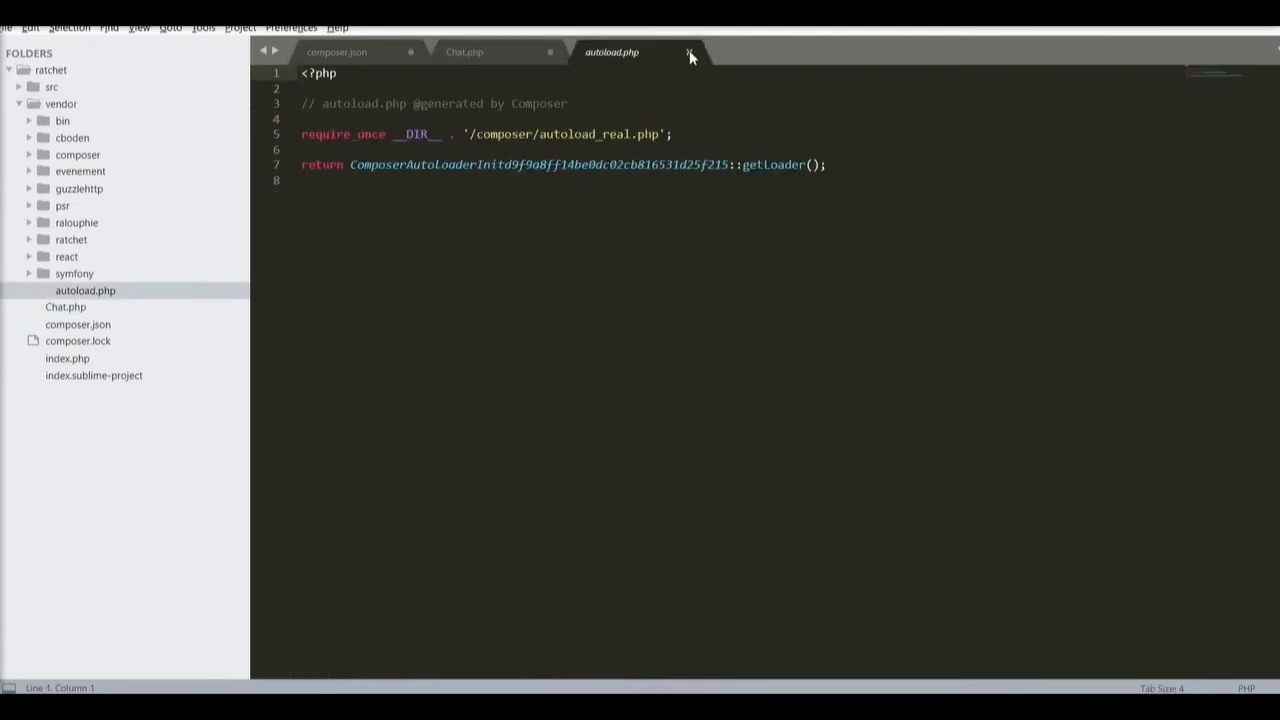
click(688, 52)
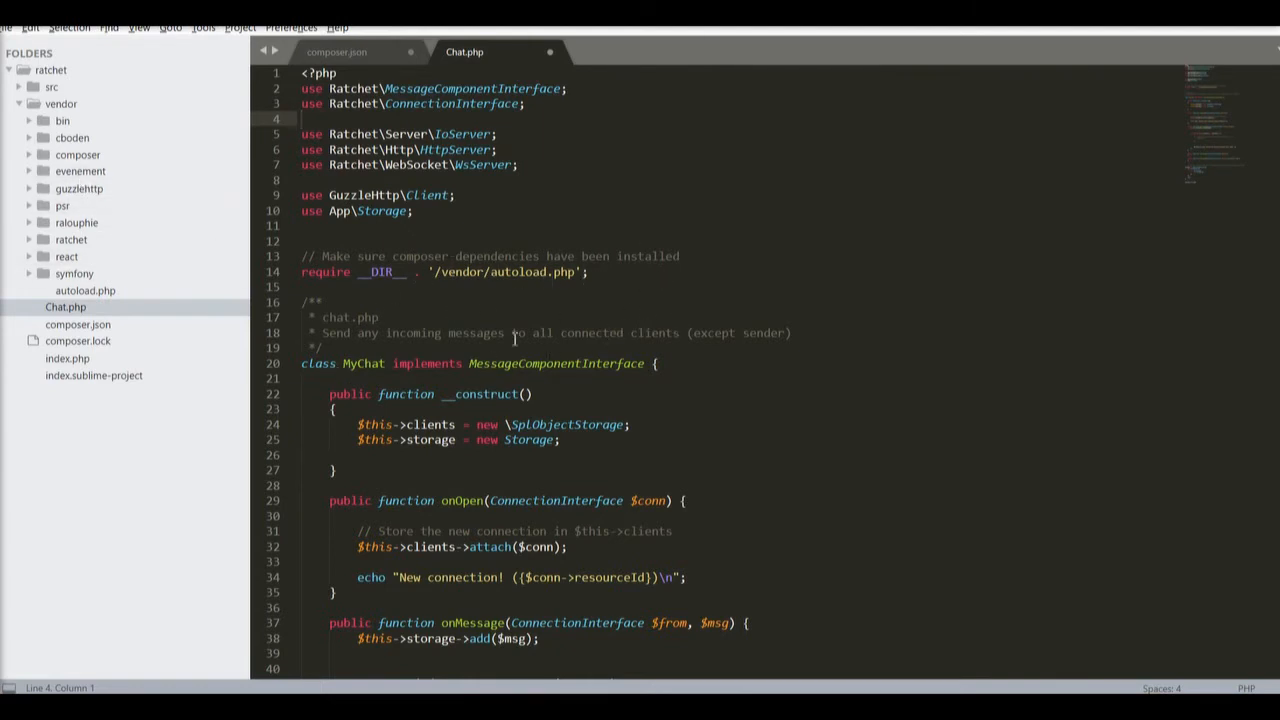
scroll(down, 3)
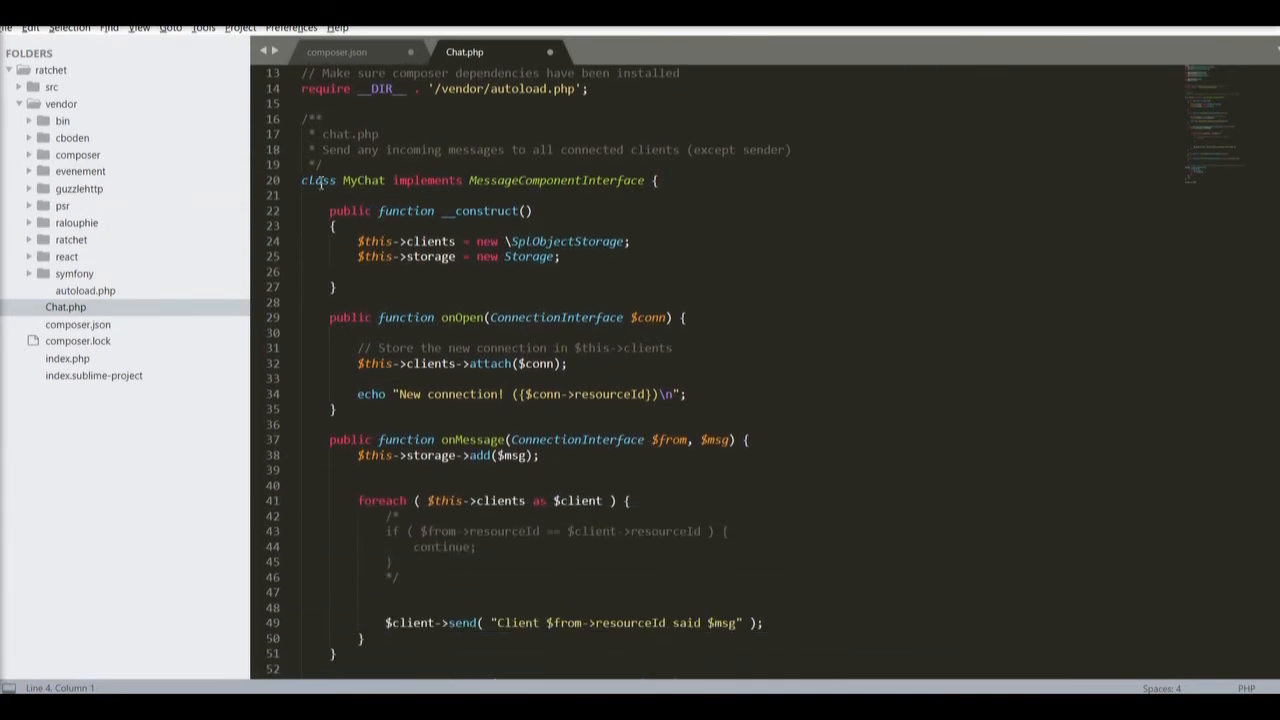
double_click(556, 180)
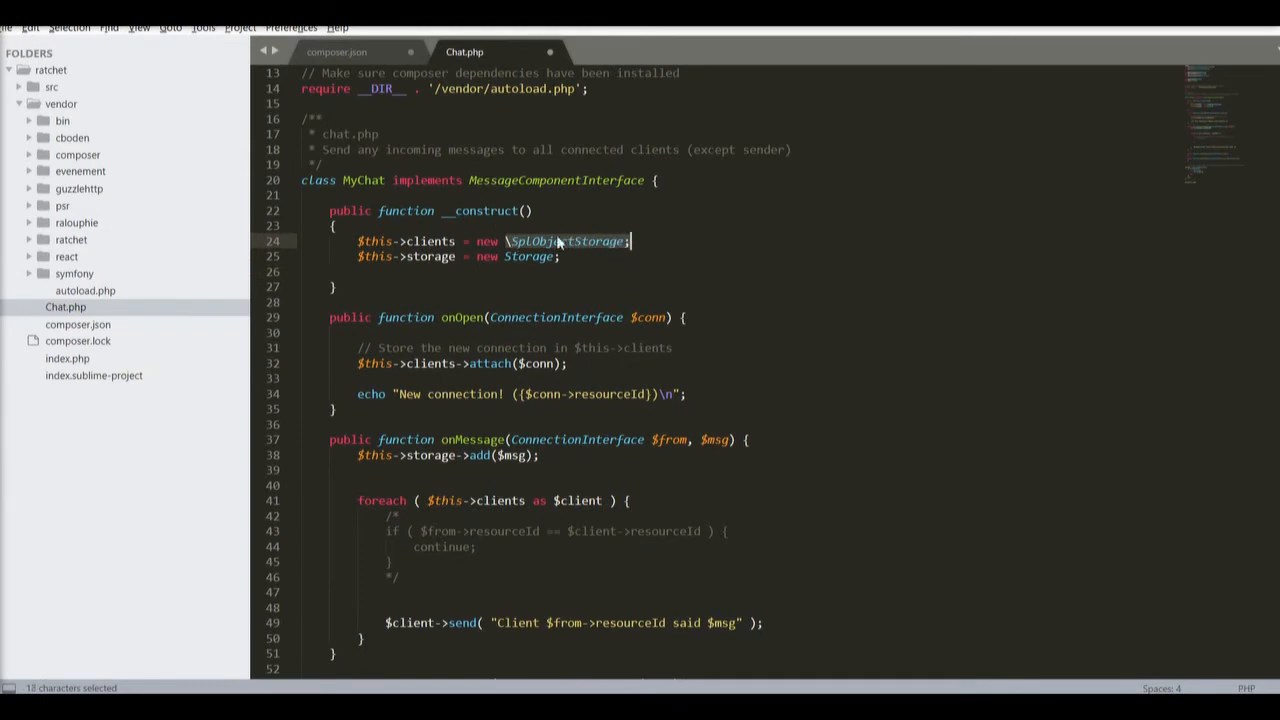
mouse_move(528, 256)
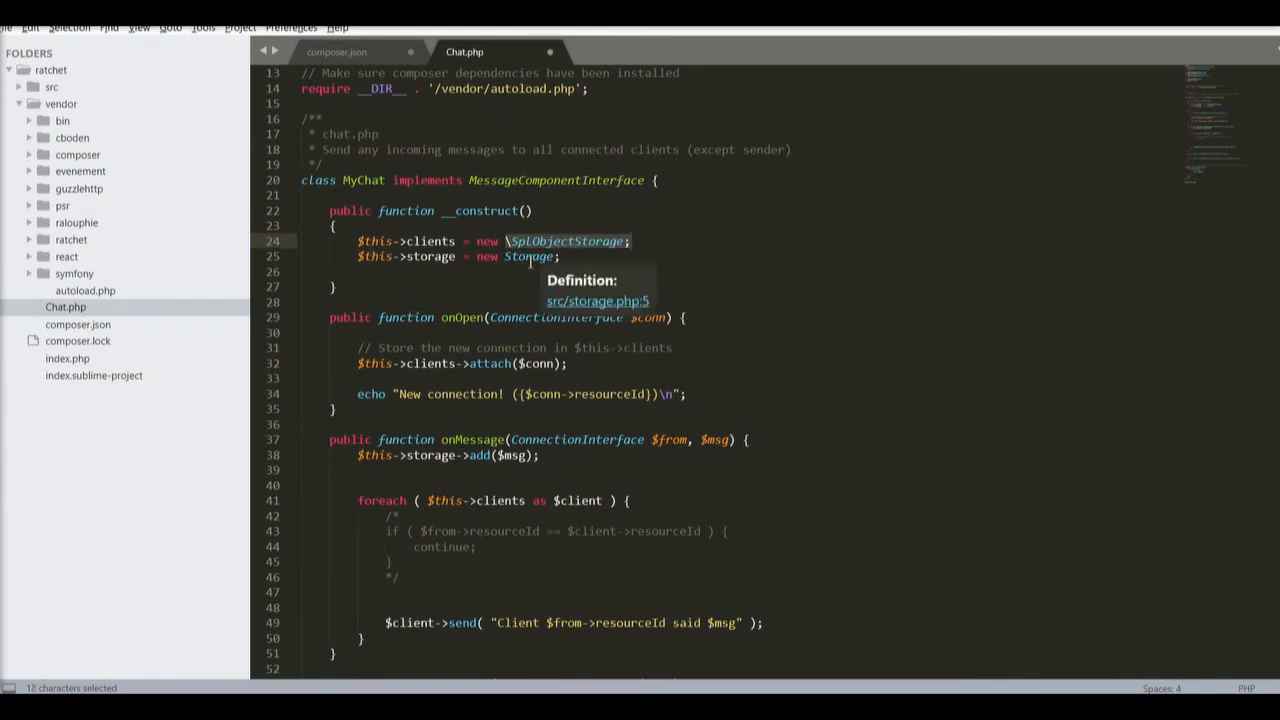
mouse_move(456, 334)
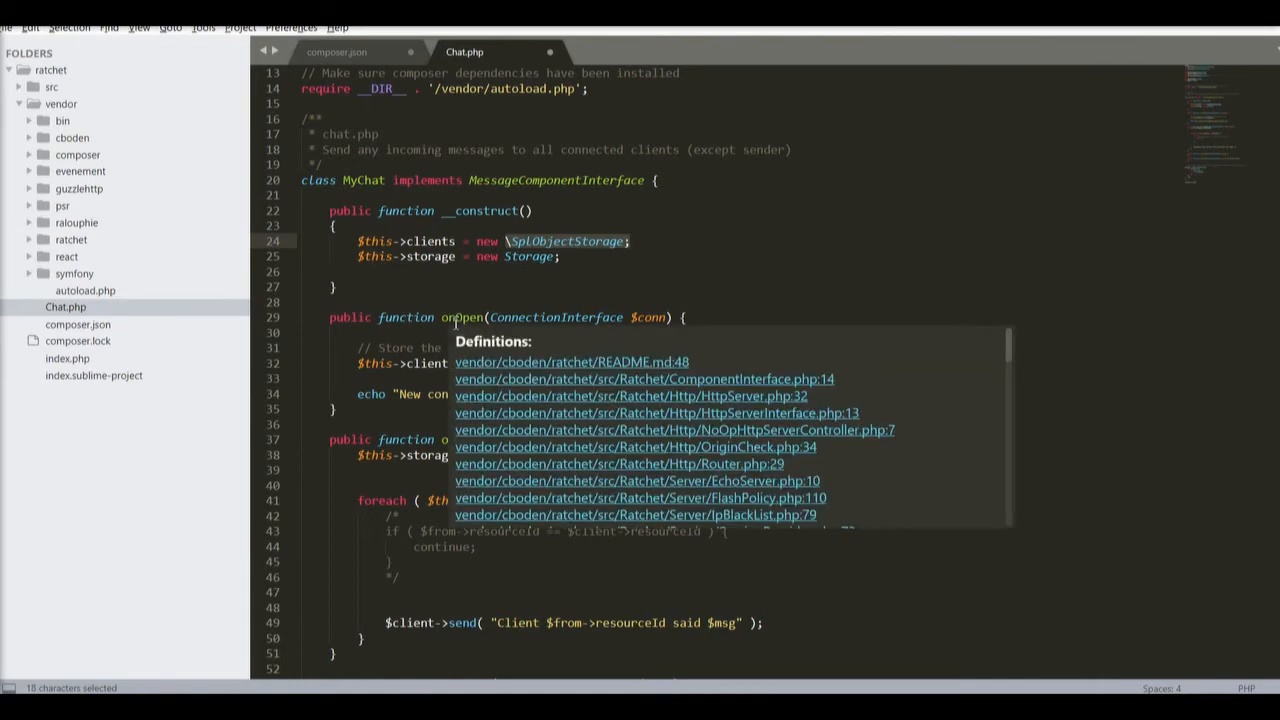
click(768, 352)
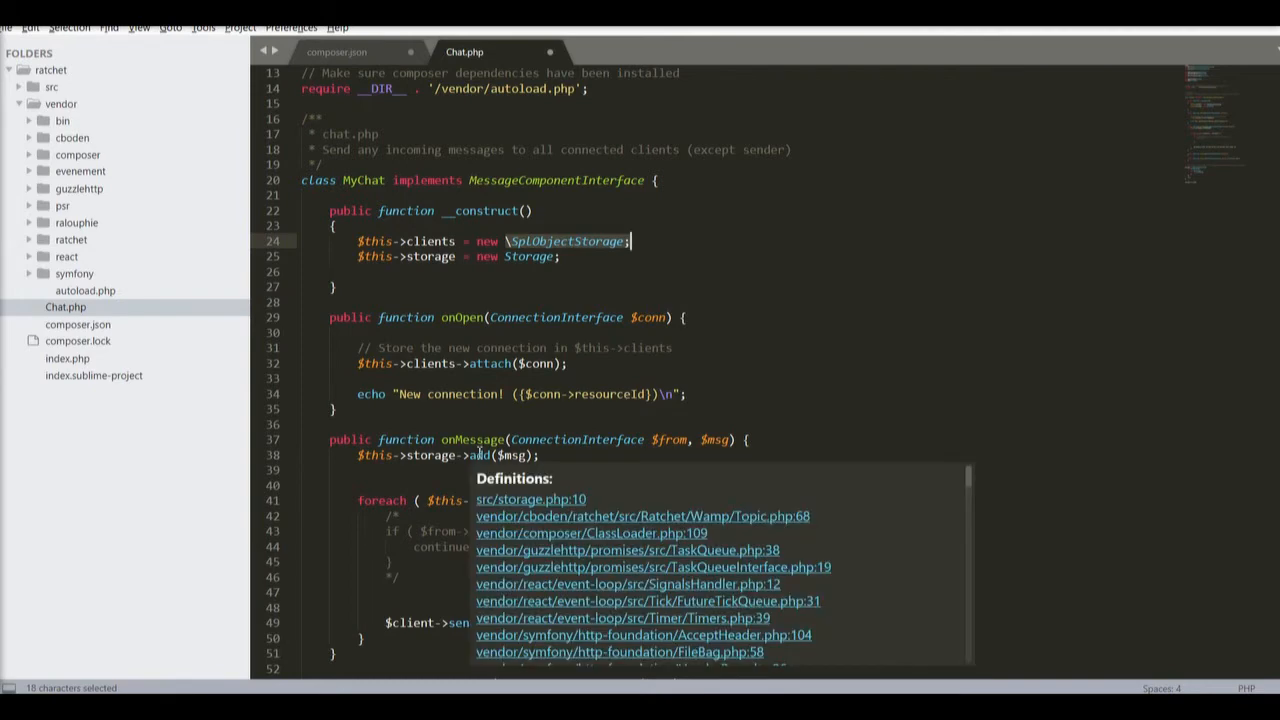
scroll(down, 3)
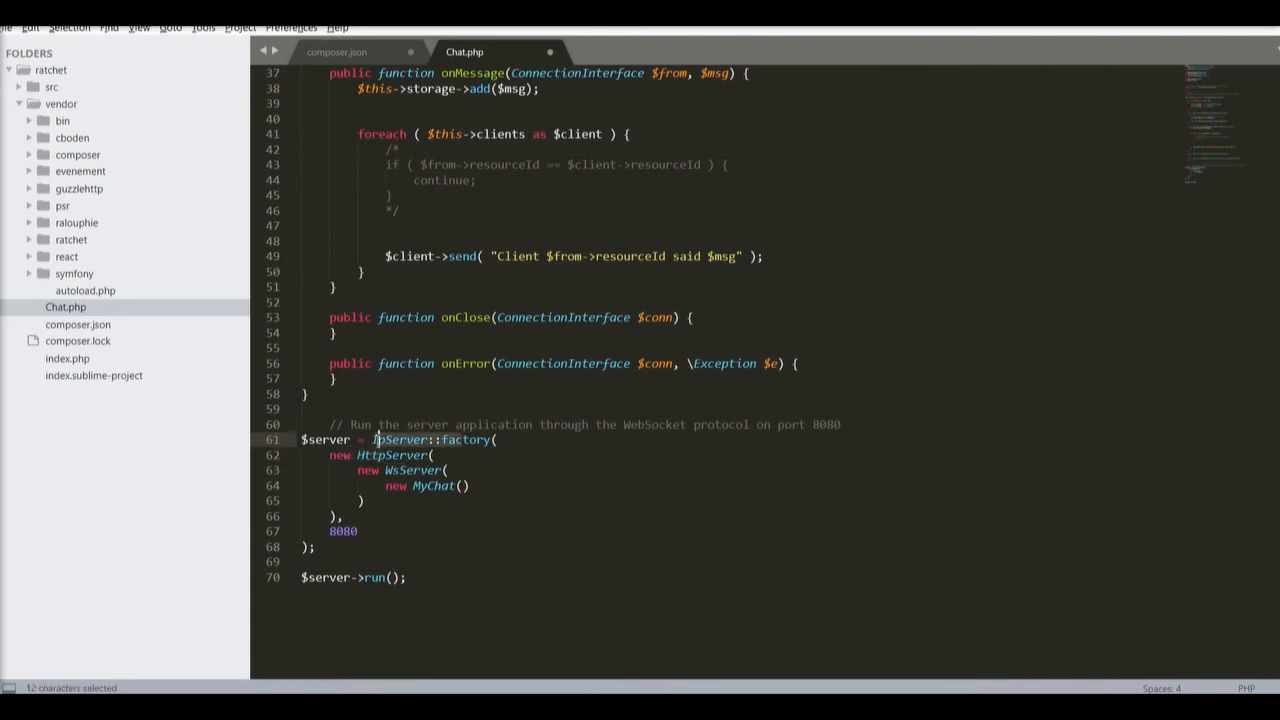
click(384, 440)
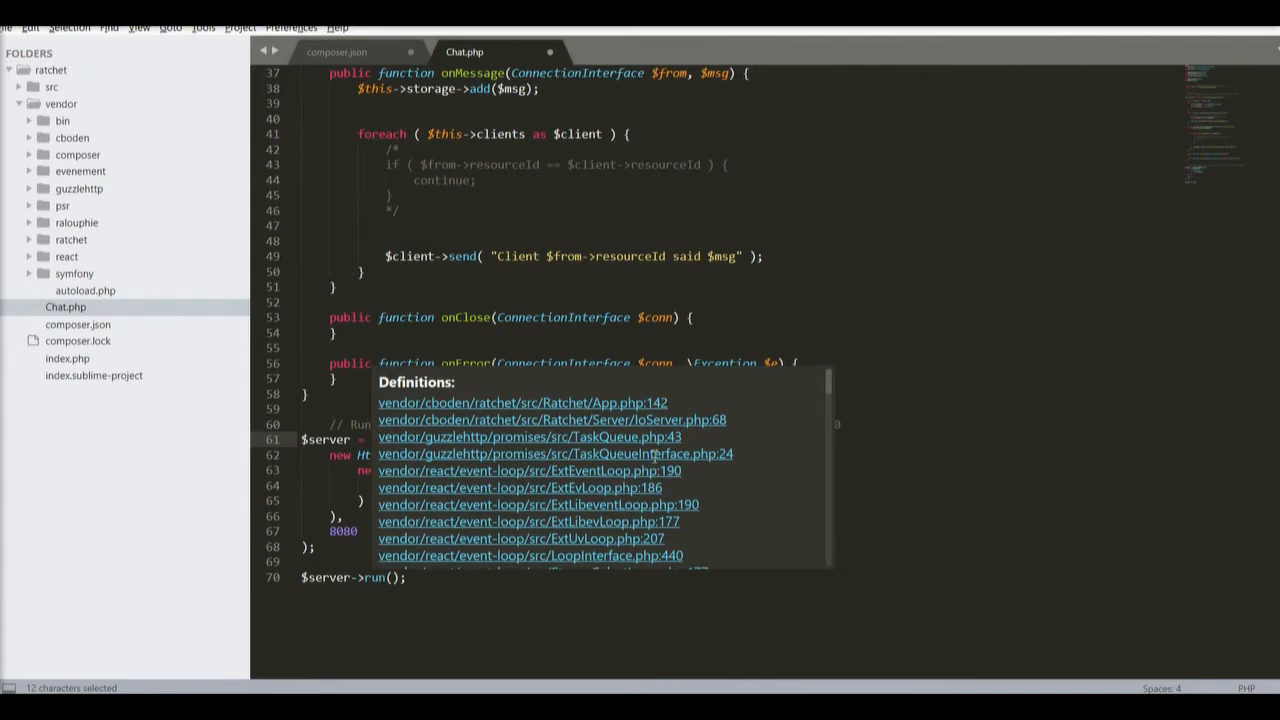
key(escape)
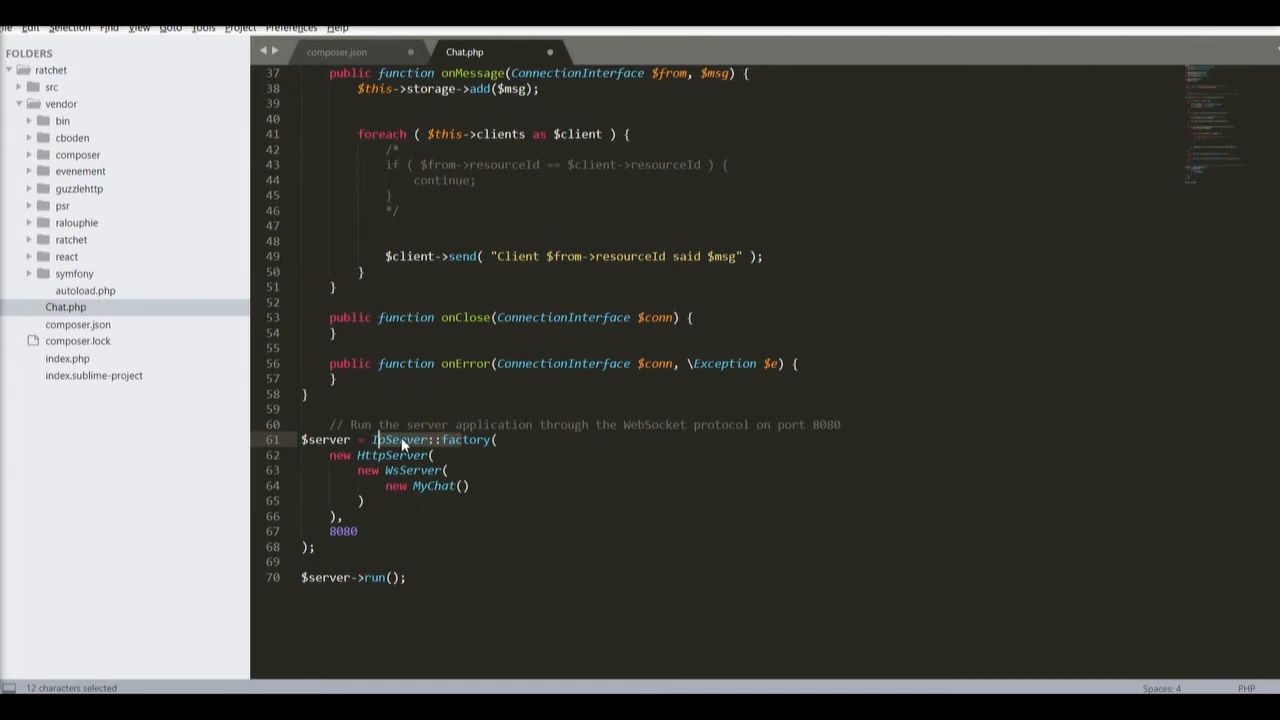
mouse_move(368, 592)
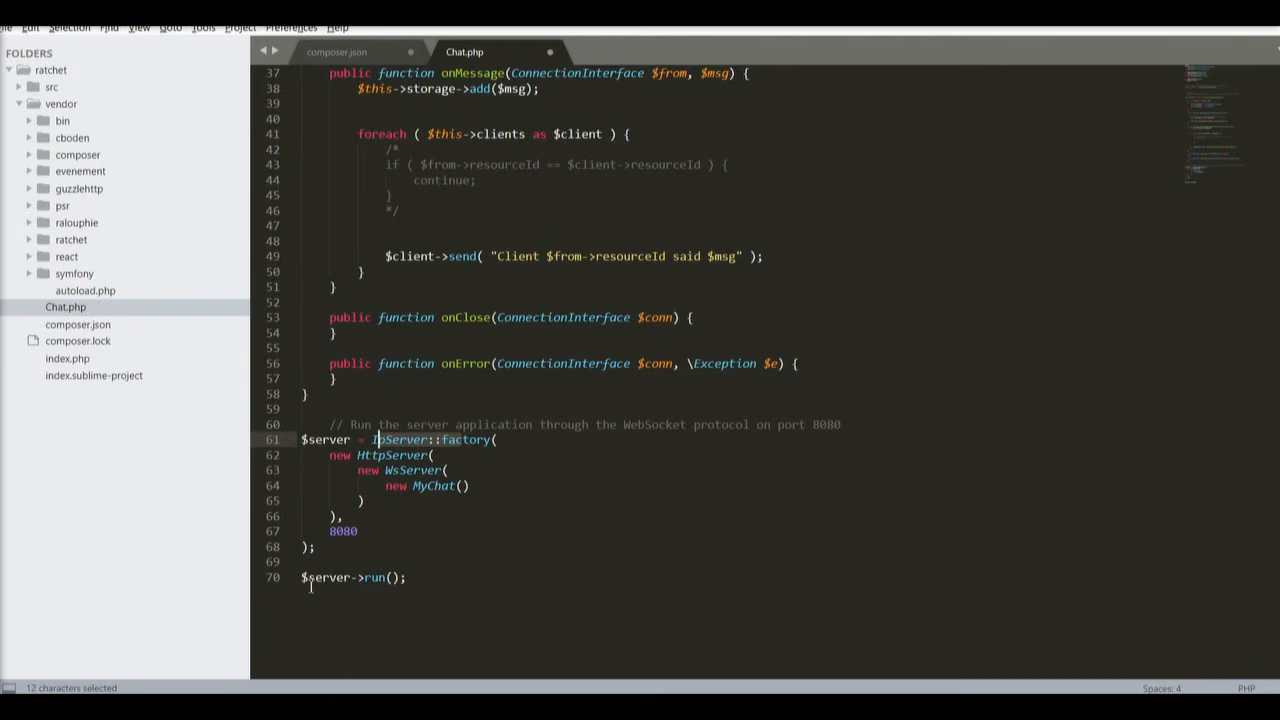
mouse_move(504, 498)
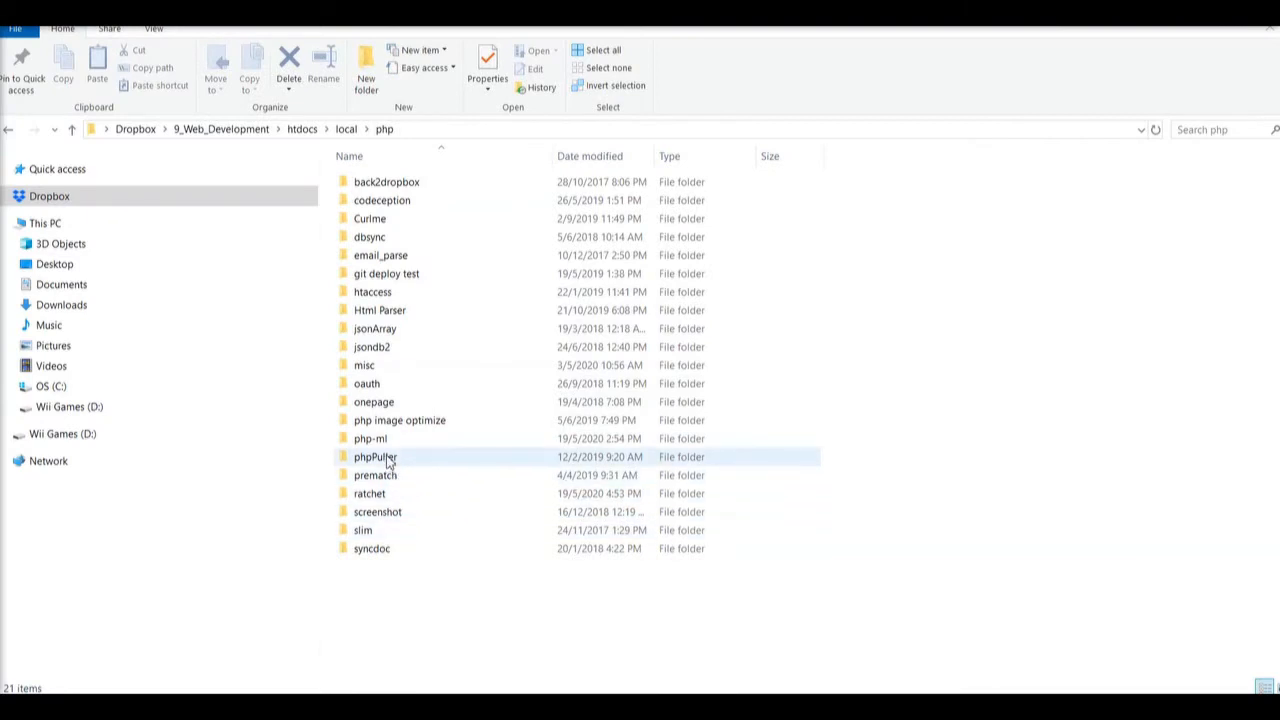
Launch a PowerShell window at the ratchet folder via its context menu
click(368, 492)
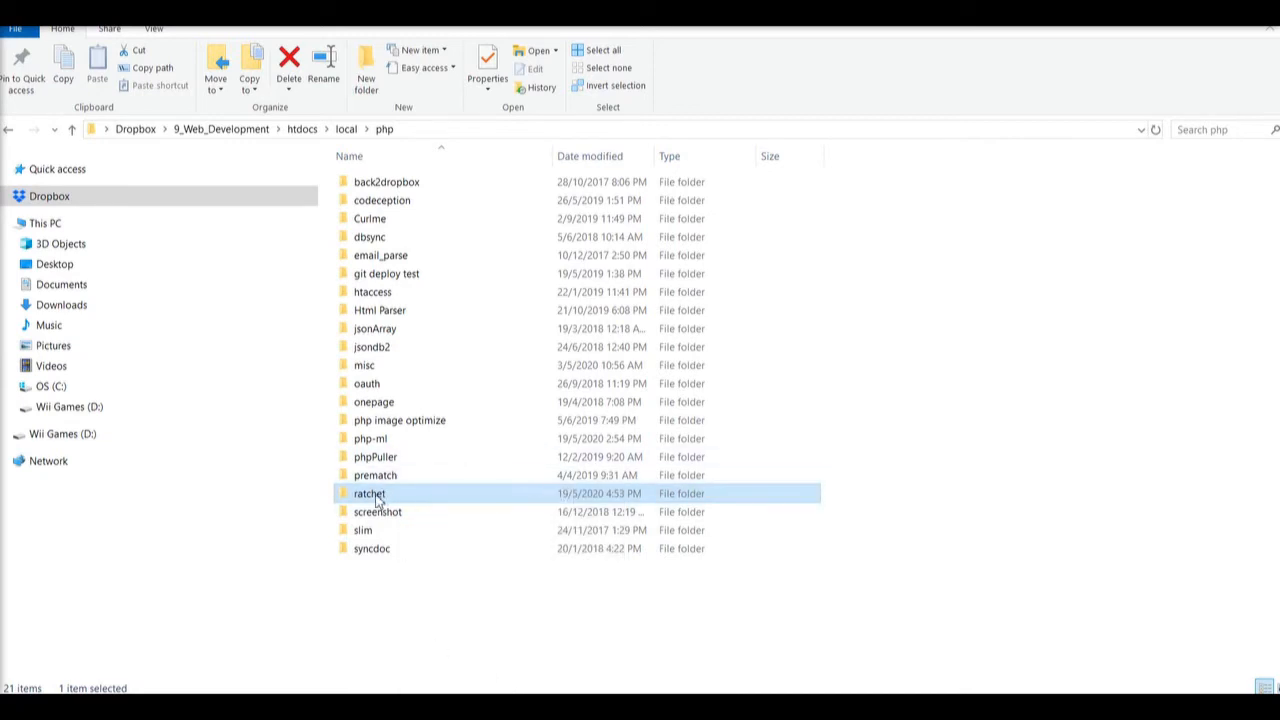
right_click(368, 492)
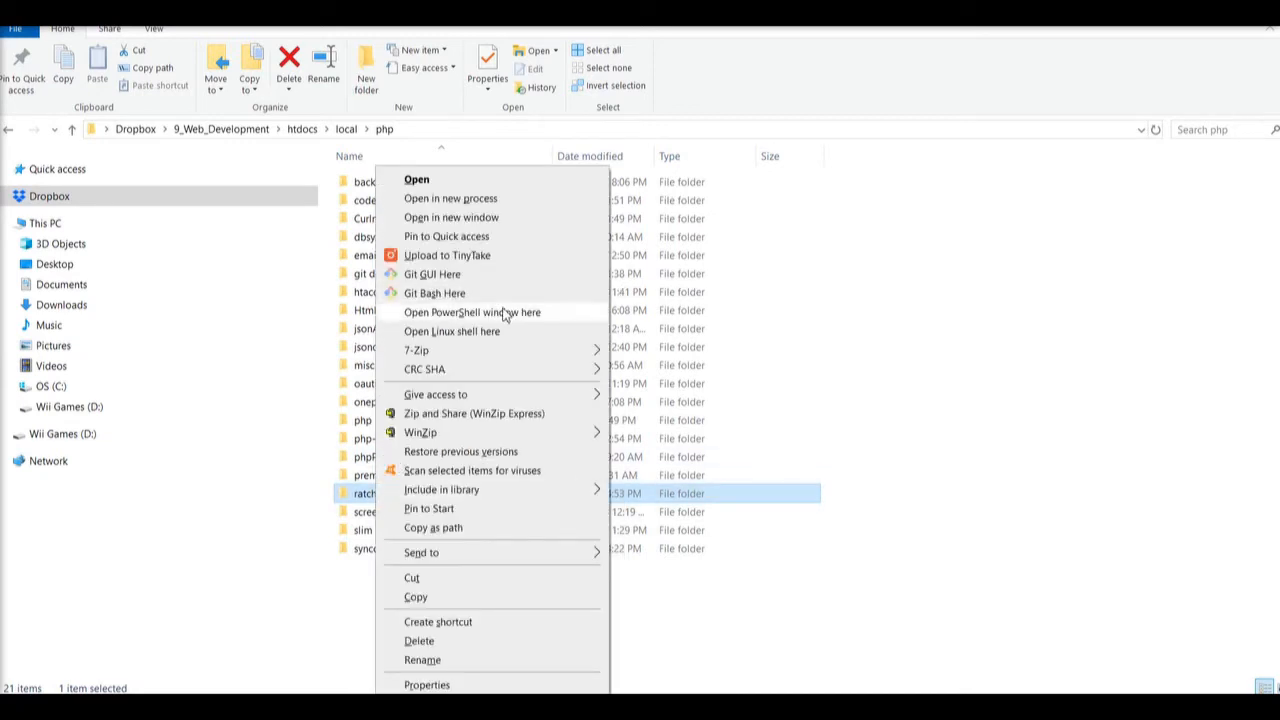
click(472, 312)
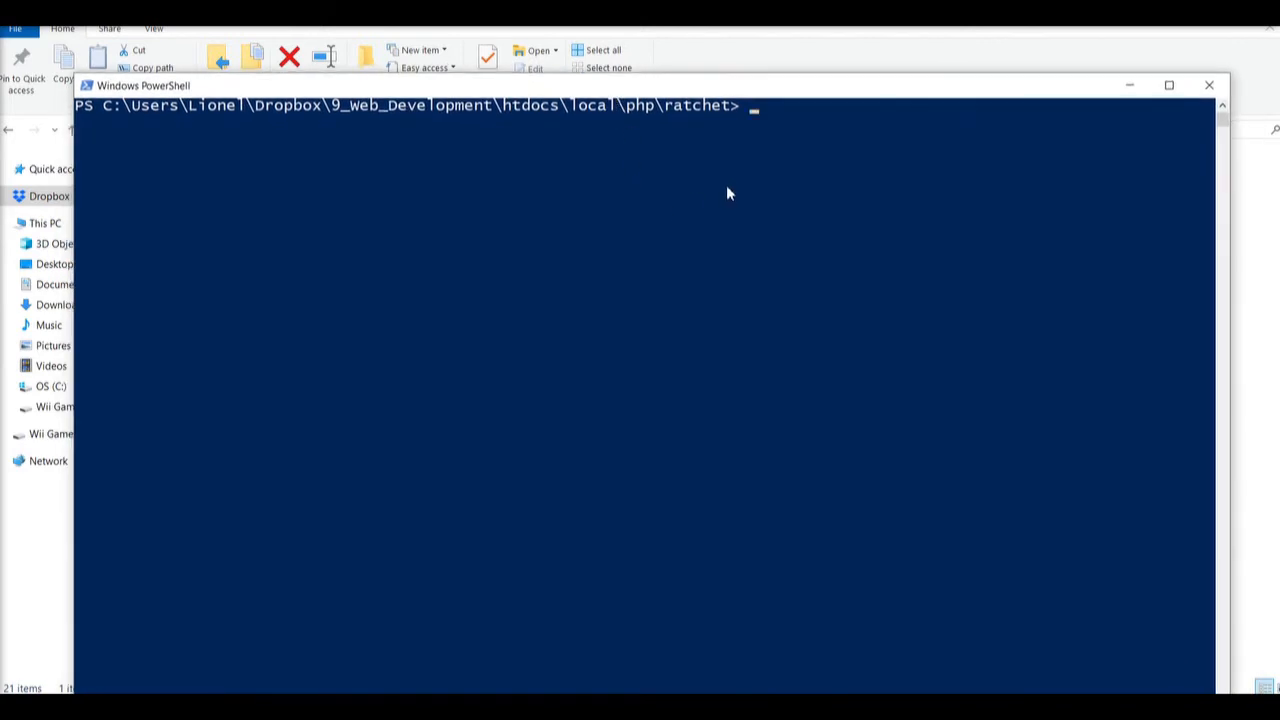
Enter the php Chat.php command at the ratchet folder prompt
text(php)
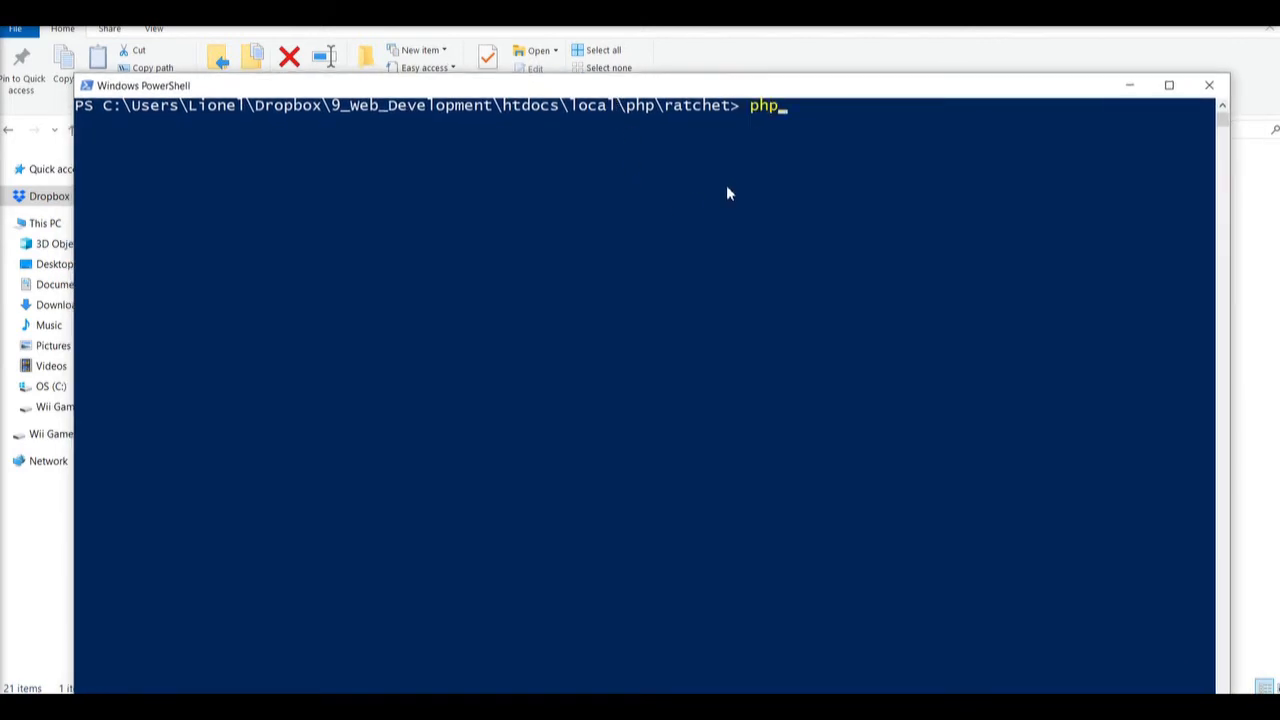
text(cha)
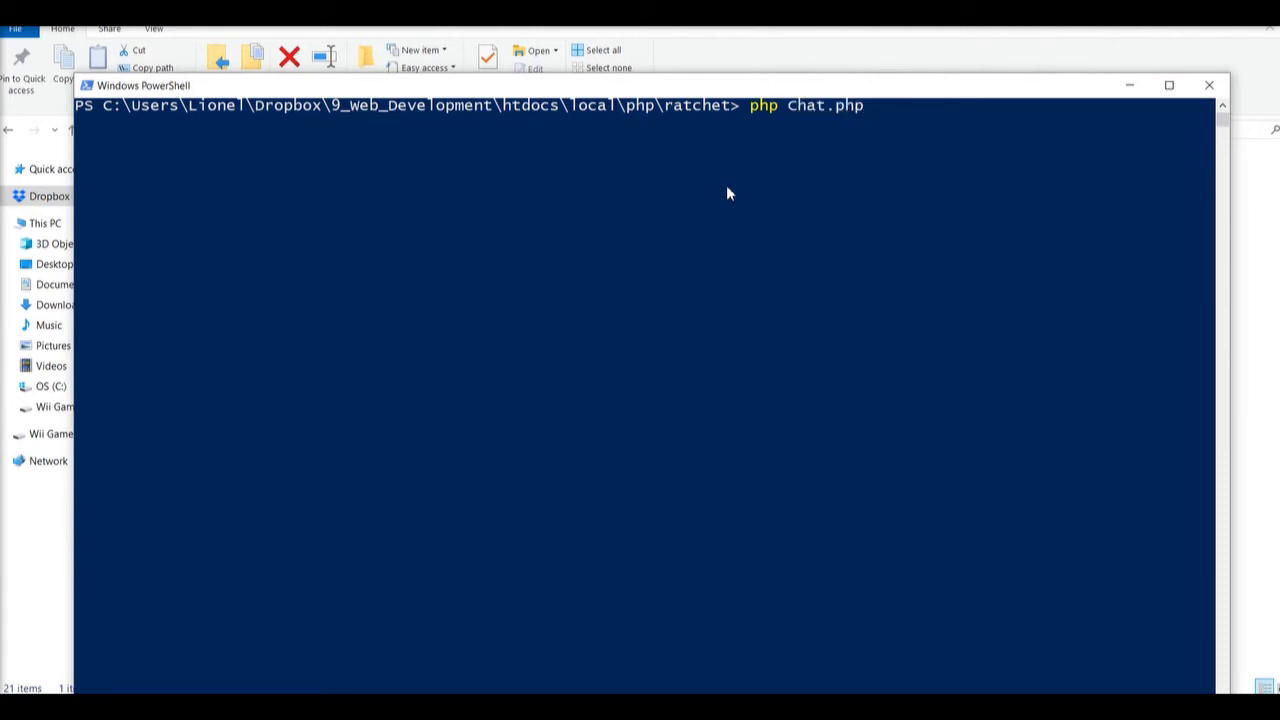
mouse_move(176, 152)
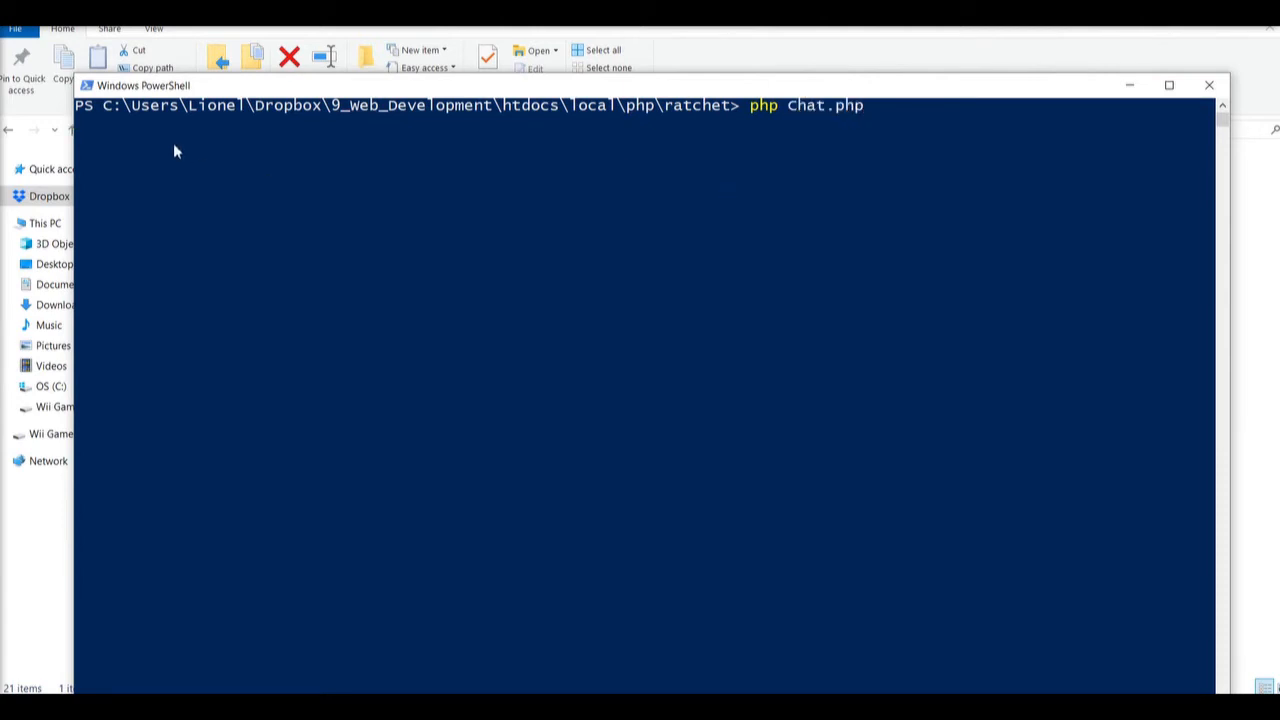
mouse_move(798, 236)
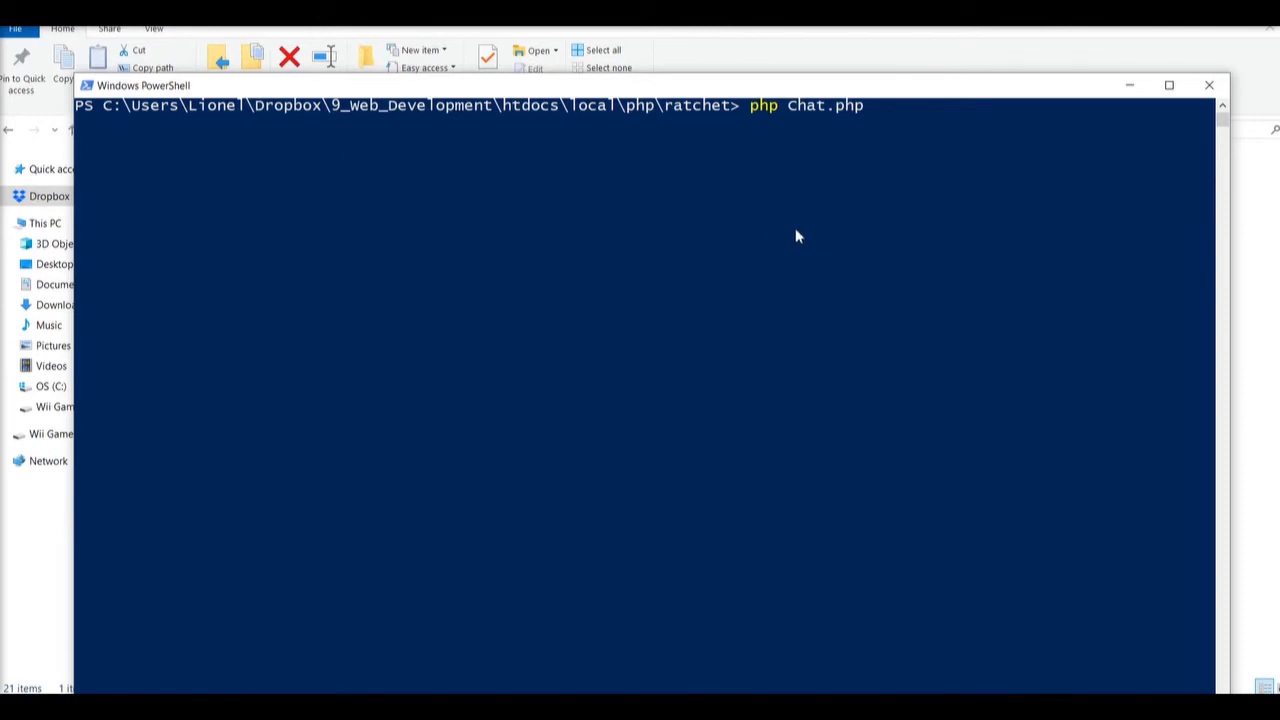
mouse_move(658, 286)
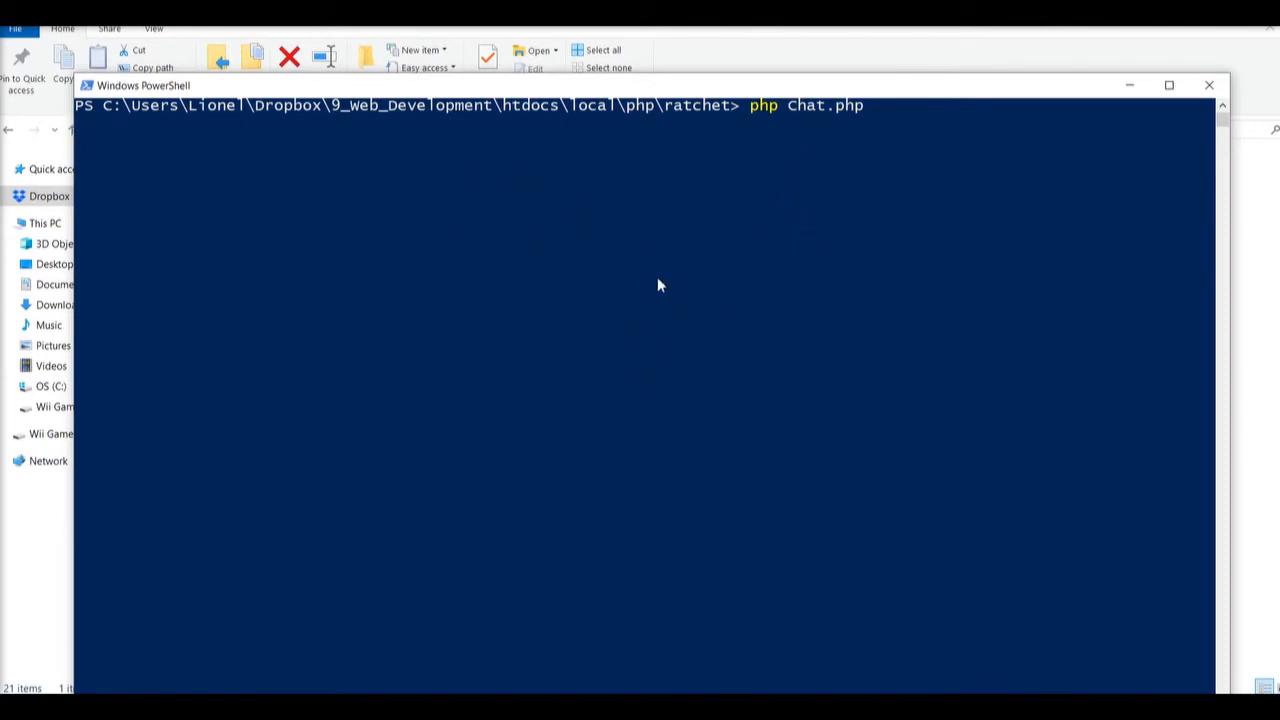
mouse_move(852, 124)
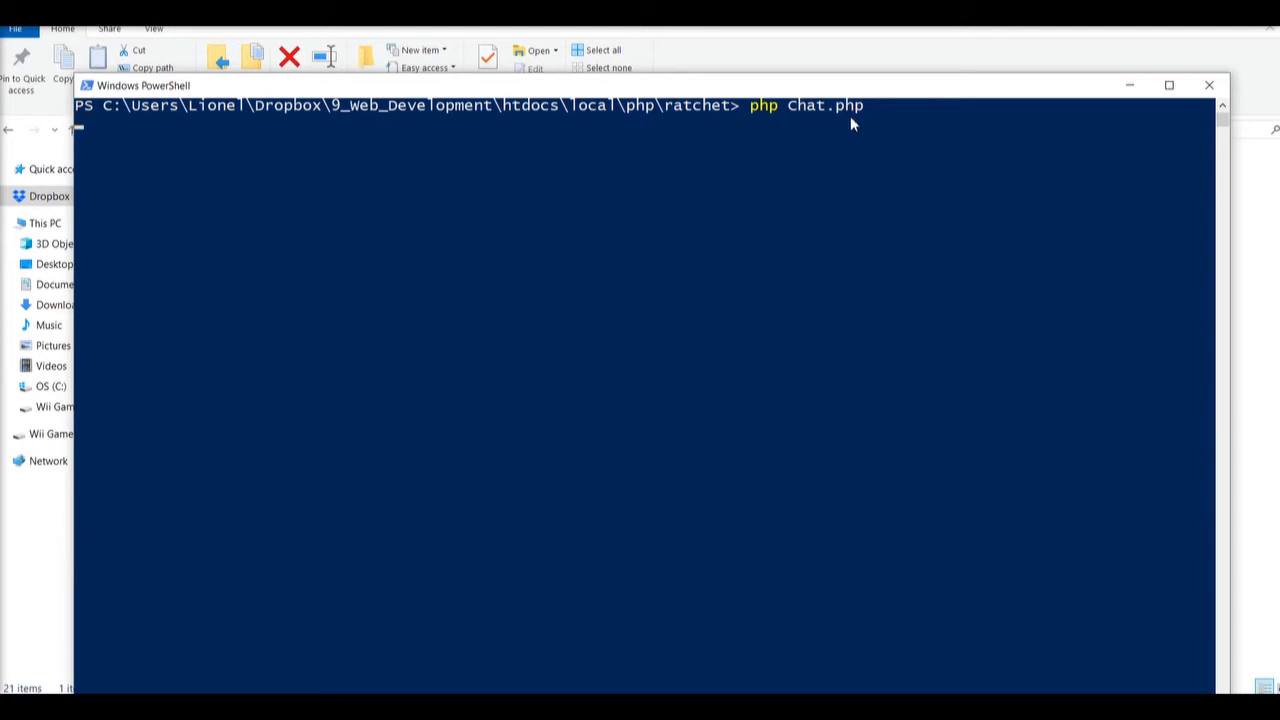
mouse_move(320, 192)
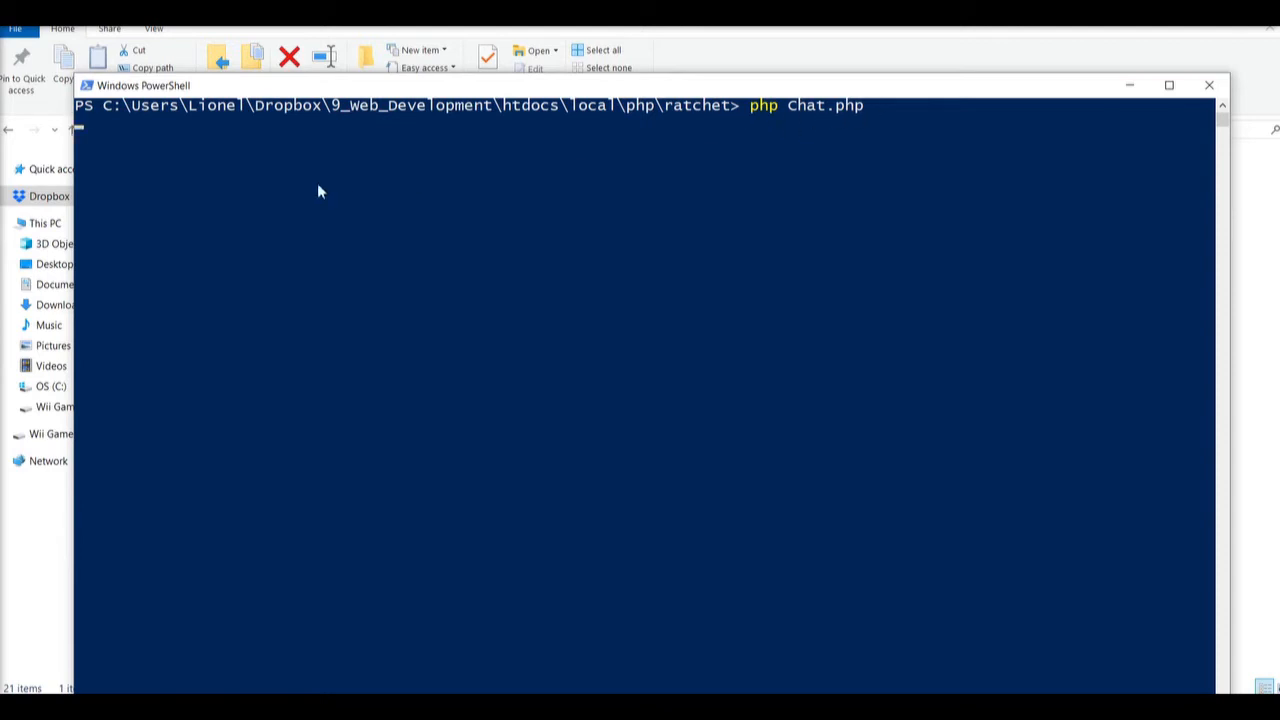
mouse_move(128, 140)
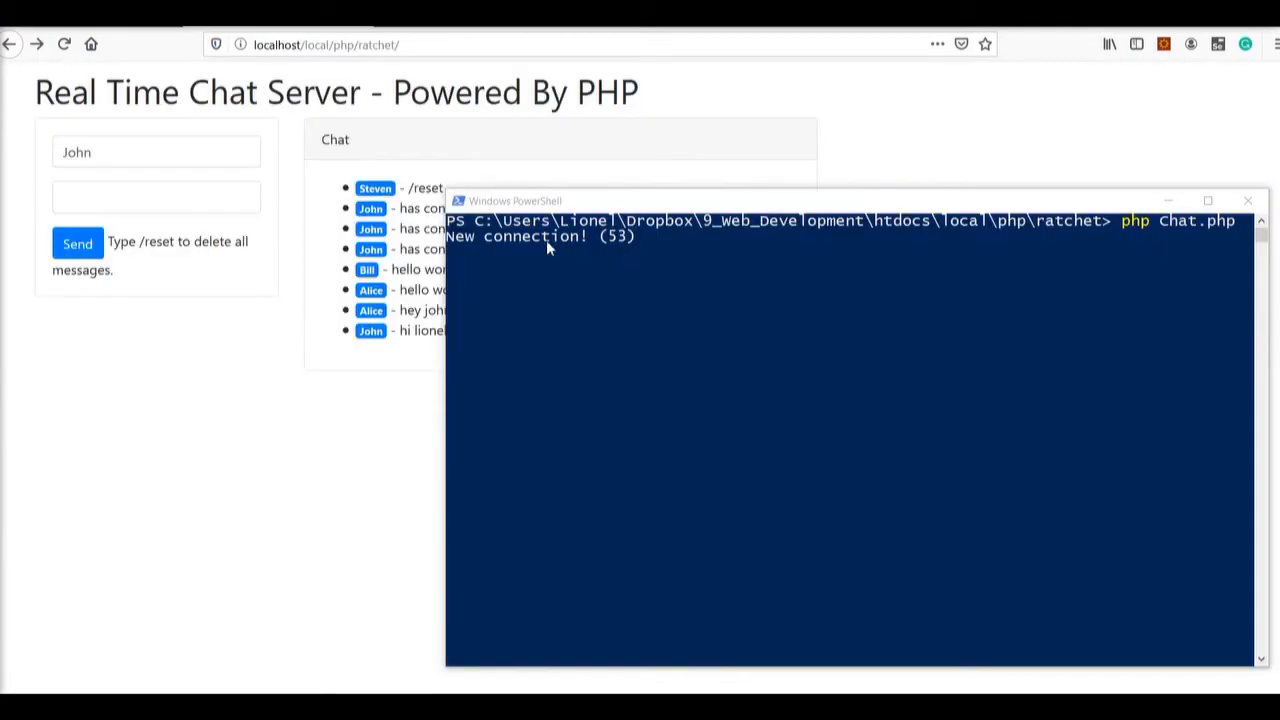
mouse_move(624, 244)
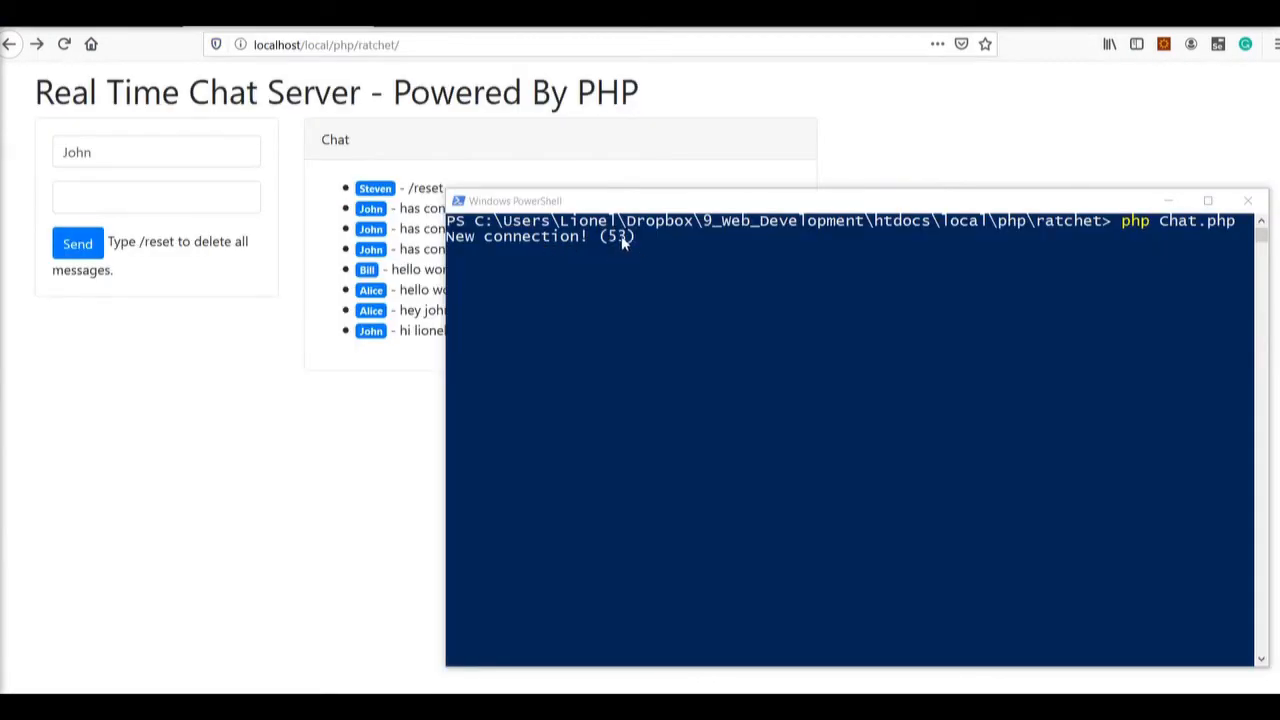
mouse_move(592, 244)
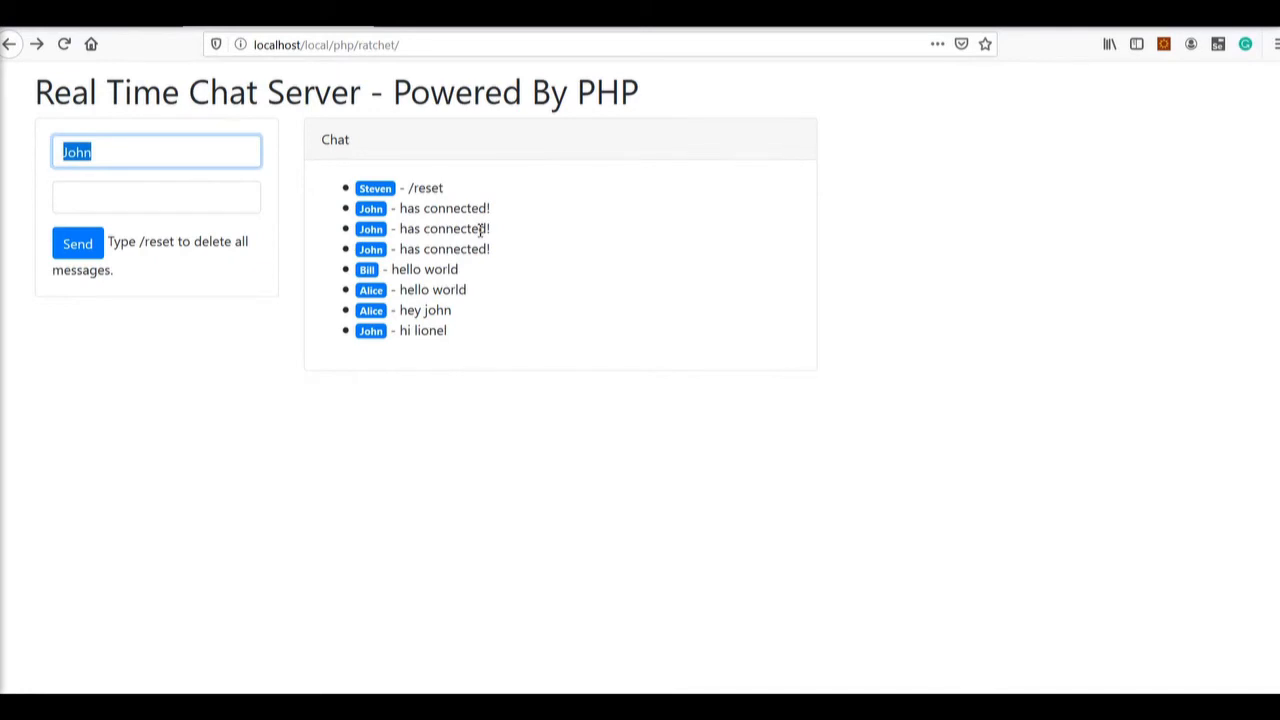
Set the chat name field to Alice
text(Alice)
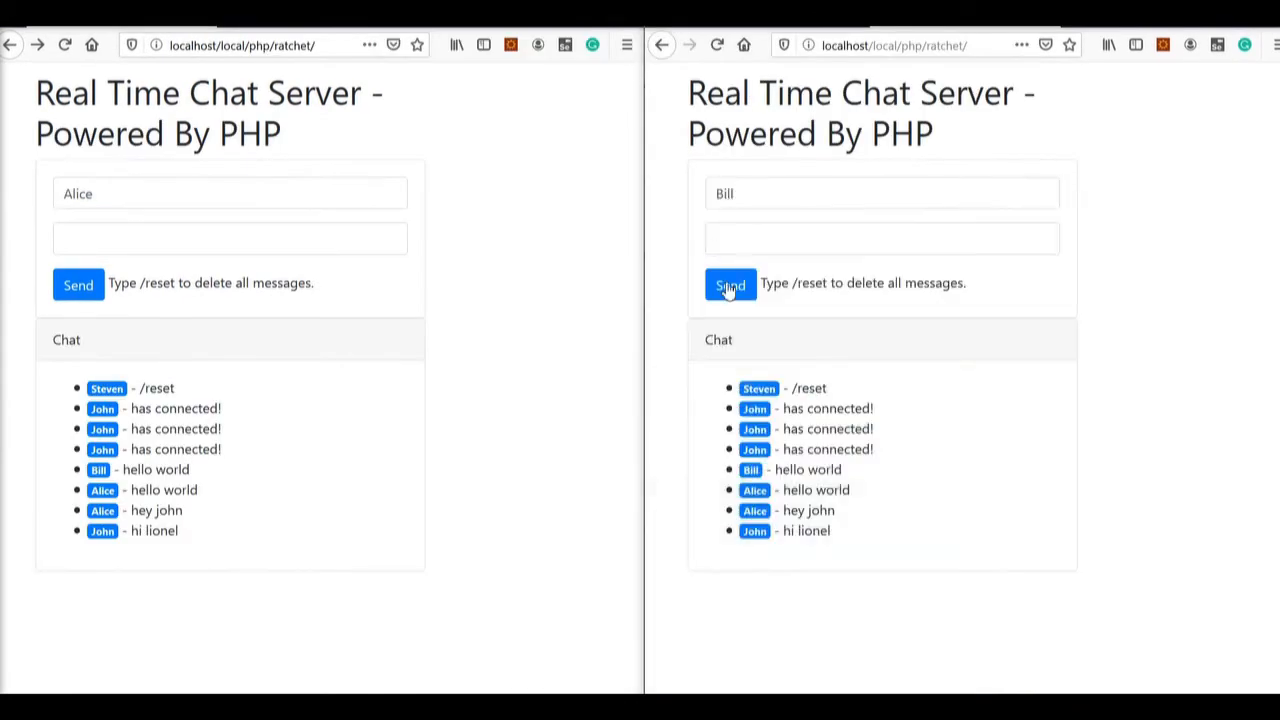
Clear the chat history by sending /reset from Alice's window
click(882, 238)
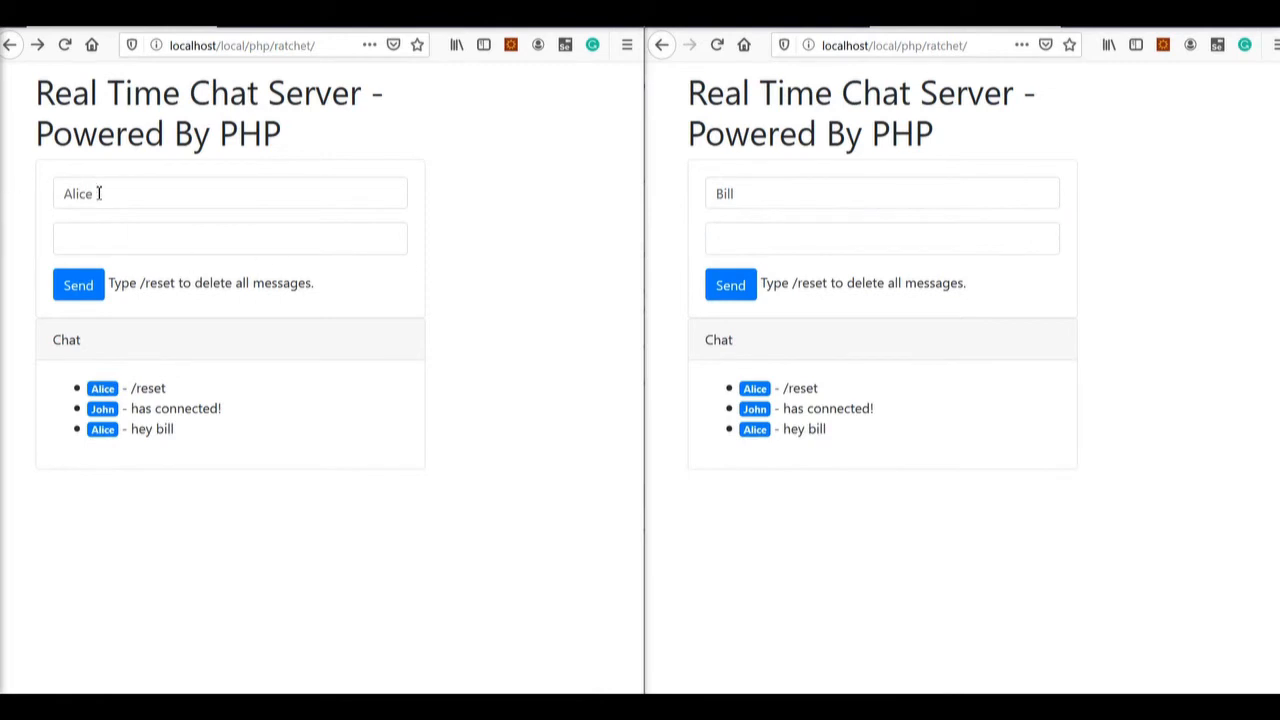
click(230, 238)
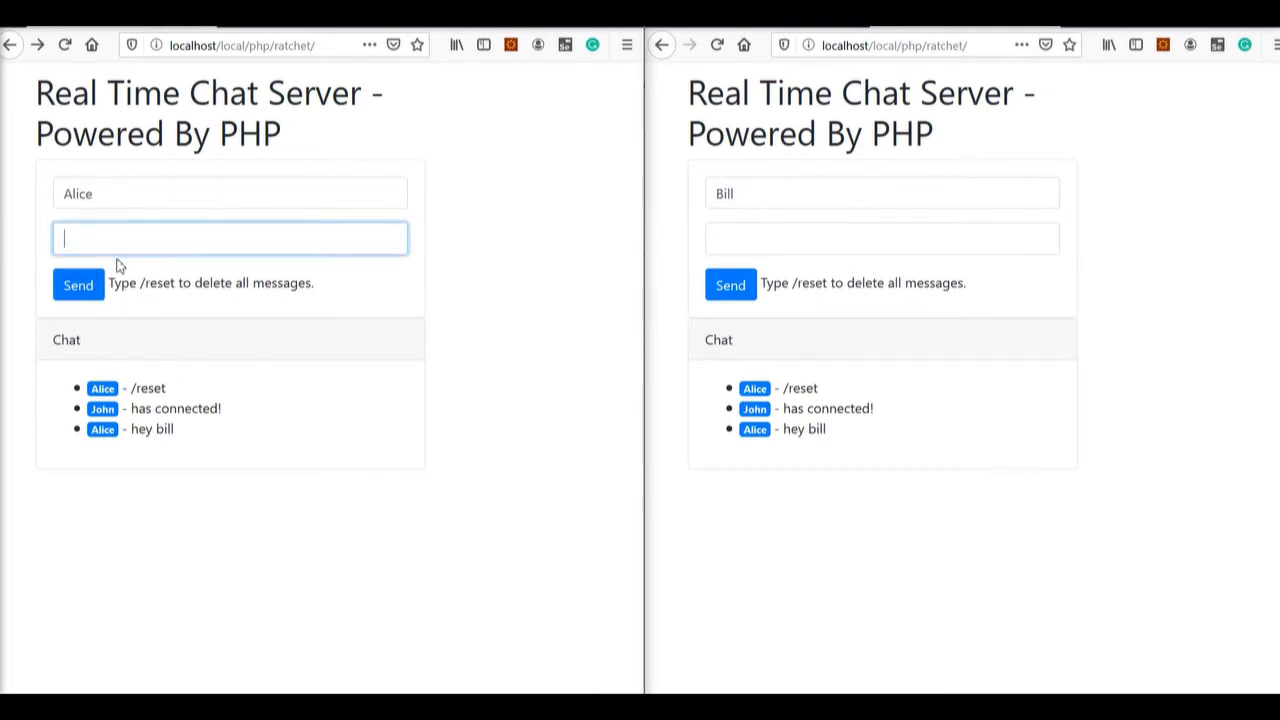
text(/reset)
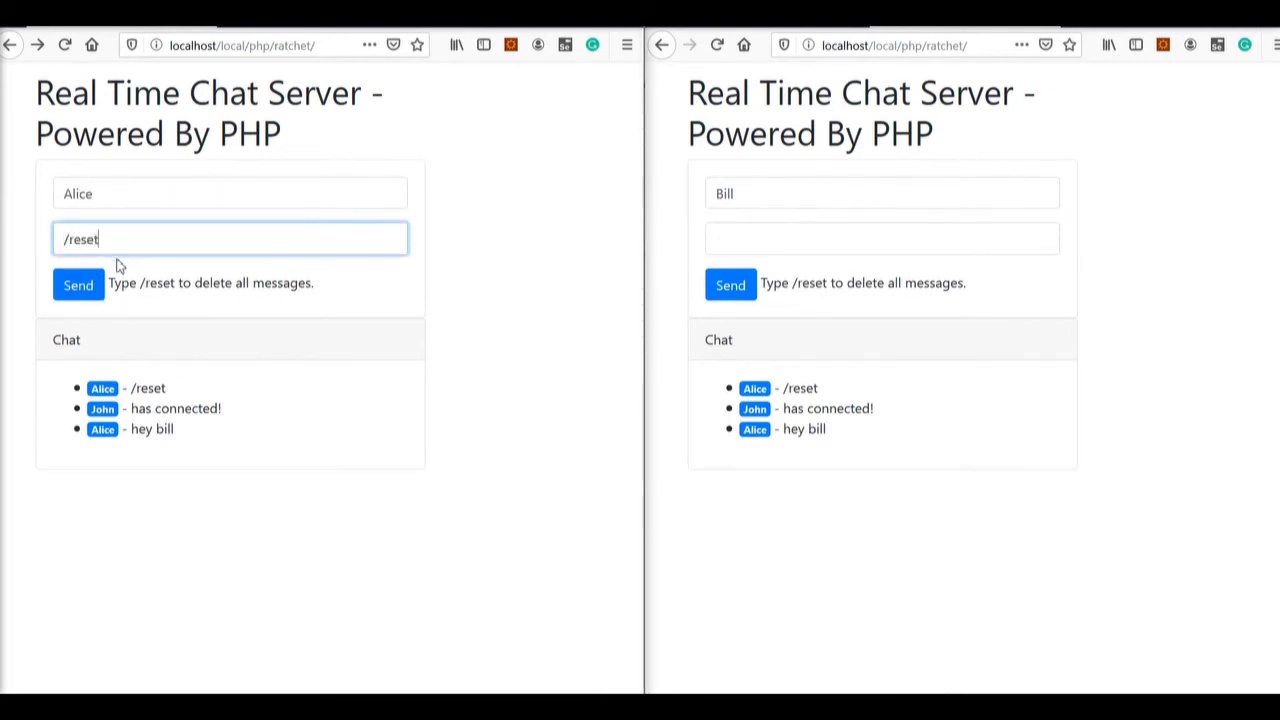
click(78, 284)
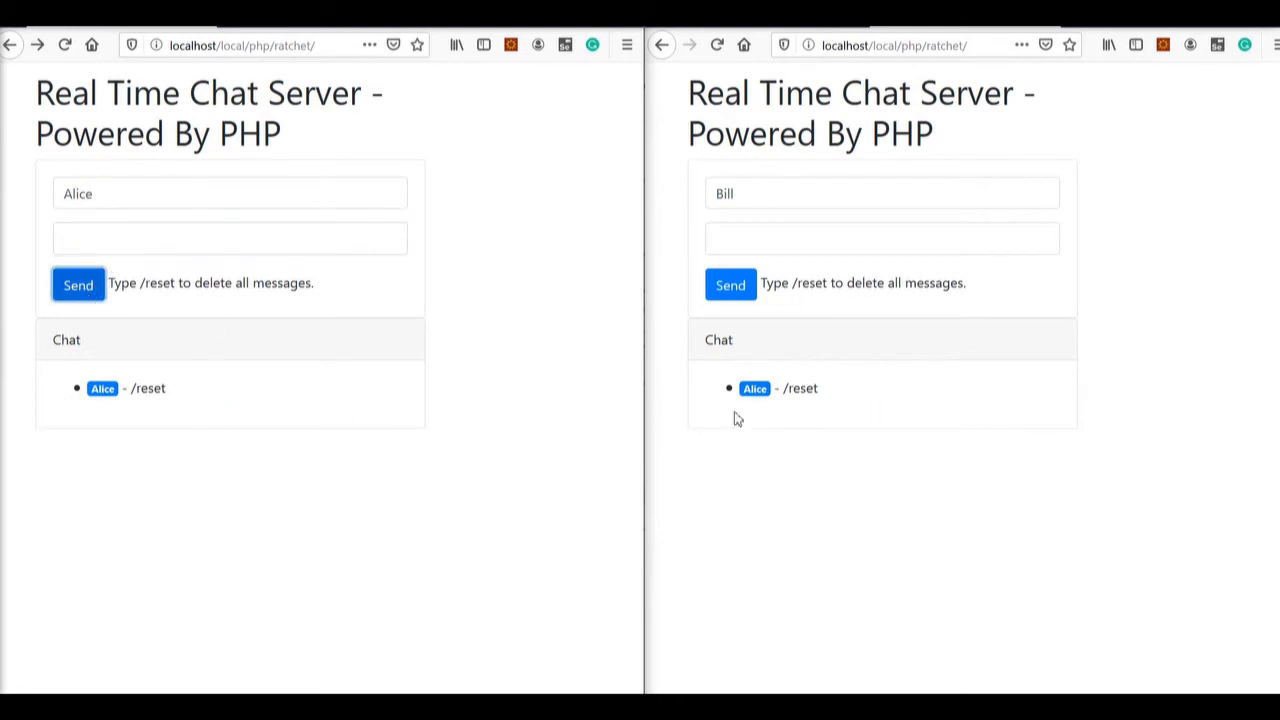
Send "Hey Bill?" as Alice
click(230, 238)
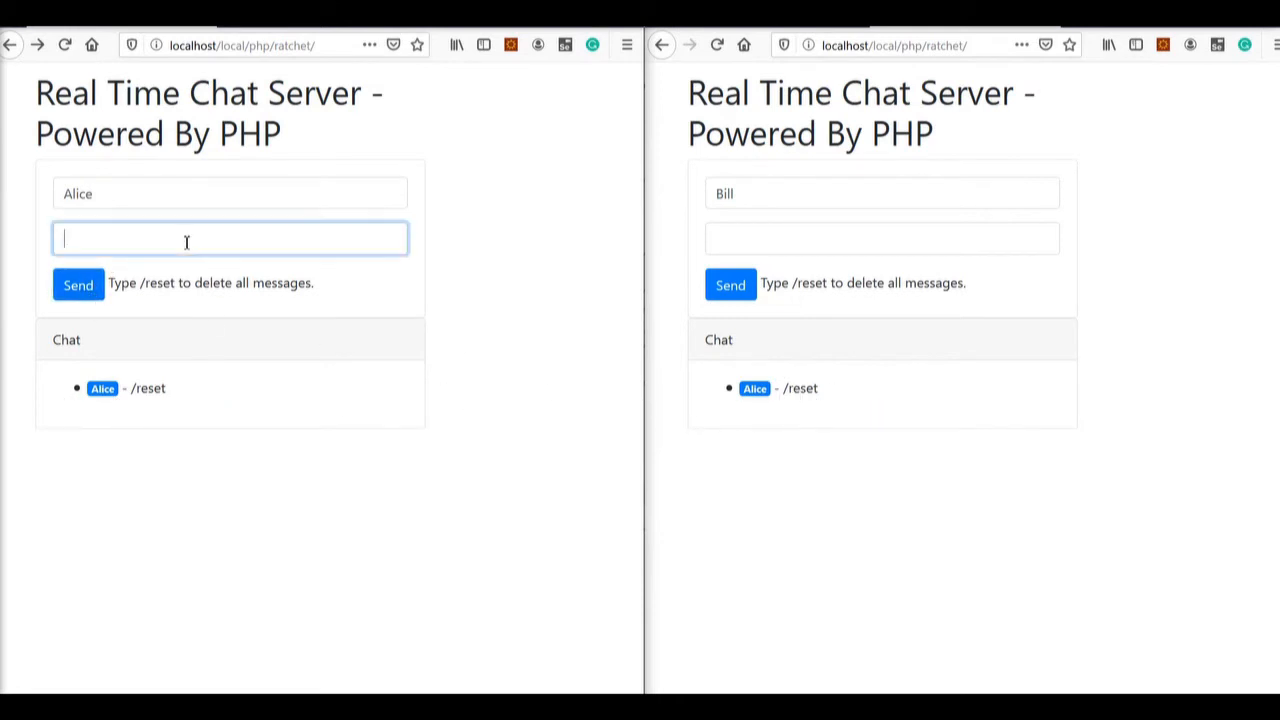
text(Hey Bill)
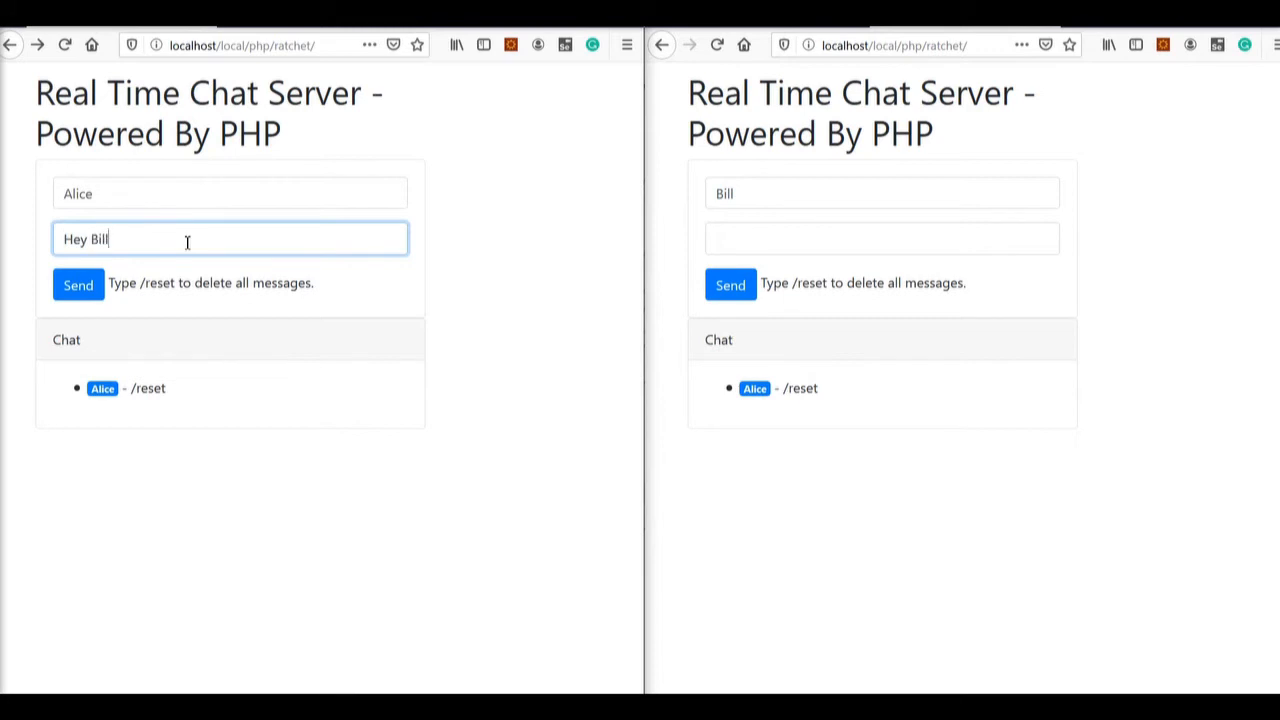
text(?)
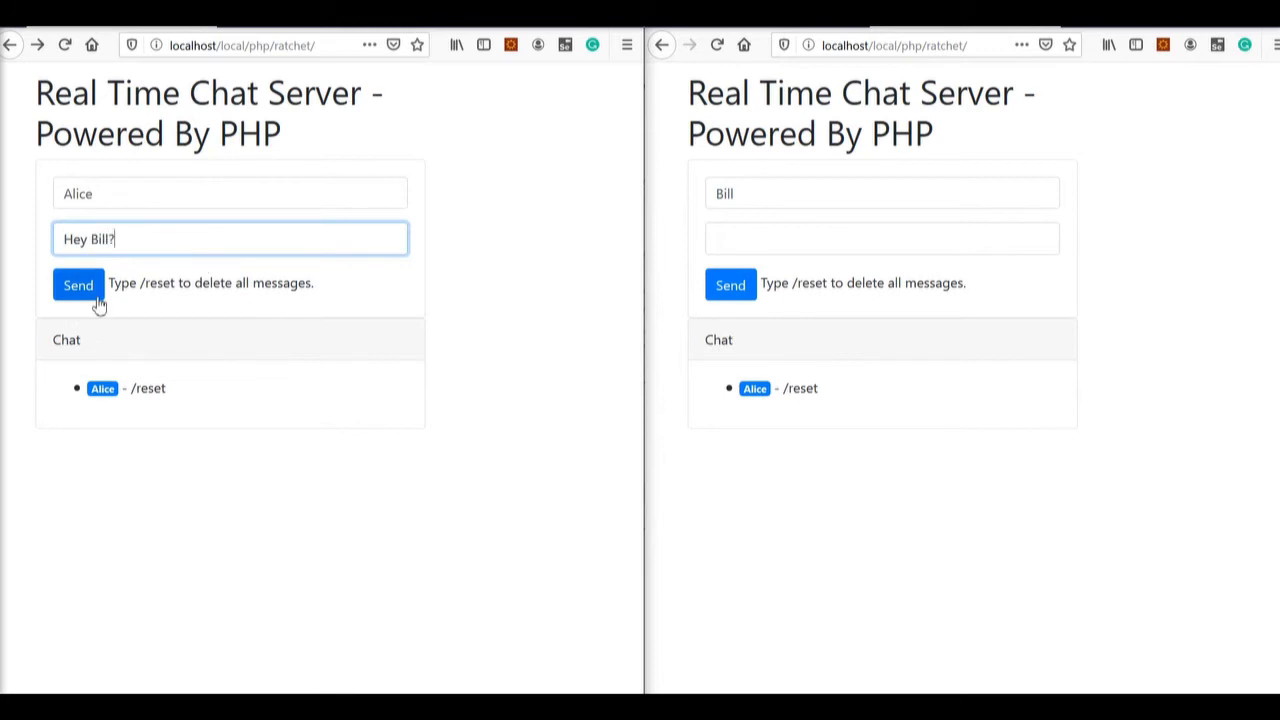
click(78, 284)
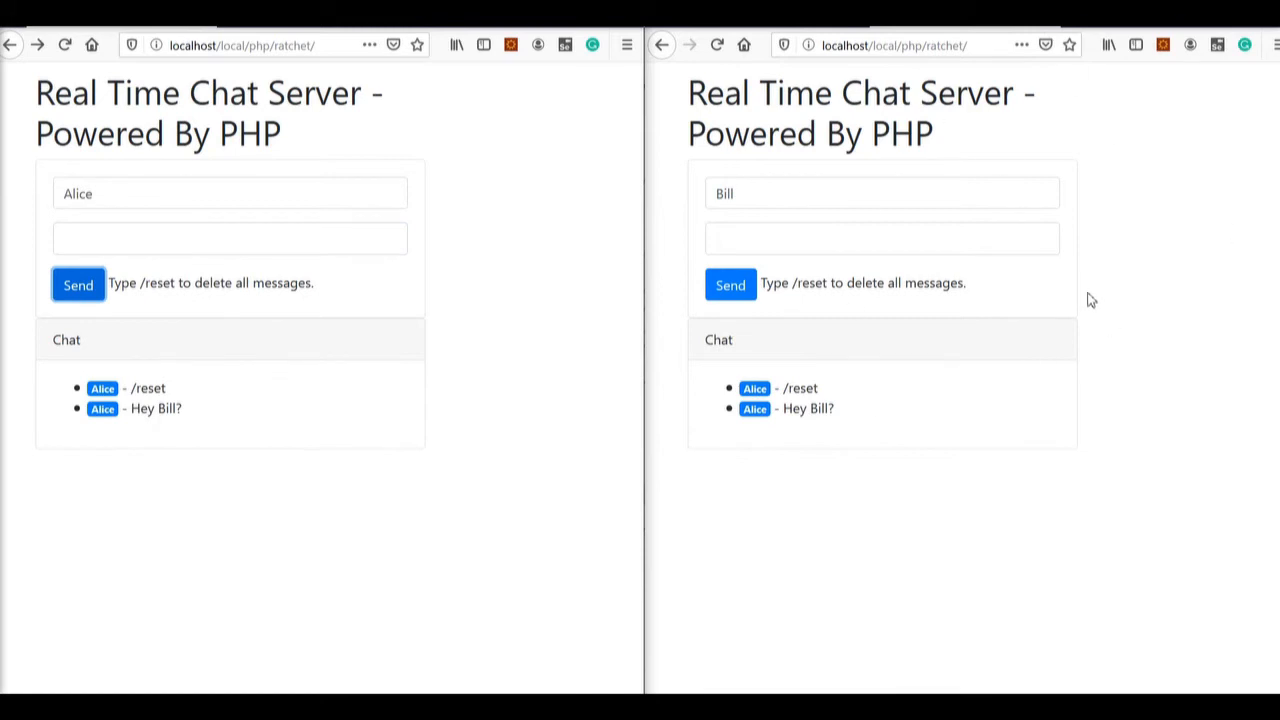
Reply "Hi Alice, how are you?" from Bill's window
click(880, 238)
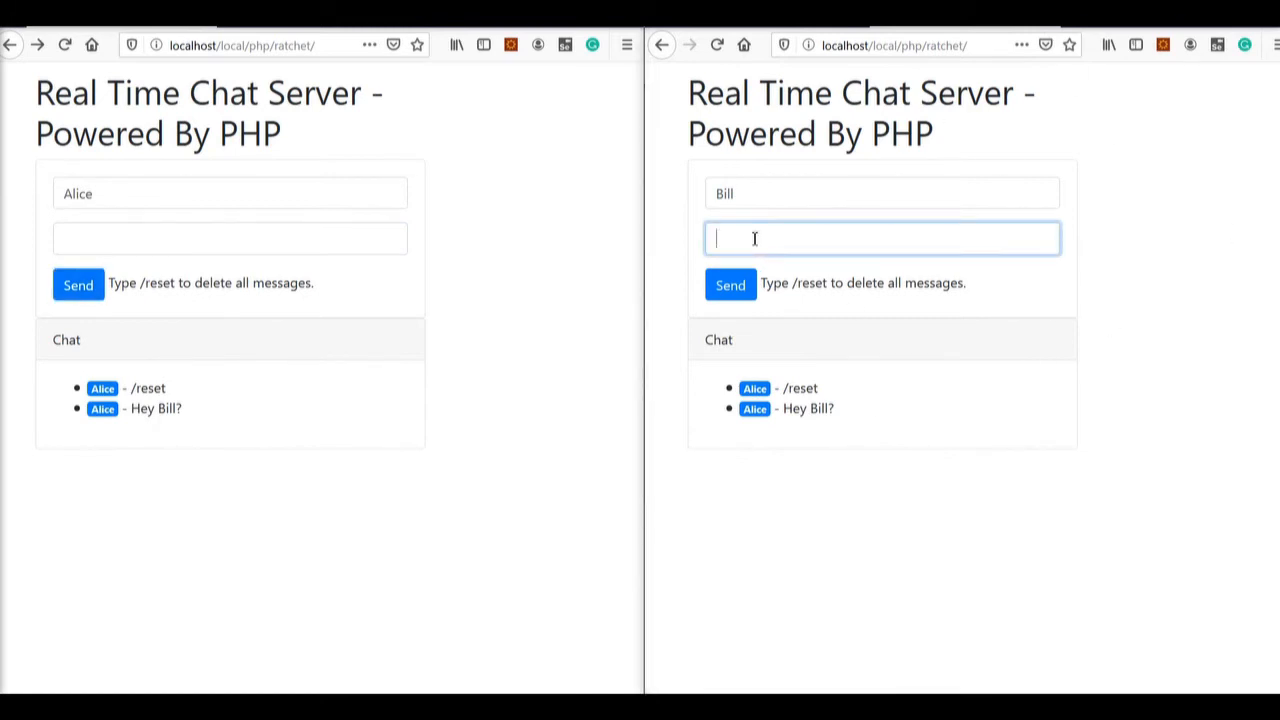
text(Hi Alice)
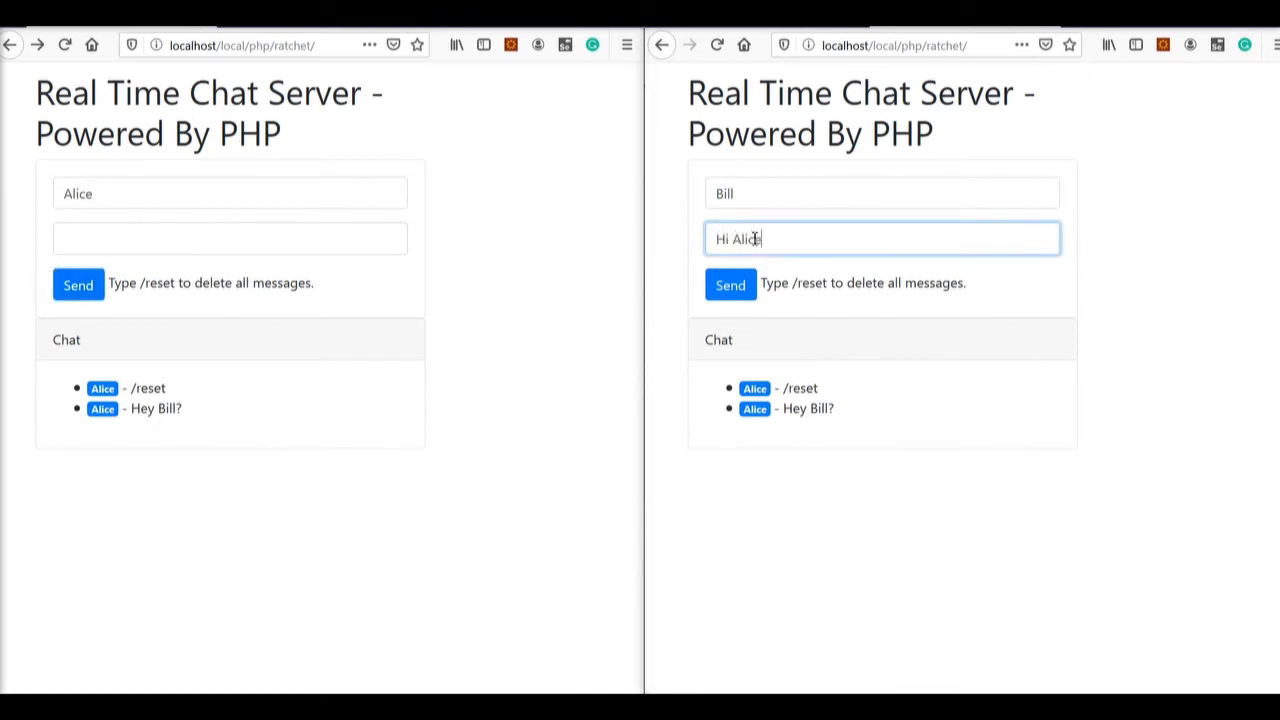
text(, how)
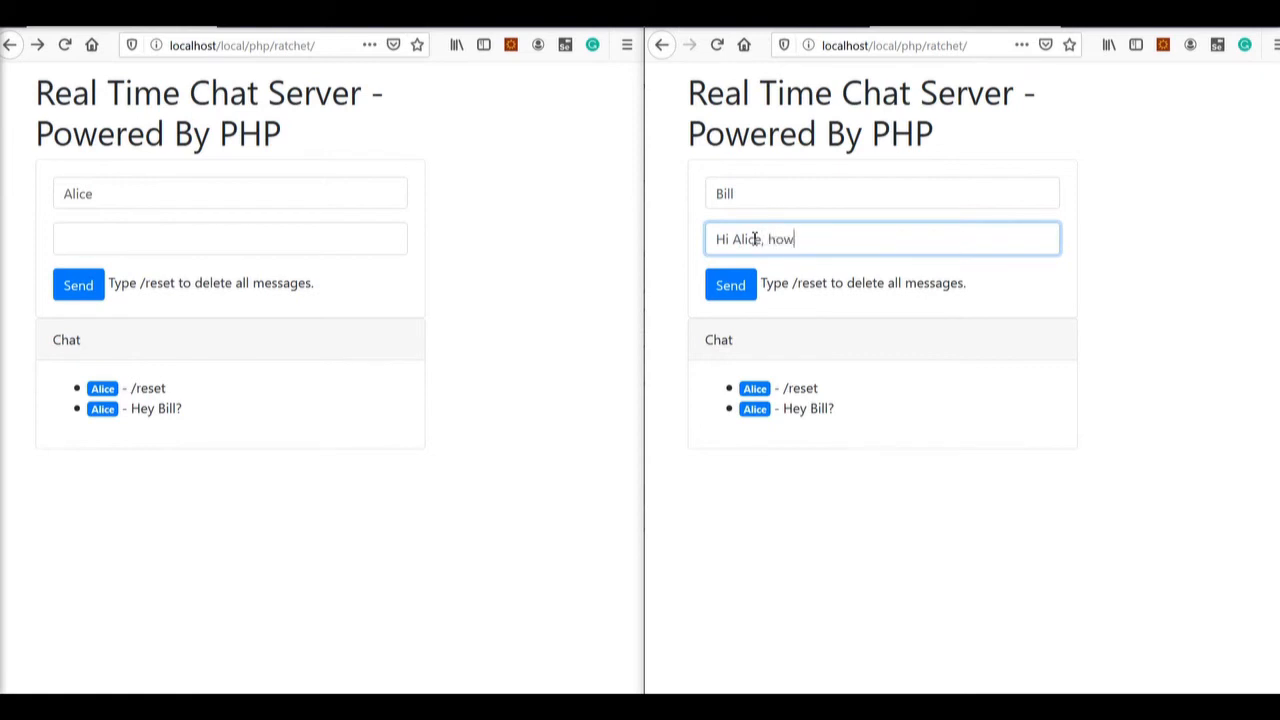
text(are you?)
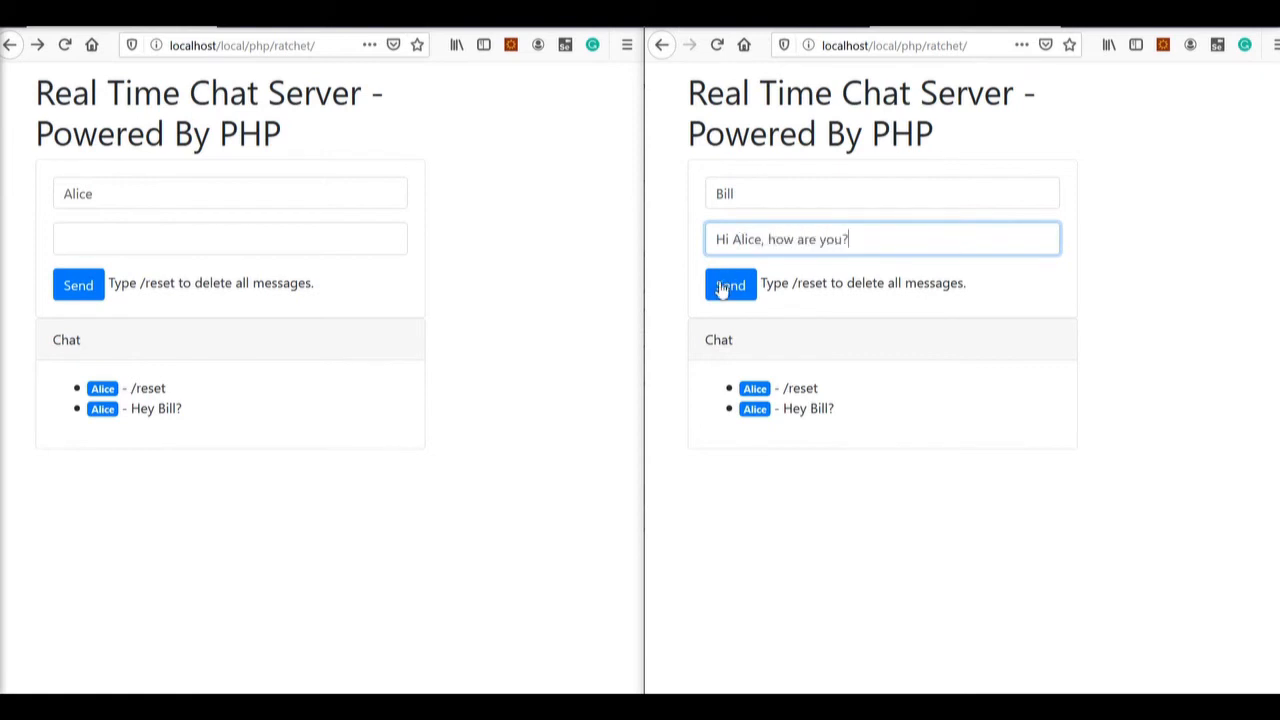
click(730, 284)
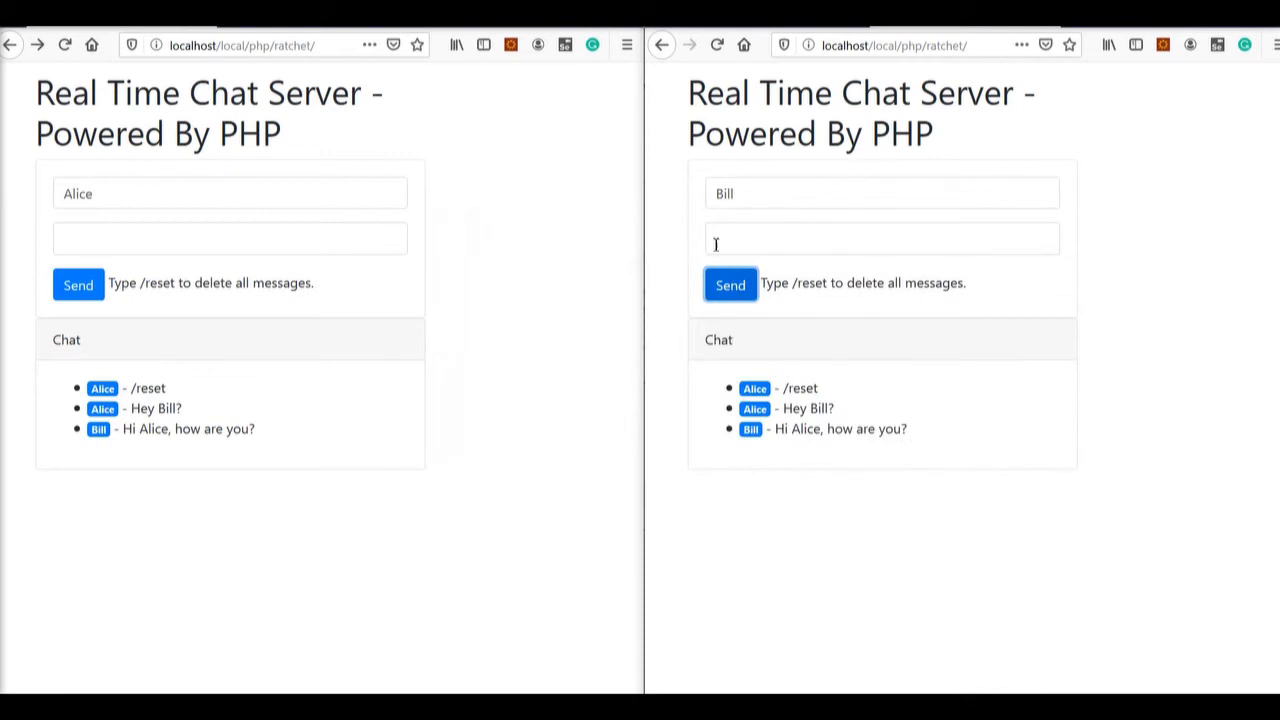
mouse_move(222, 256)
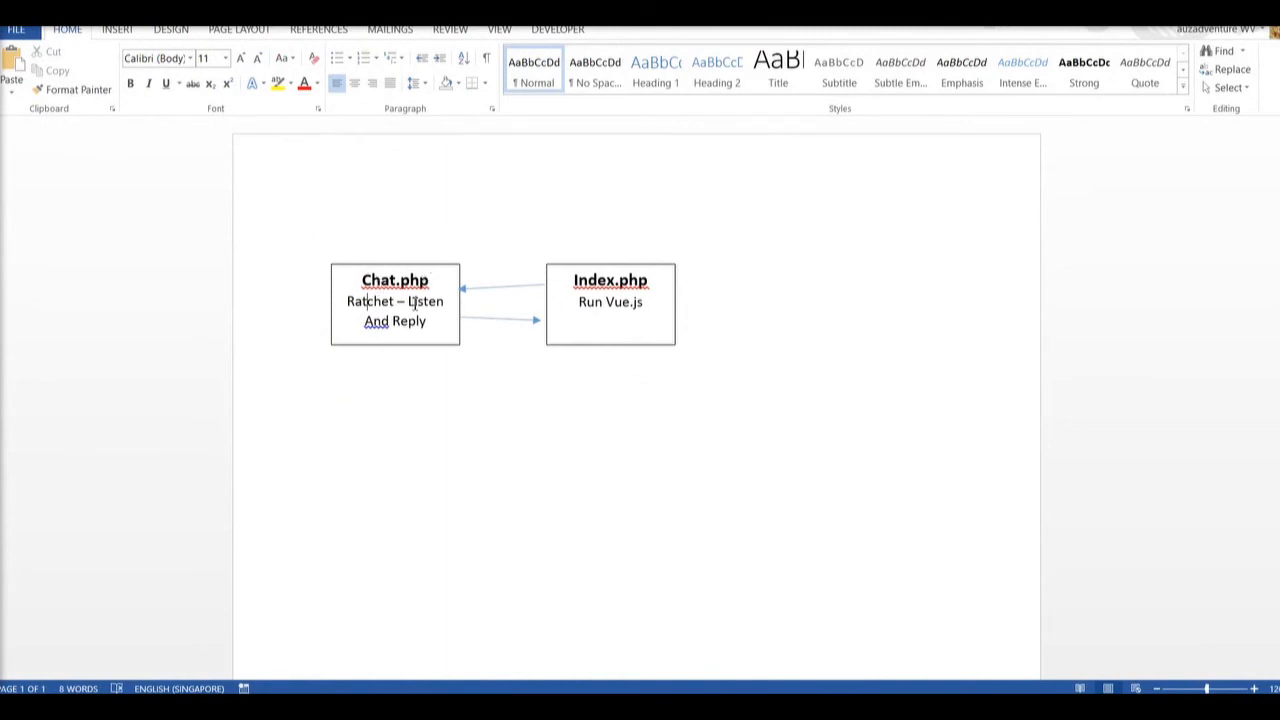
click(396, 300)
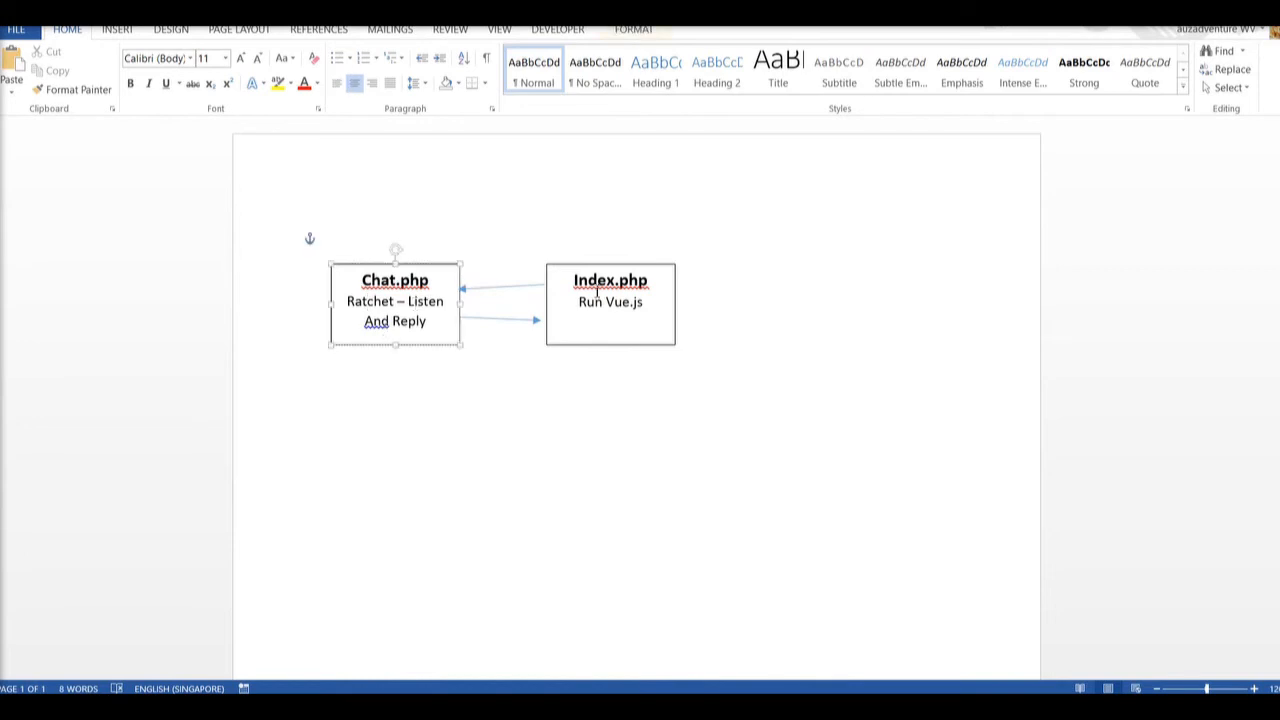
click(610, 302)
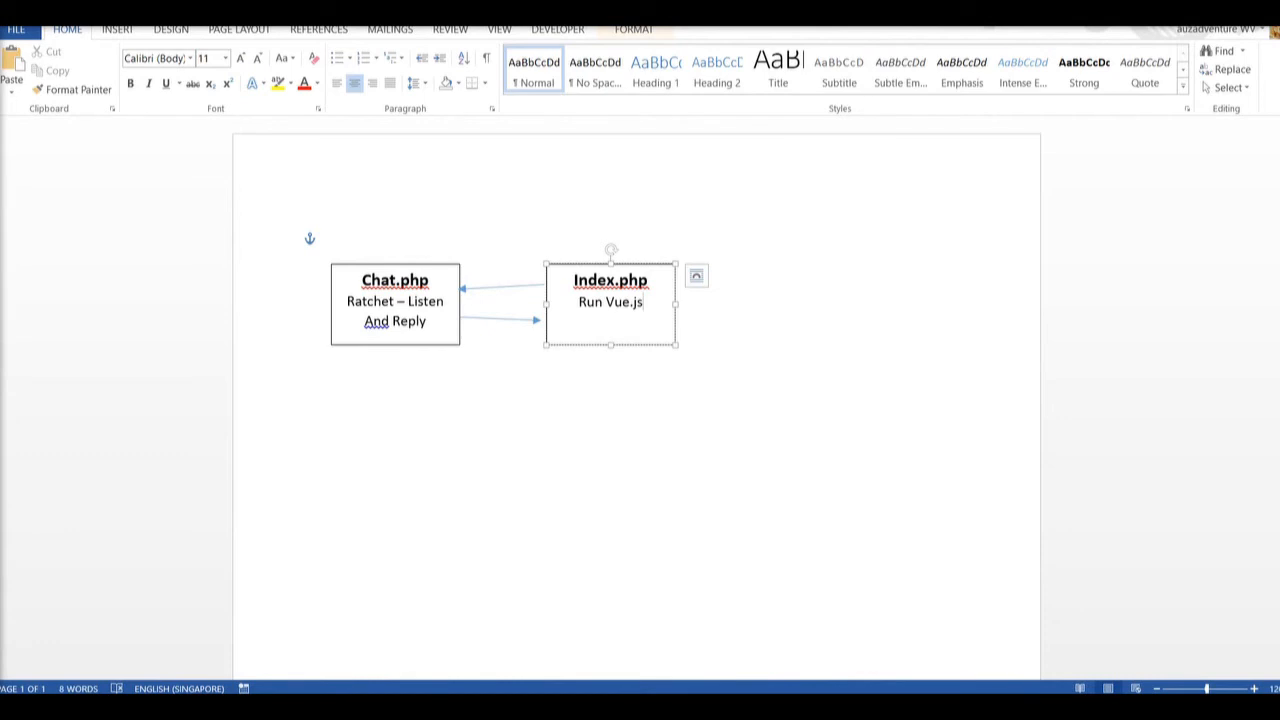
text(pull)
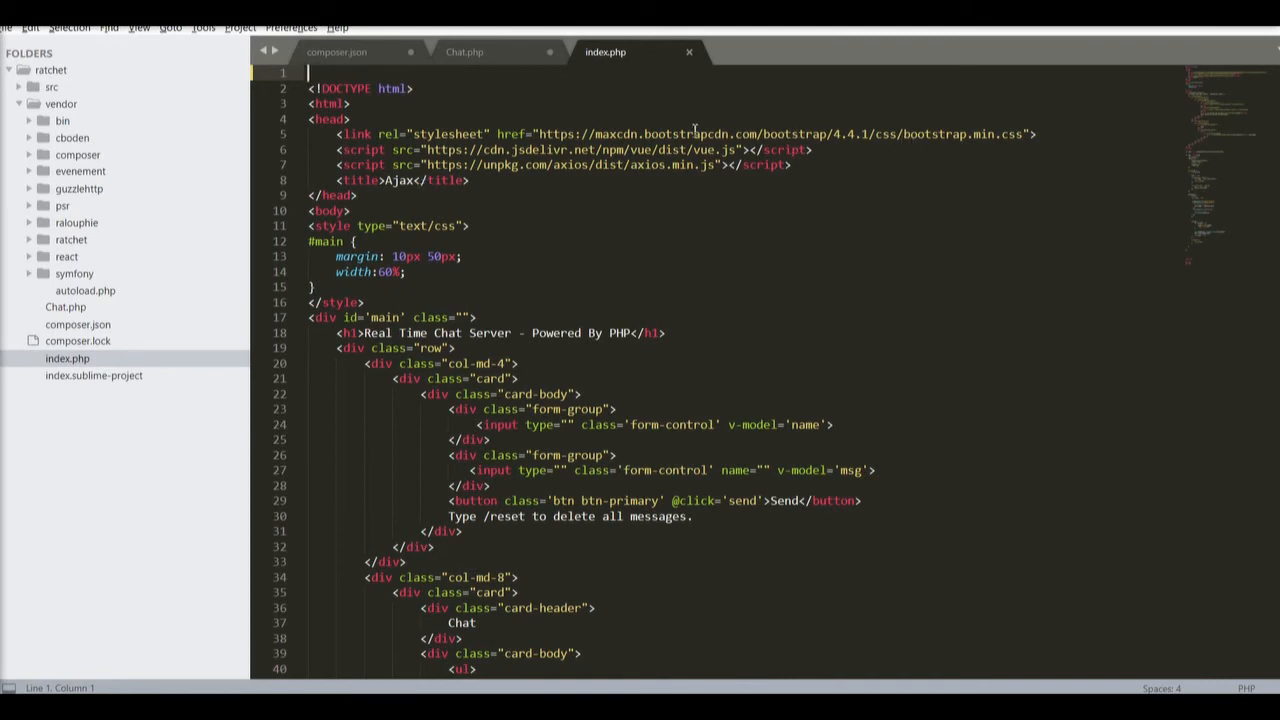
Highlight the axios script include in index.php's head
double_click(700, 134)
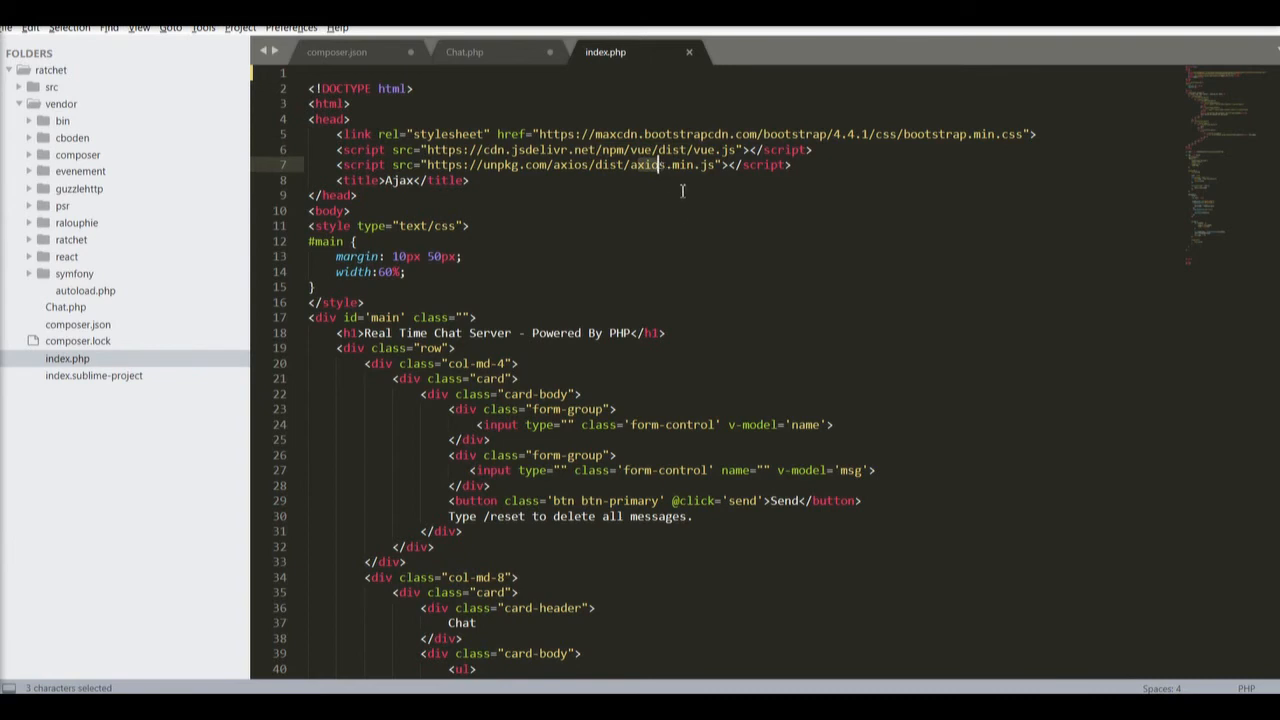
mouse_move(674, 236)
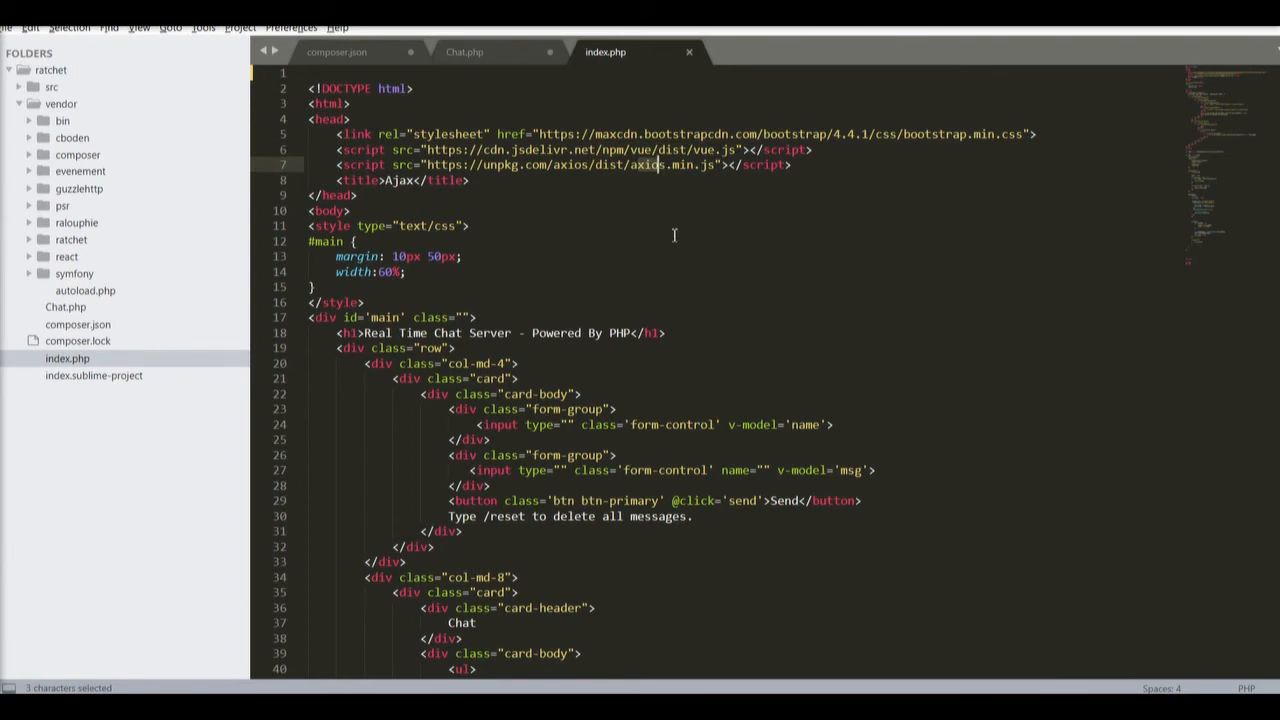
mouse_move(640, 240)
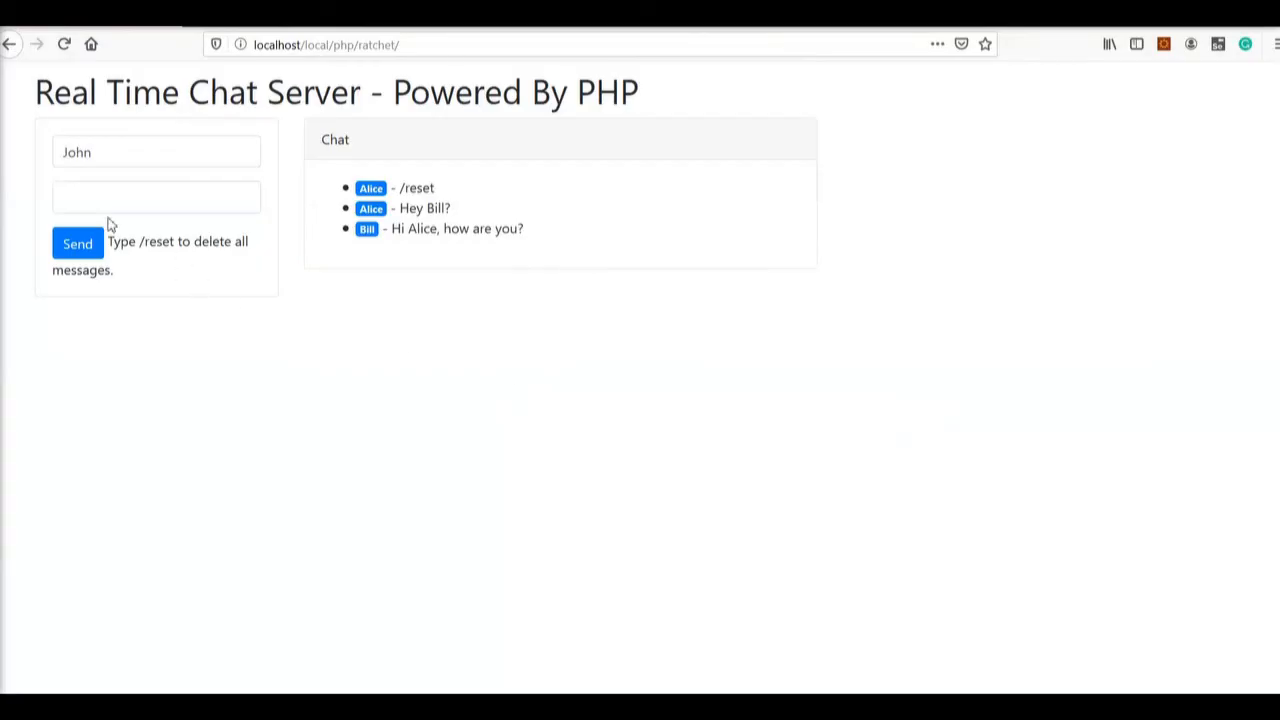
Focus the chat name field reading John on the localhost chat page
click(156, 152)
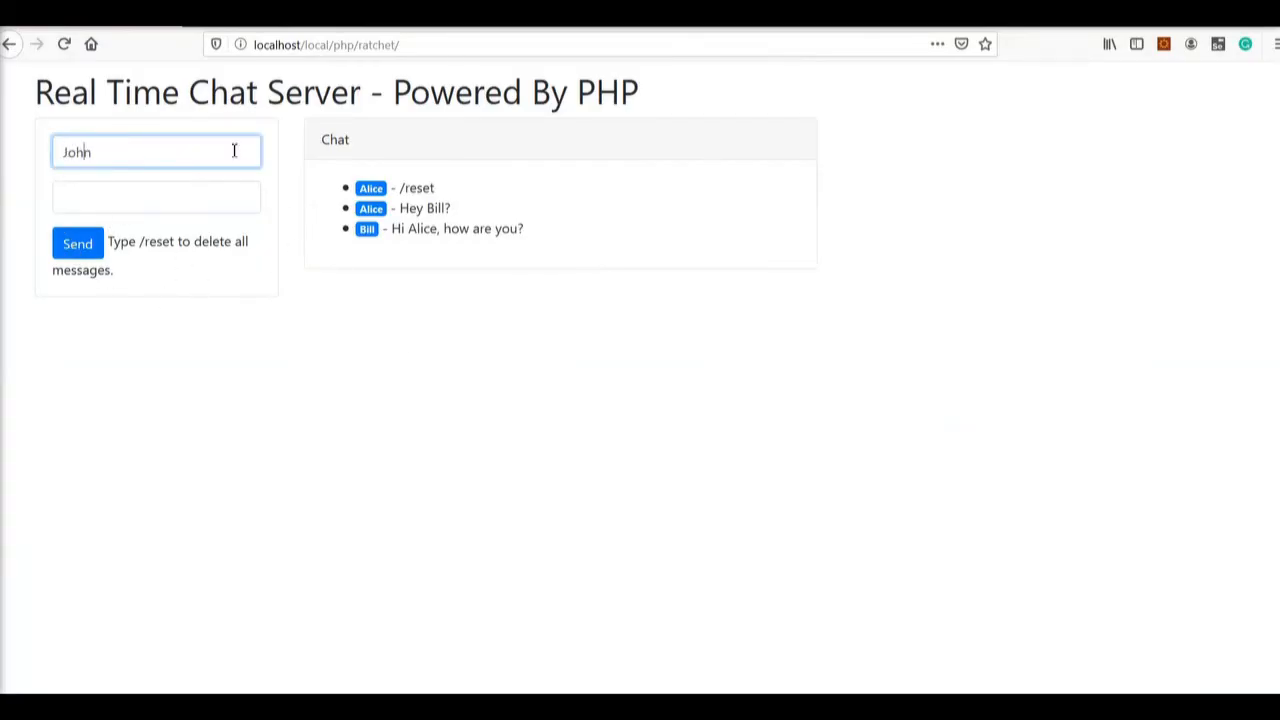
mouse_move(418, 424)
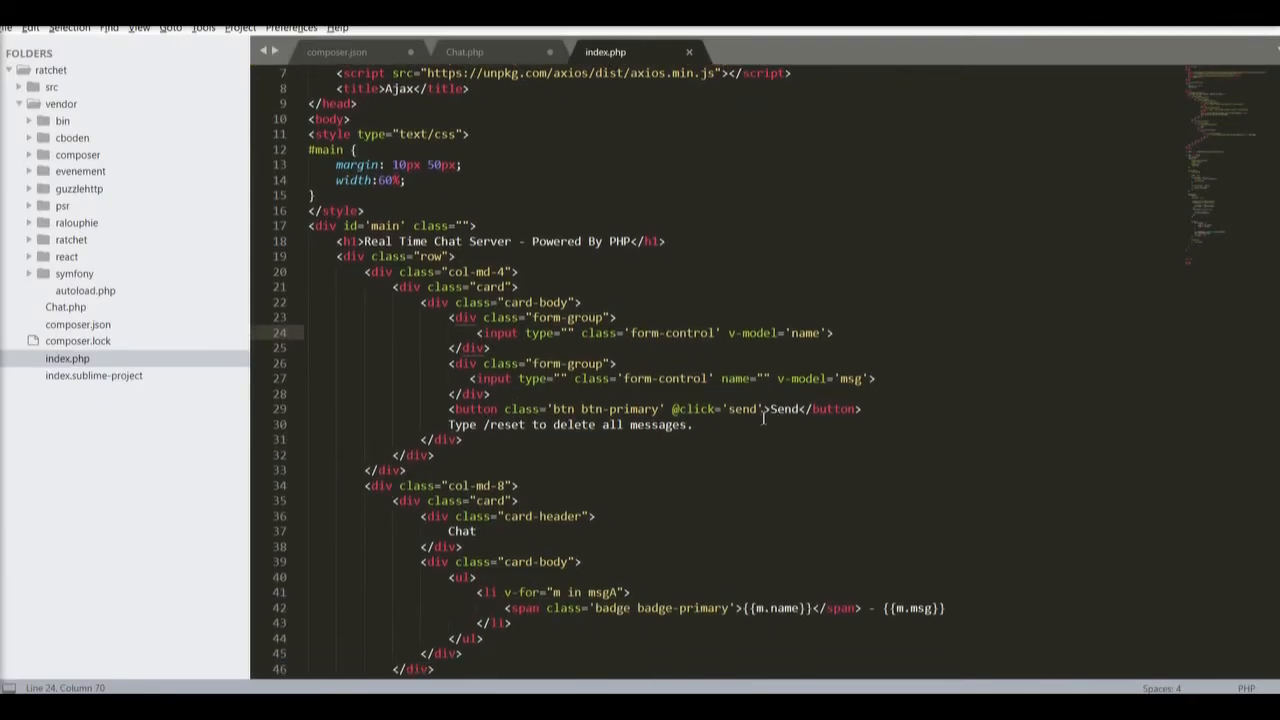
Scroll index.php to the chat list loop and Vue app script with the localhost:8080 WebSocket
scroll(down, 3)
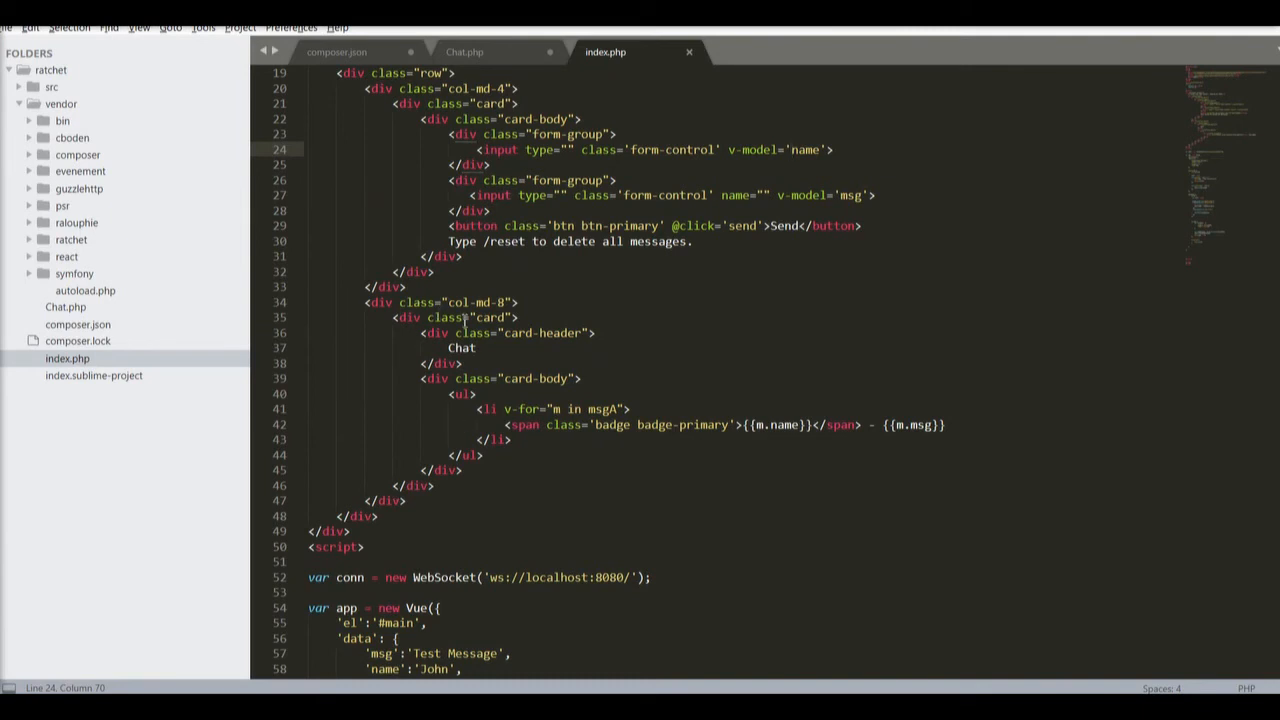
mouse_move(560, 414)
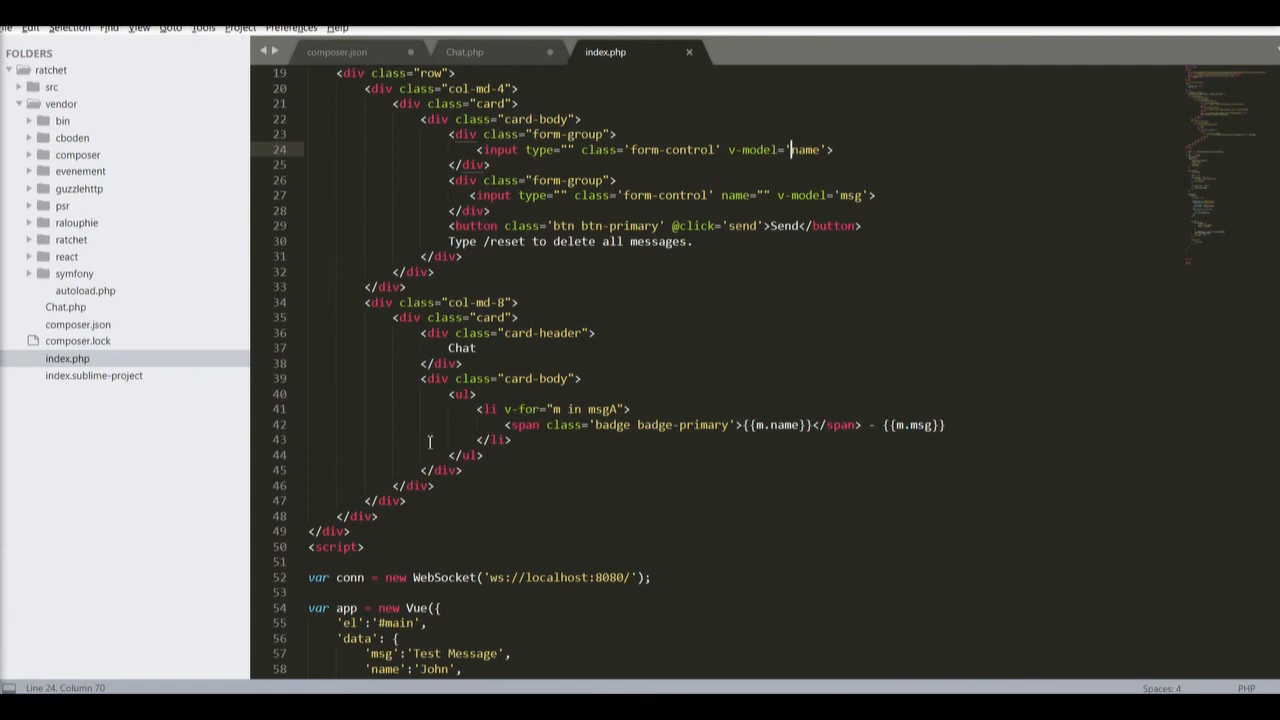
scroll(down, 3)
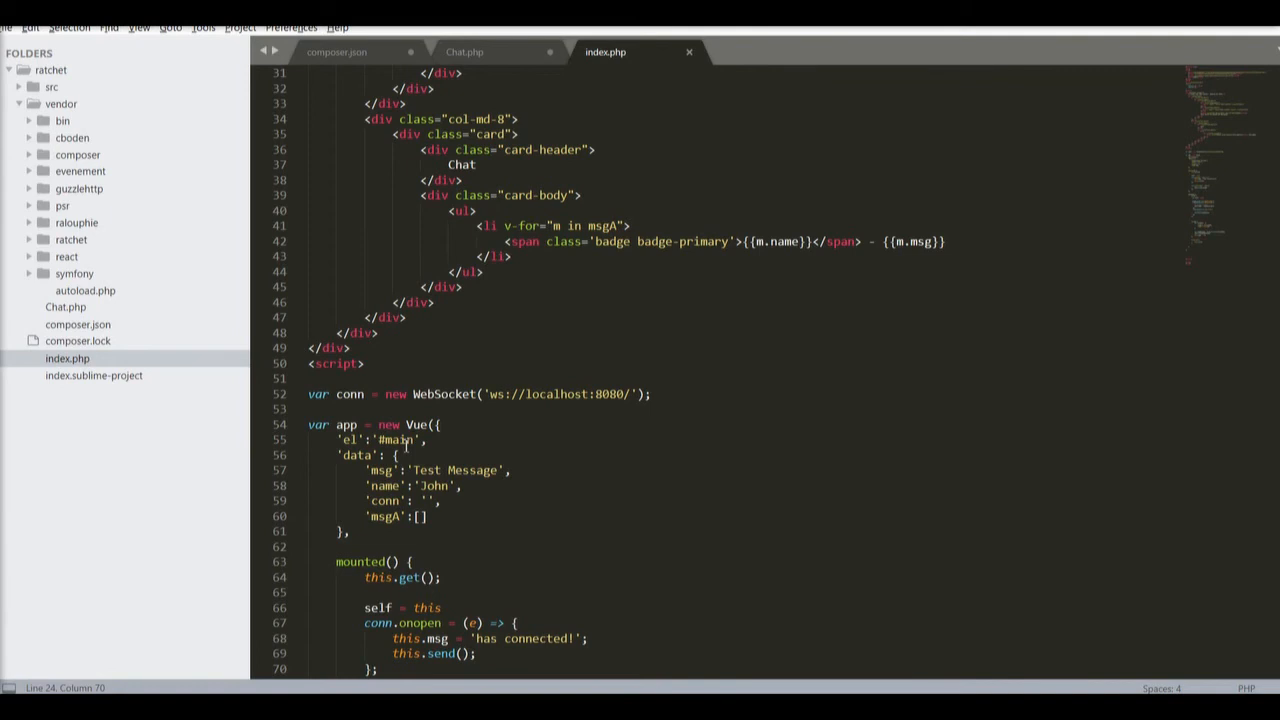
mouse_move(428, 468)
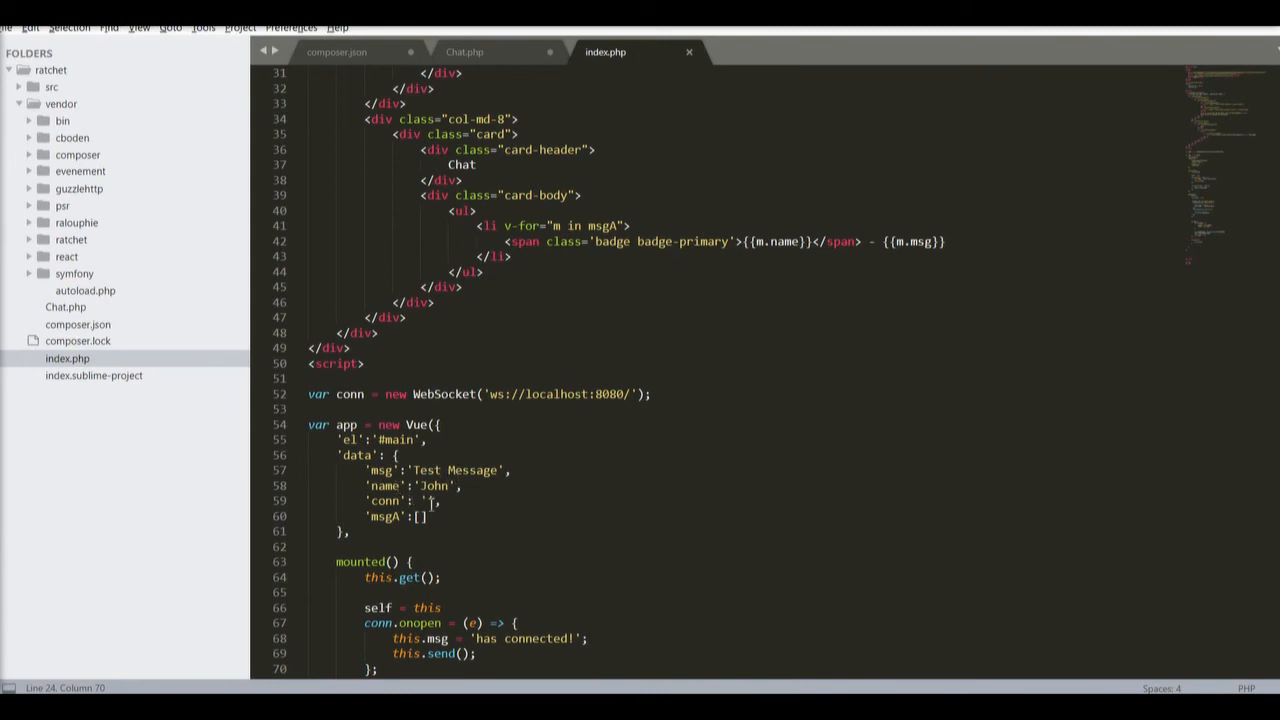
scroll(down, 3)
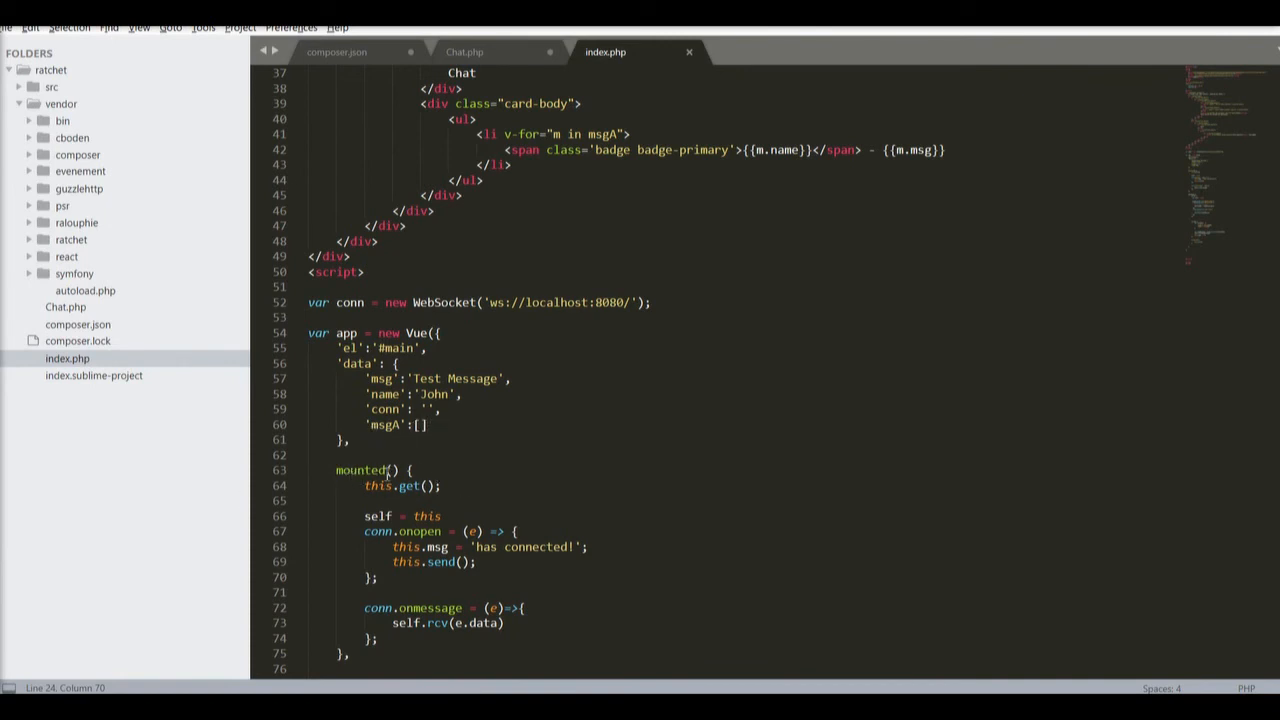
click(404, 470)
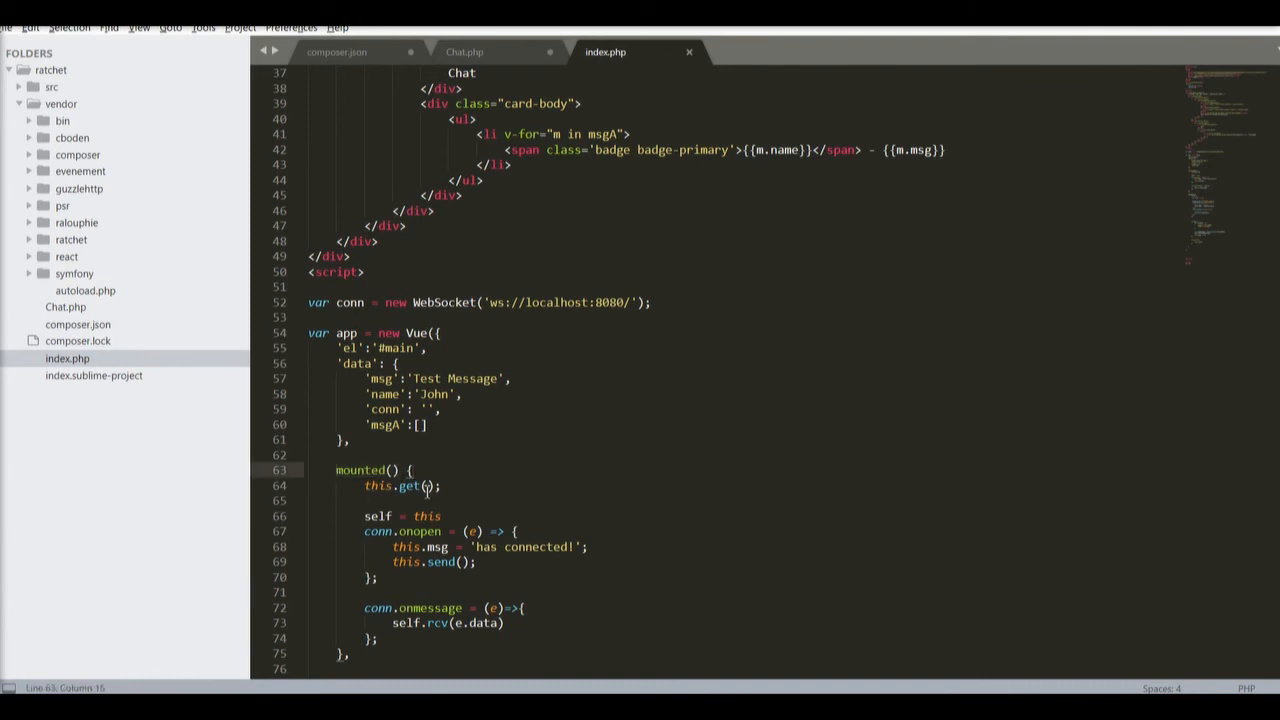
scroll(down, 3)
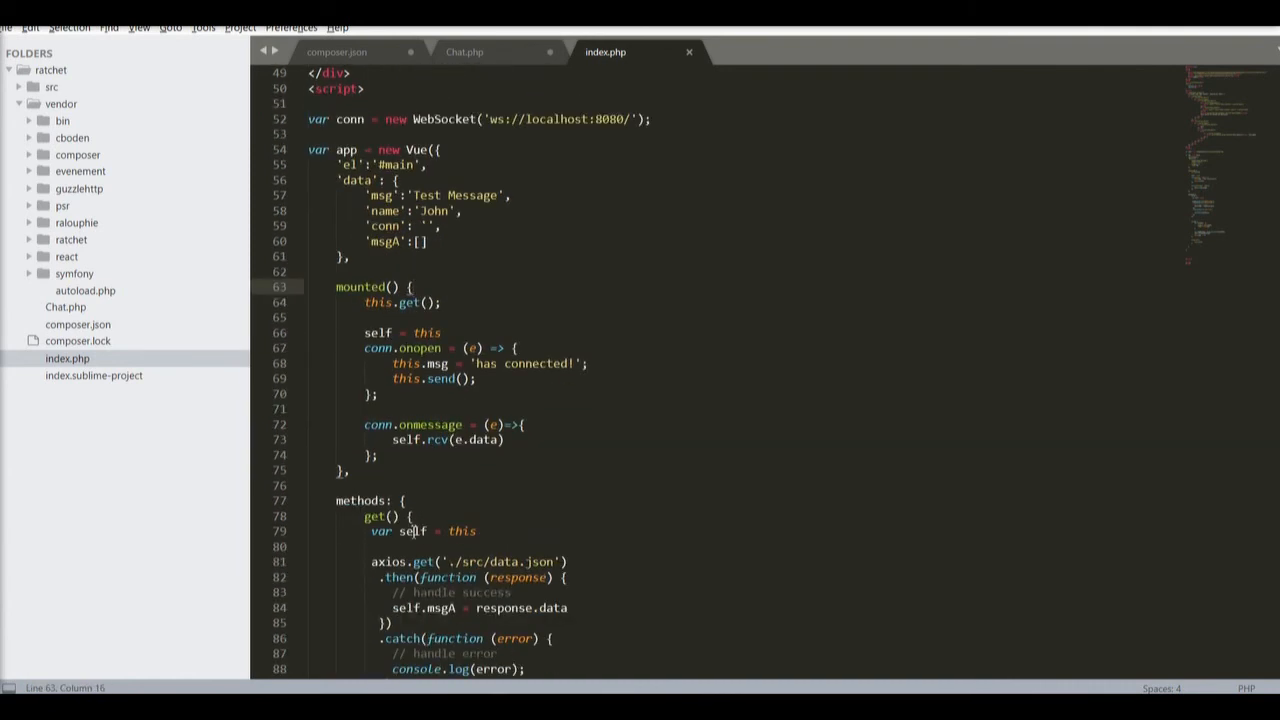
scroll(down, 3)
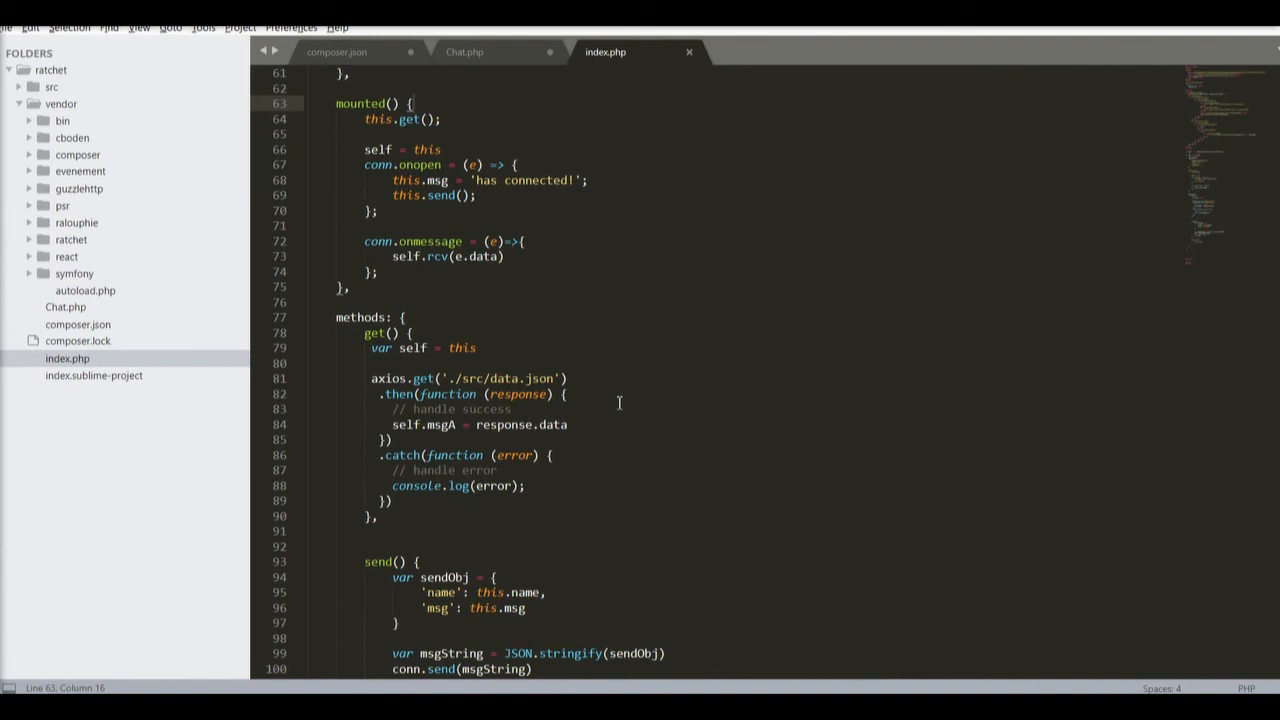
mouse_move(600, 388)
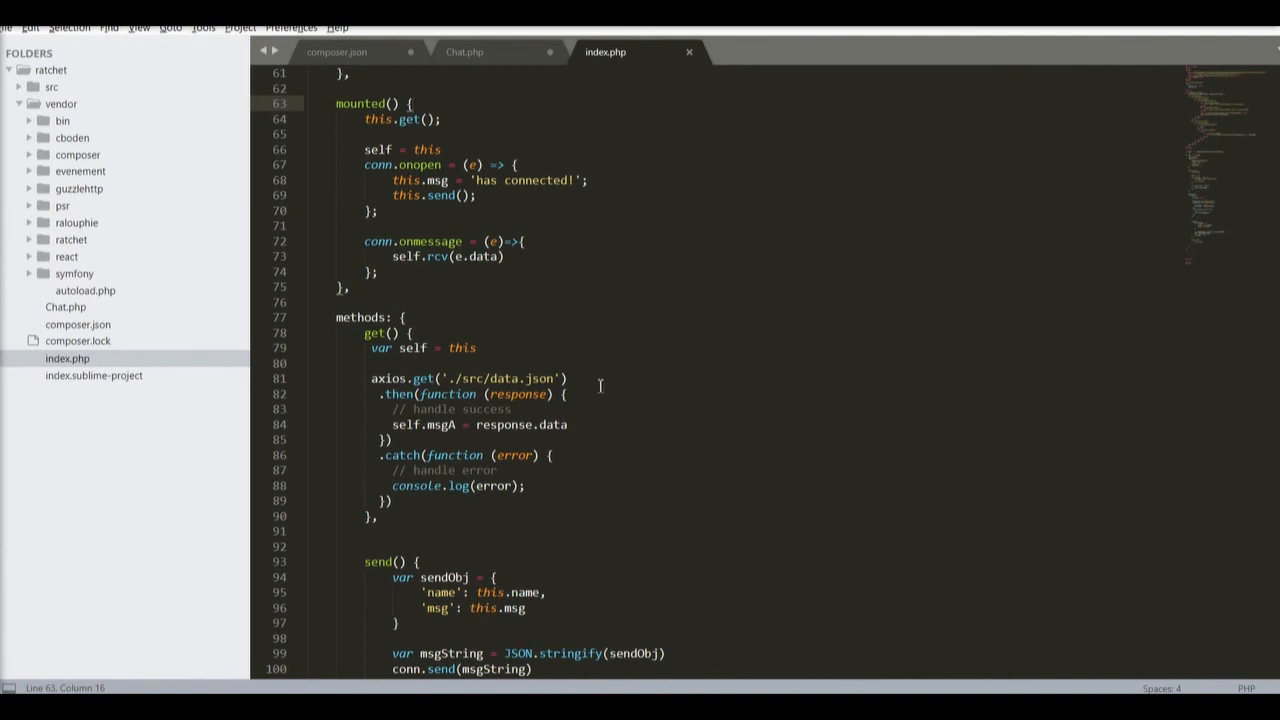
mouse_move(596, 392)
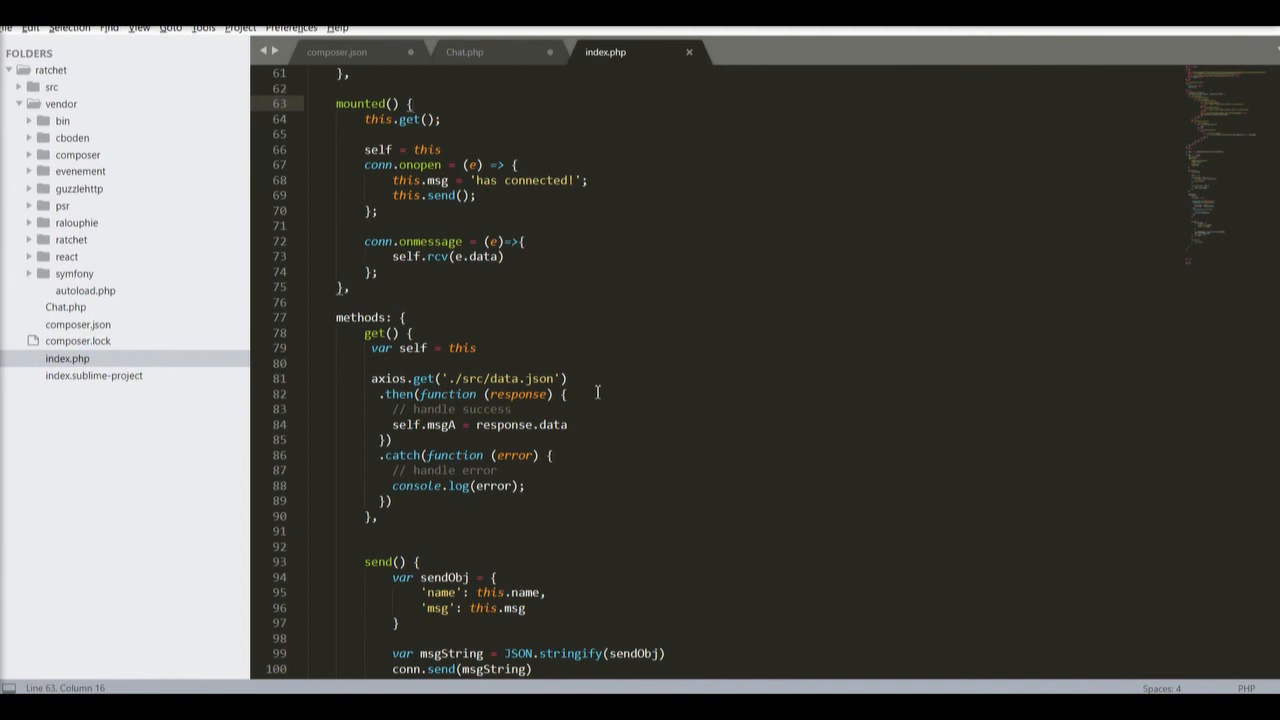
mouse_move(76, 222)
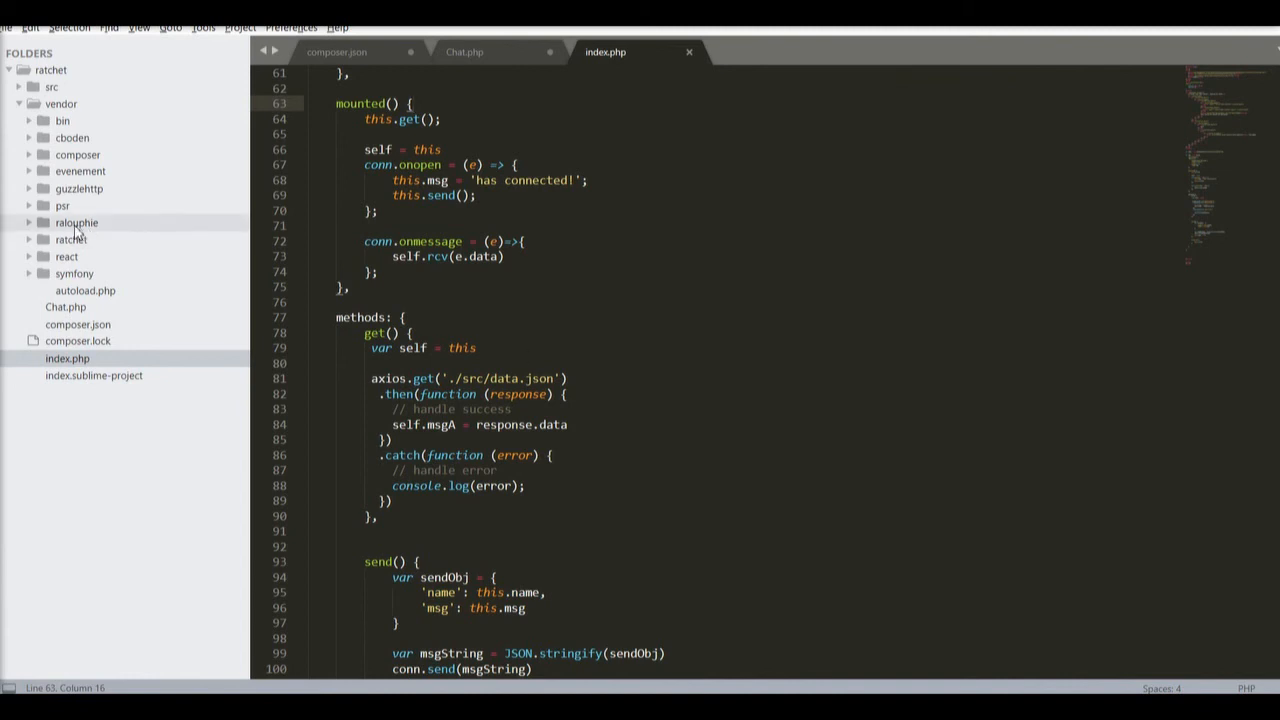
mouse_move(36, 206)
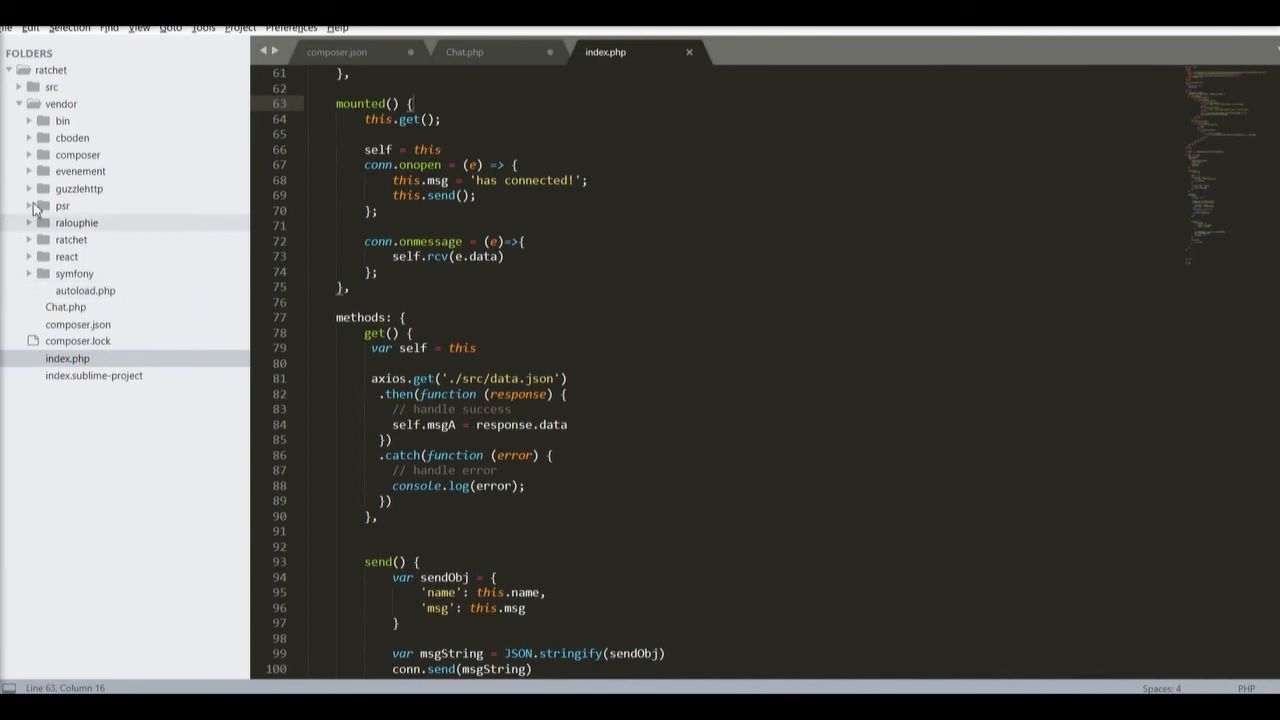
View the stored Alice and Bill messages in src/data.json, then return to index.php
click(52, 88)
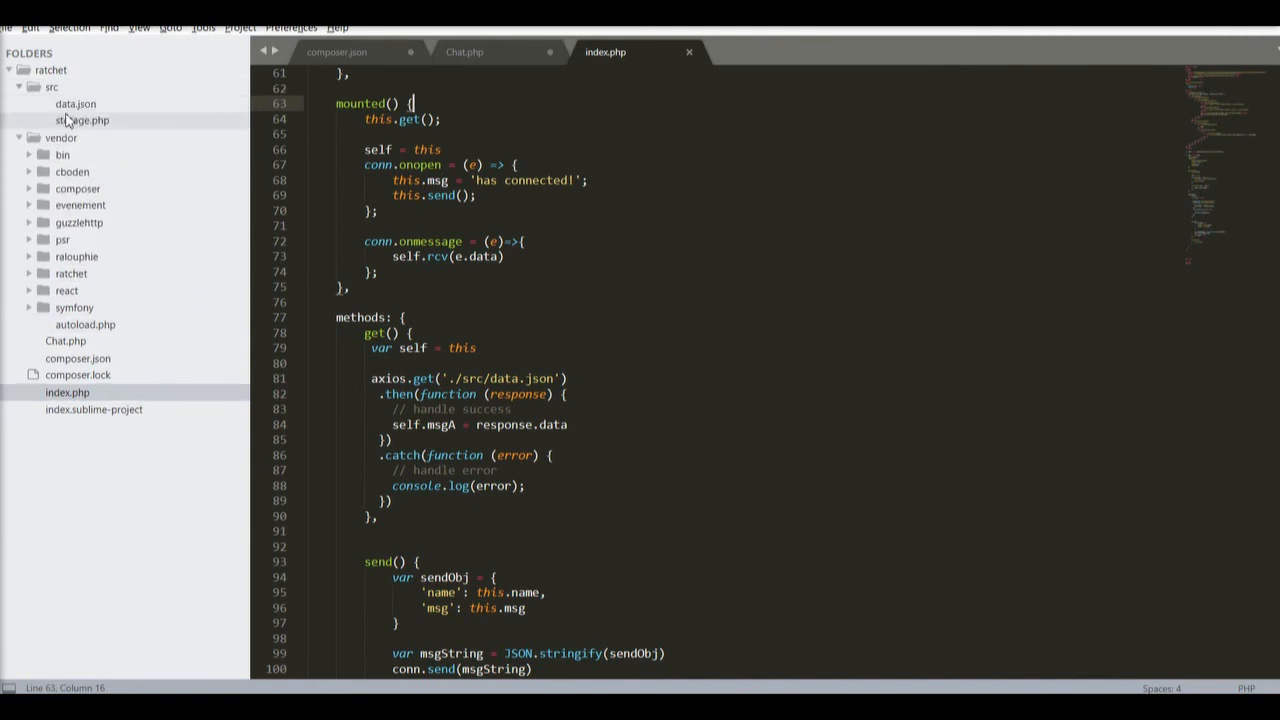
click(76, 104)
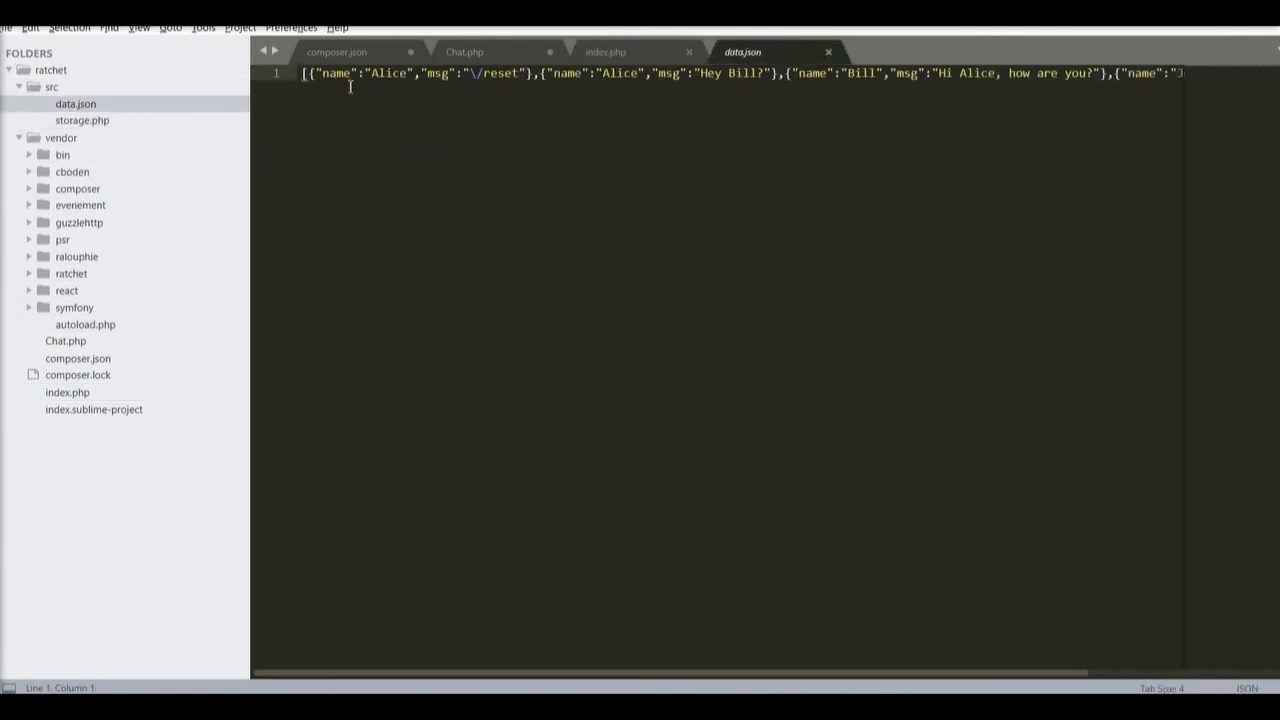
click(82, 120)
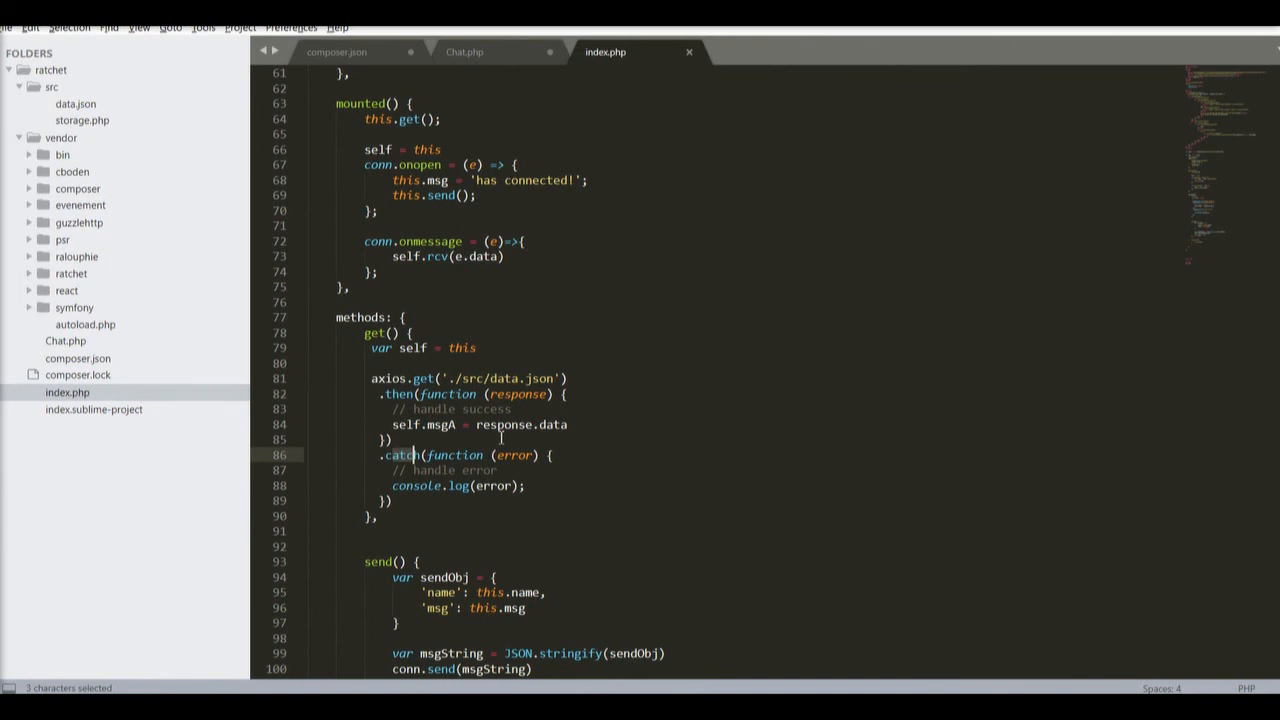
scroll(down, 3)
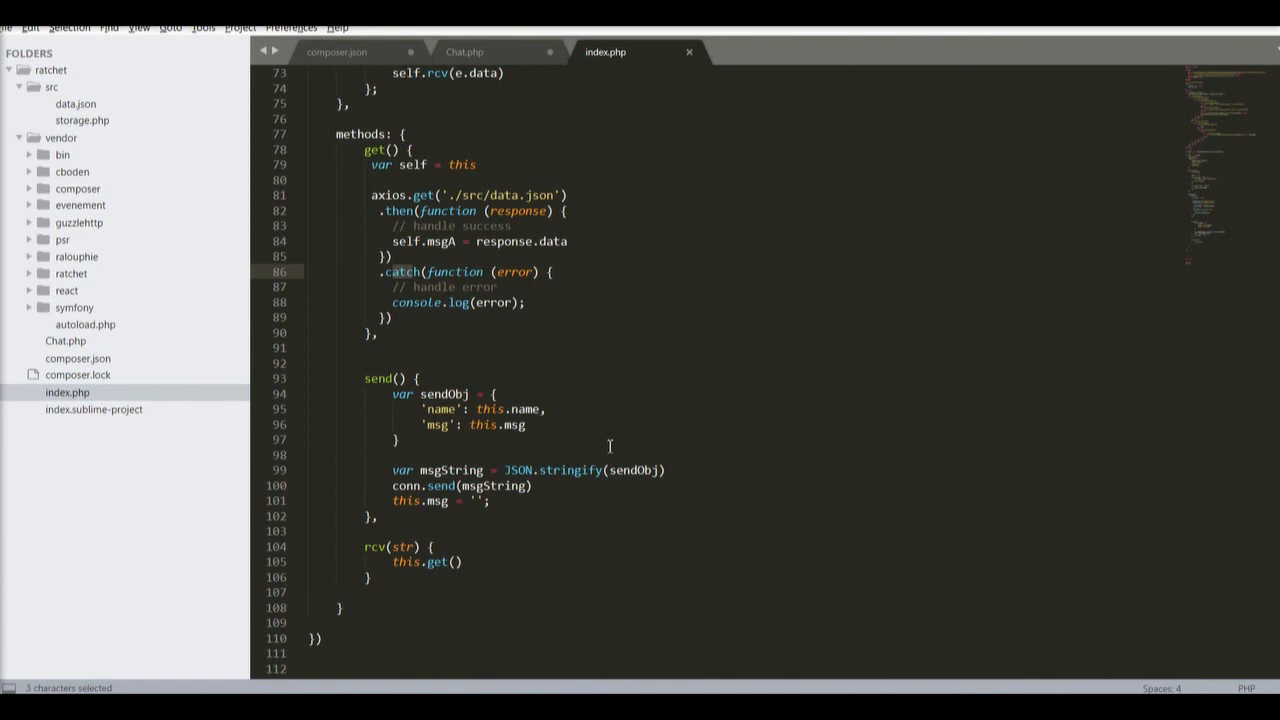
click(464, 52)
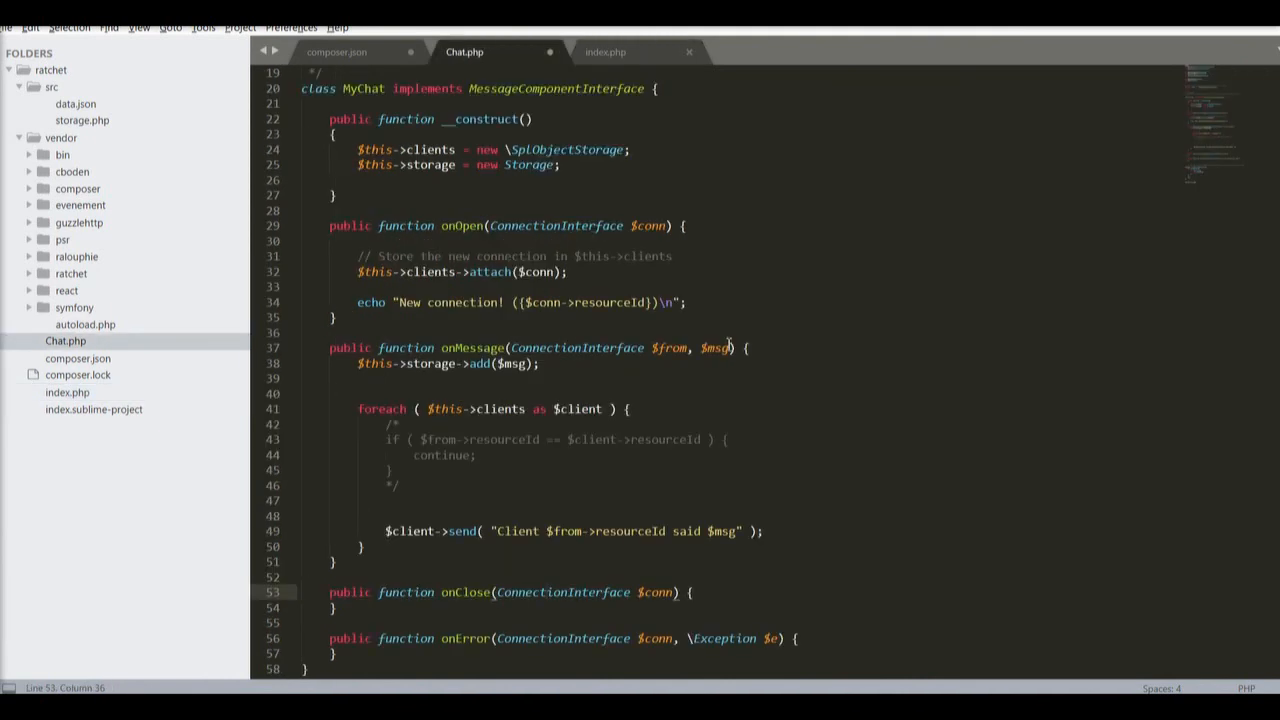
double_click(716, 348)
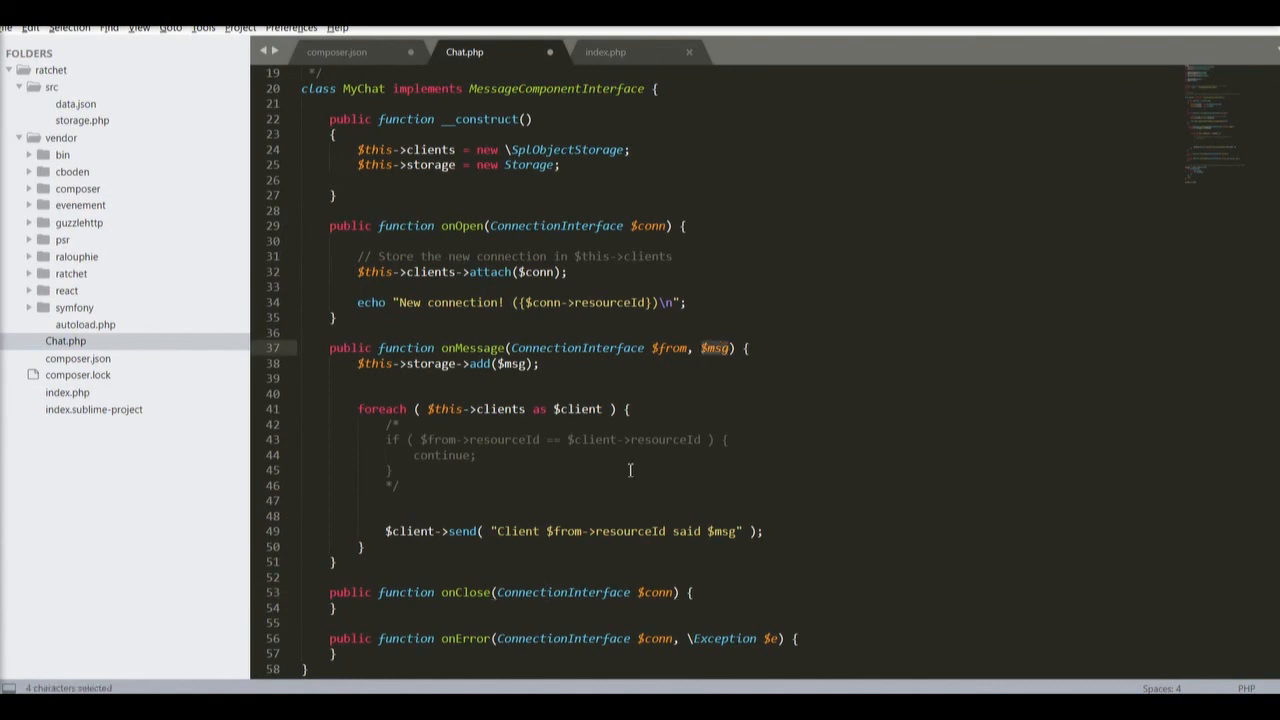
mouse_move(588, 464)
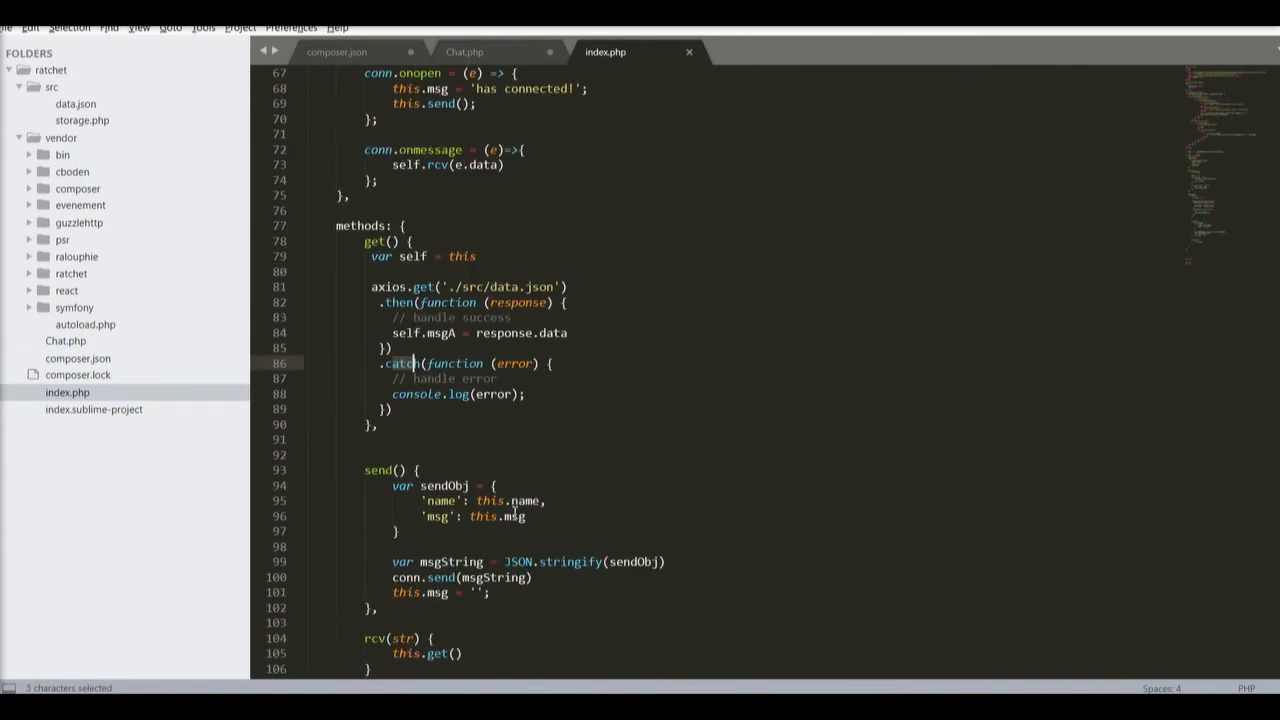
Scroll up in index.php to the Vue app's data fields and mounted onmessage hook
scroll(up, 3)
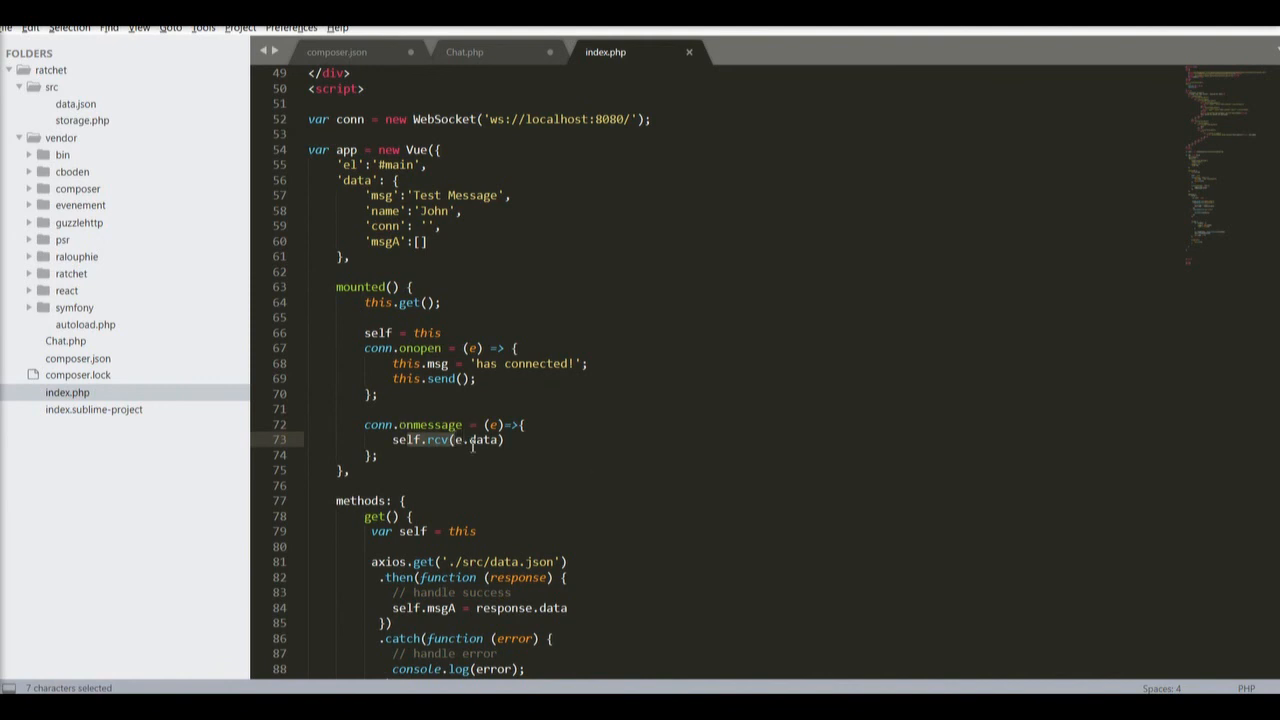
mouse_move(512, 408)
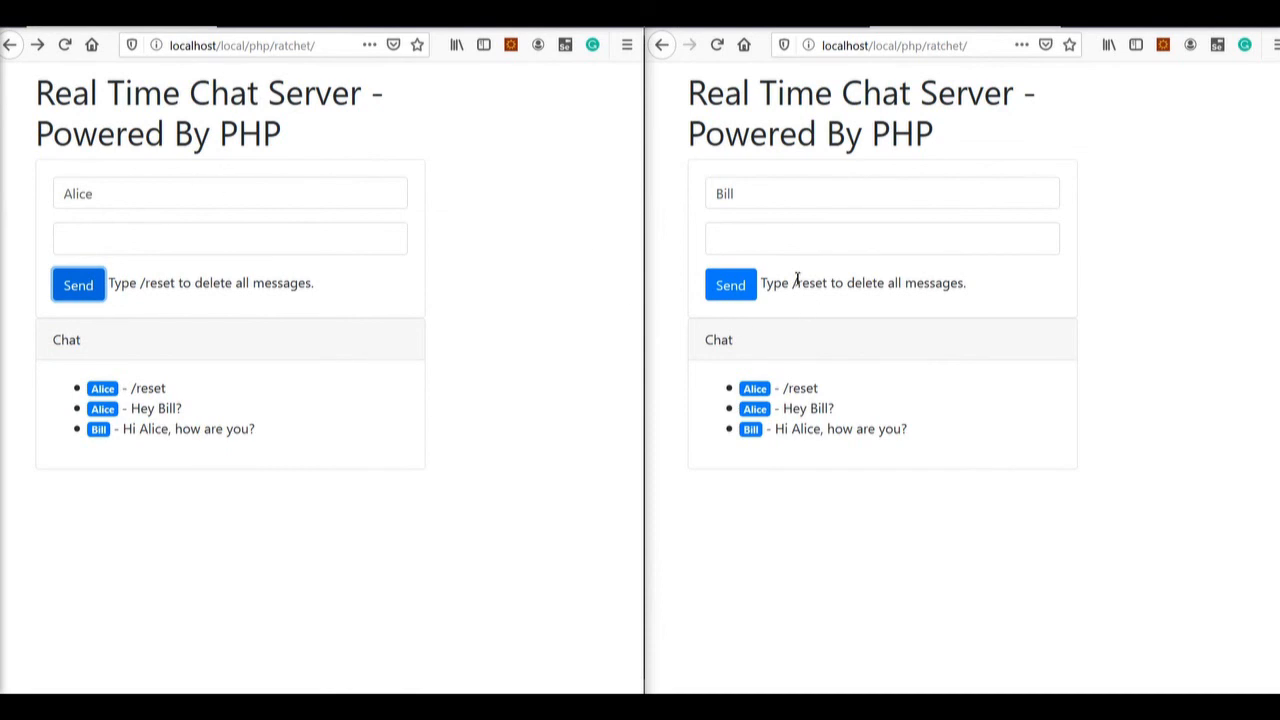
Send 'what up my girl?' from Bill's chat window
text(what up)
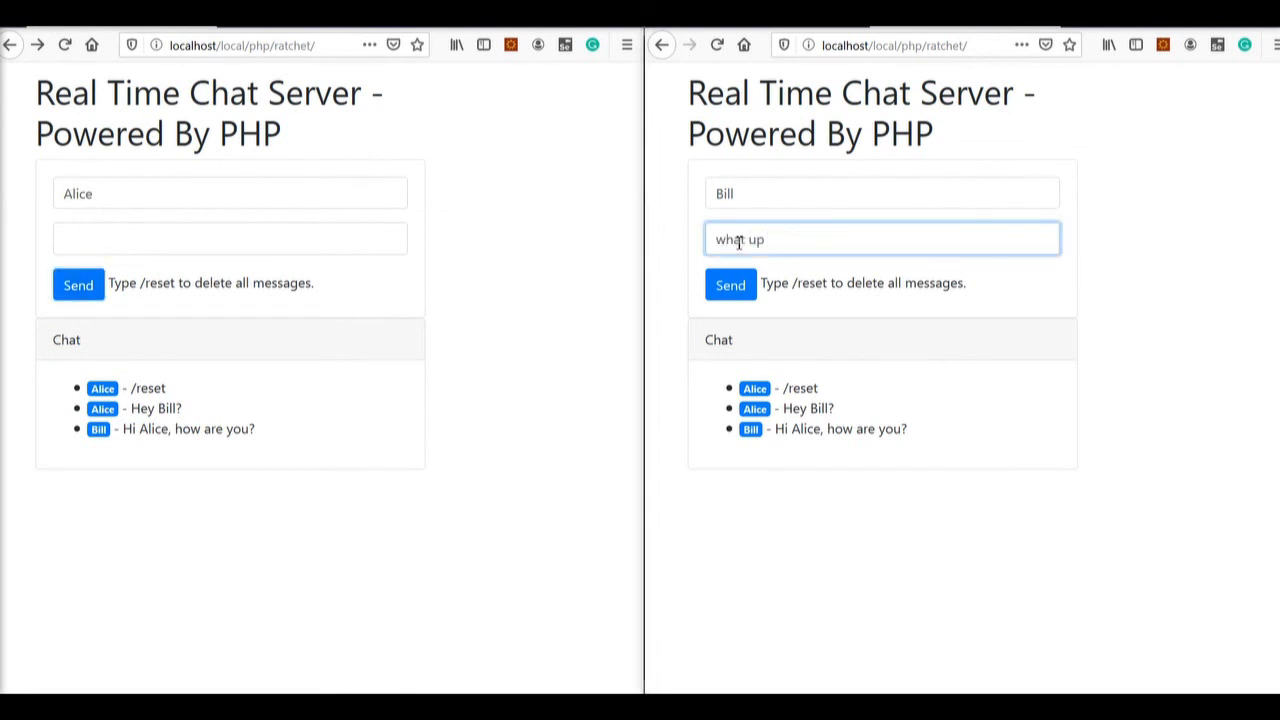
text(my girl?)
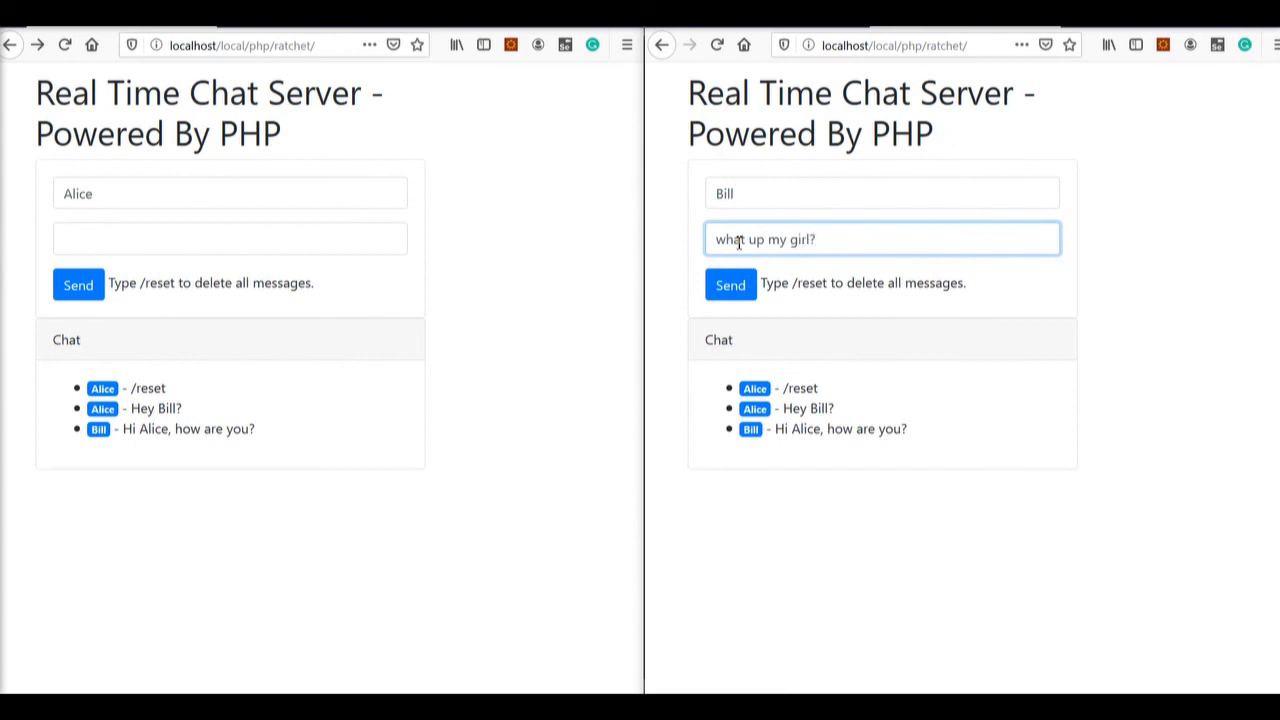
click(730, 284)
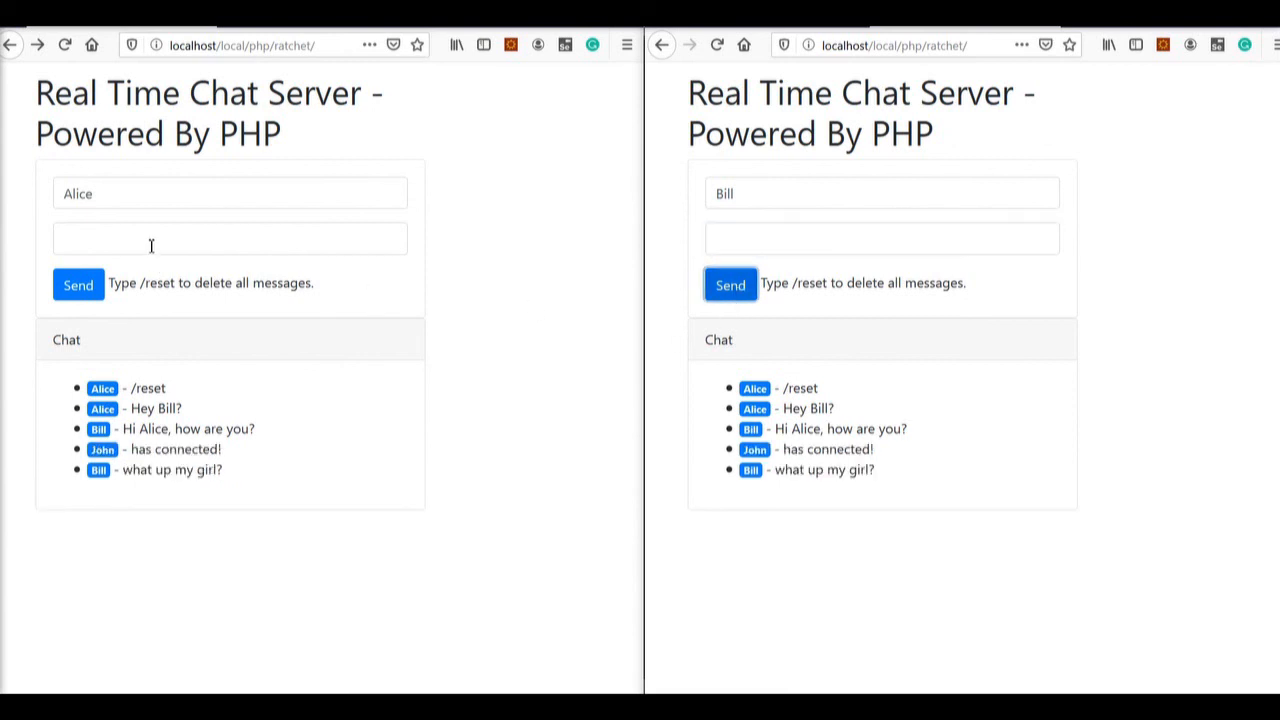
Reply 'Ok bill. I'm ghosting you...' from Alice's chat window
click(230, 238)
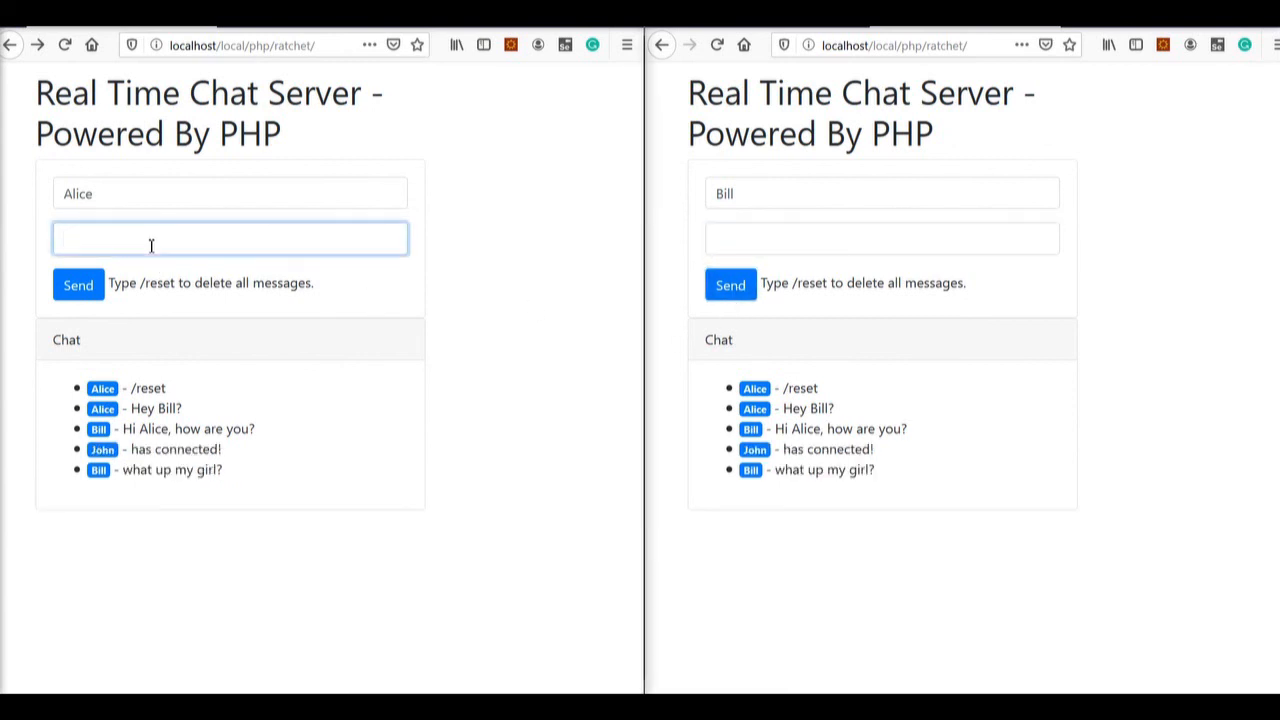
text(Ok bul)
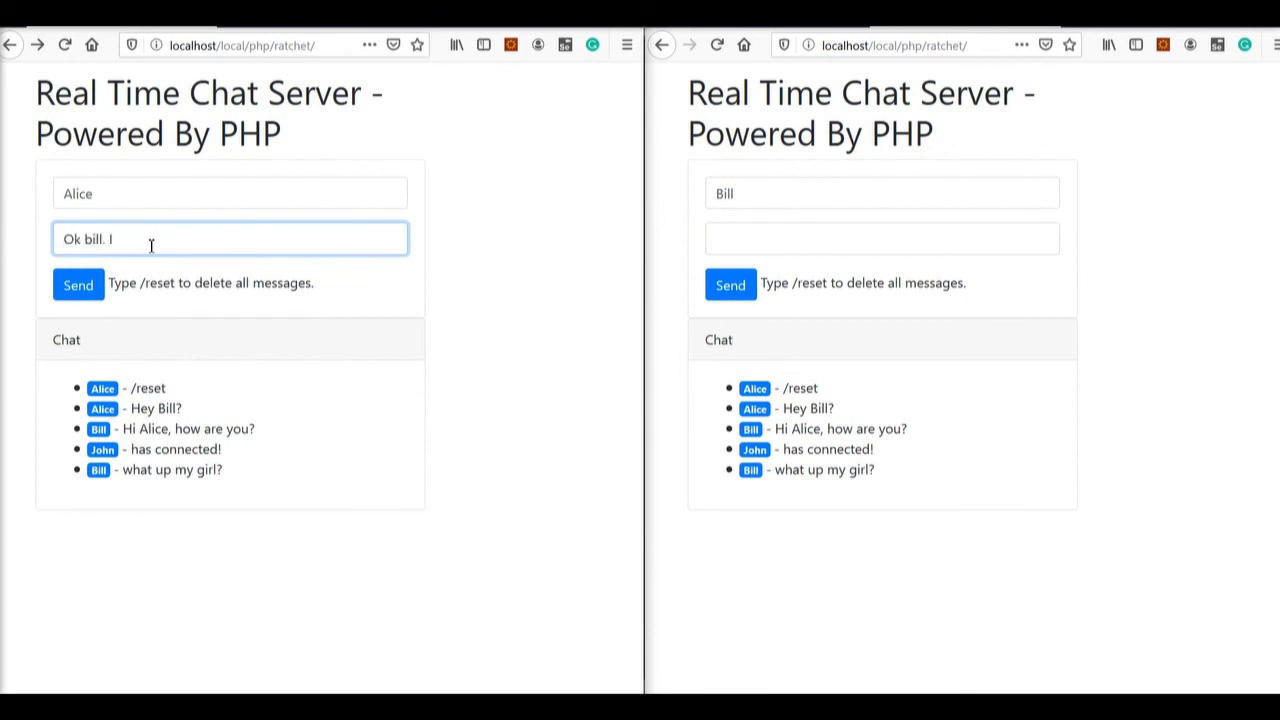
text('m ghosting you...)
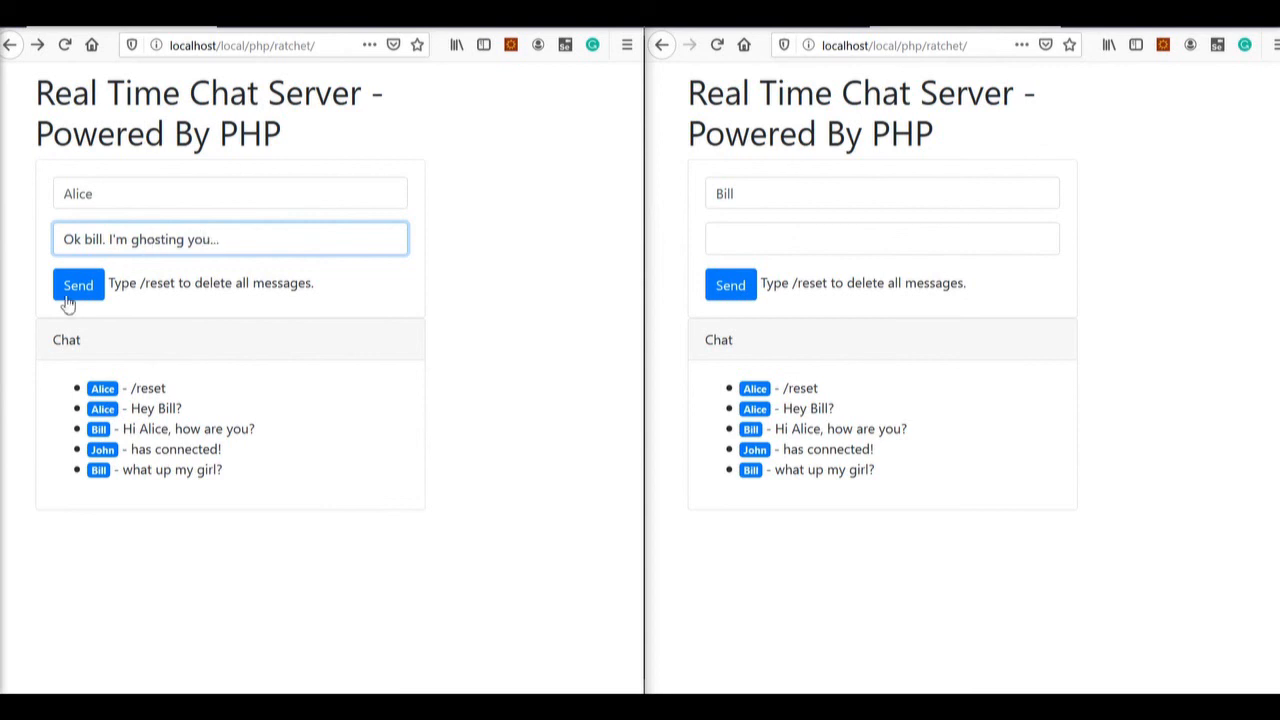
click(78, 284)
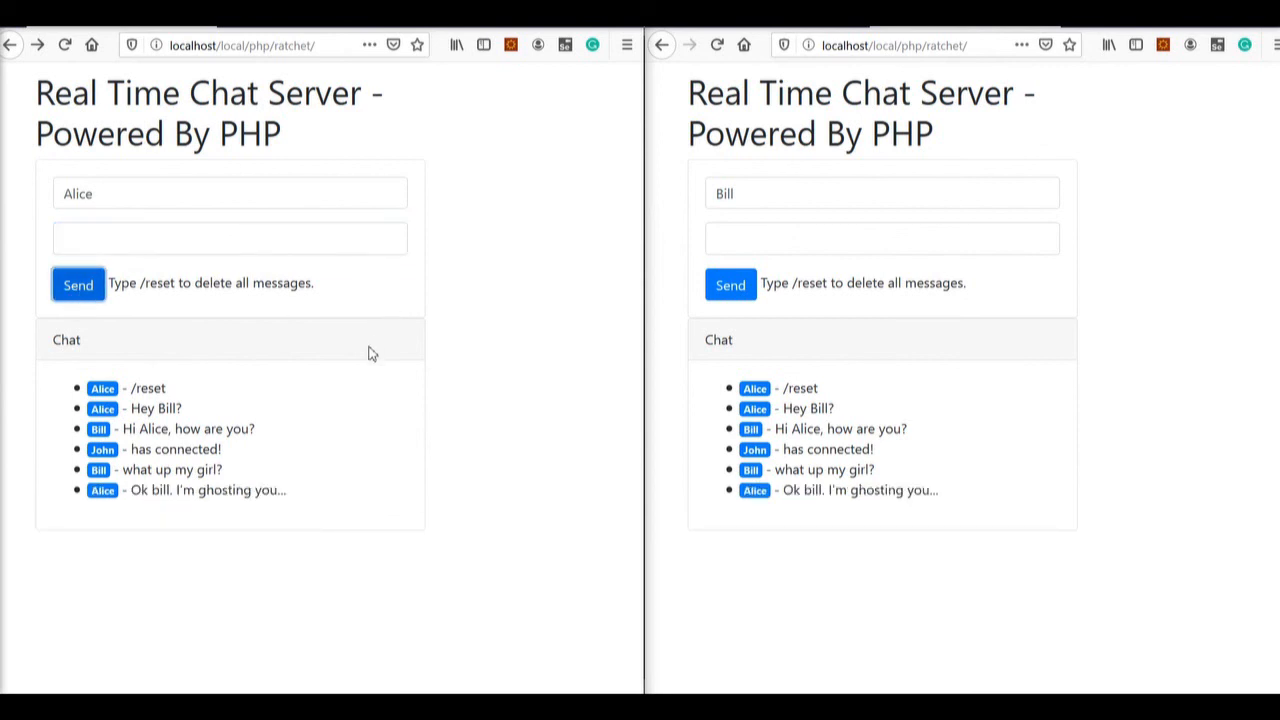
mouse_move(756, 352)
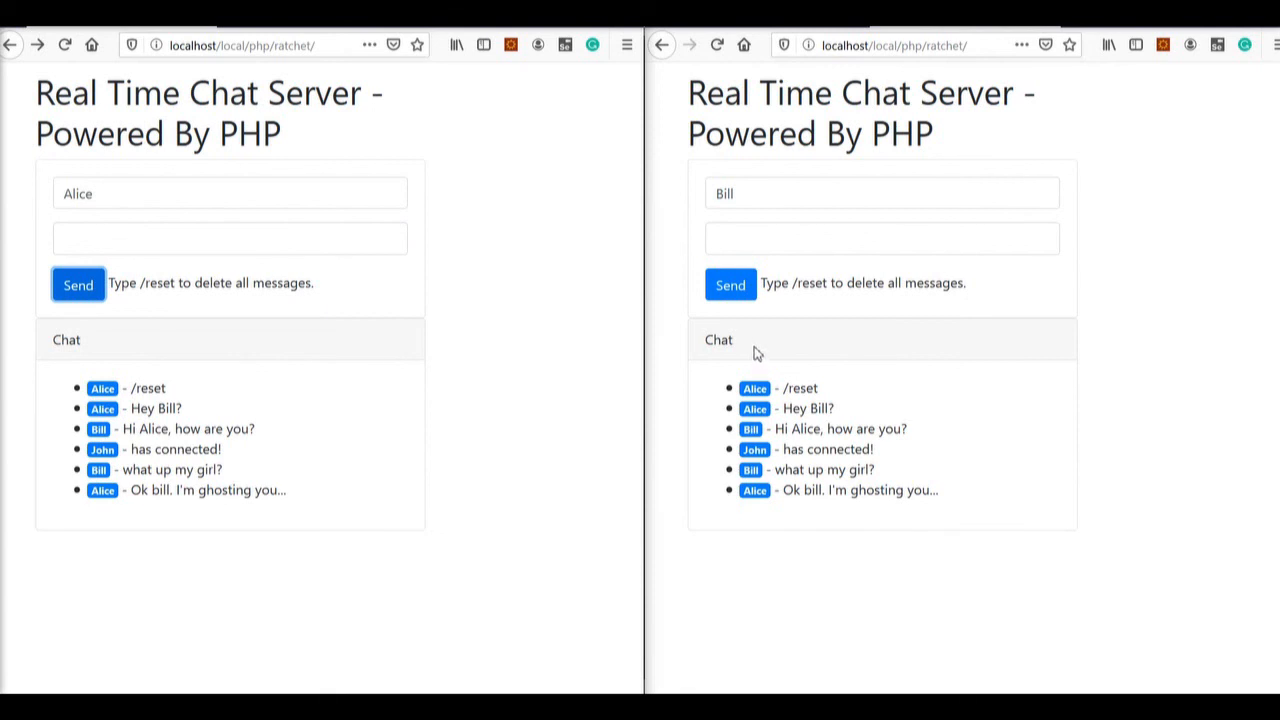
mouse_move(844, 350)
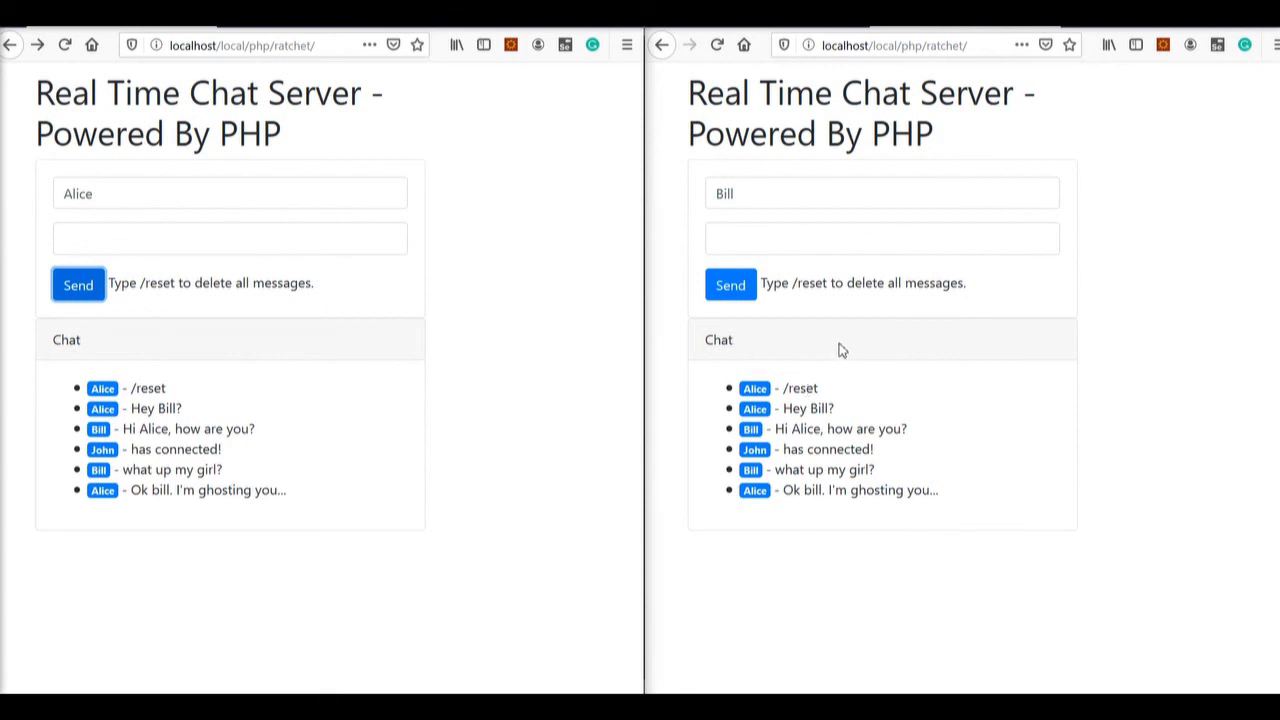
mouse_move(804, 348)
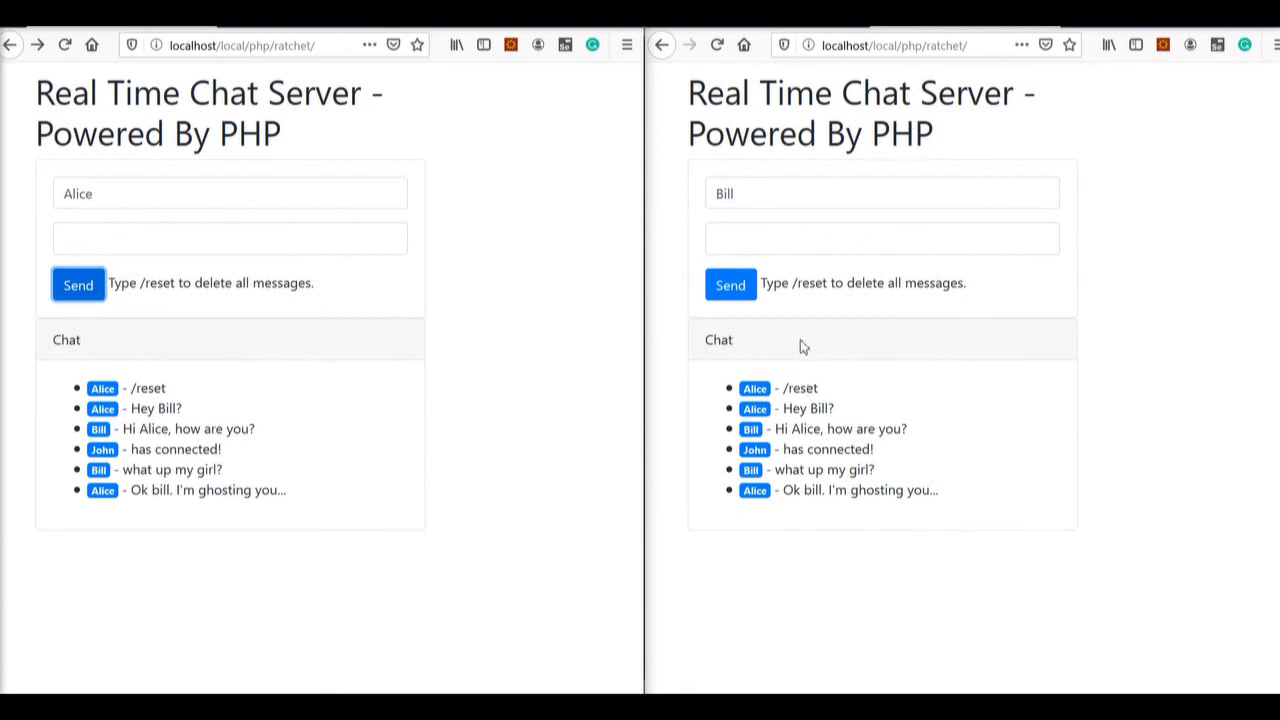